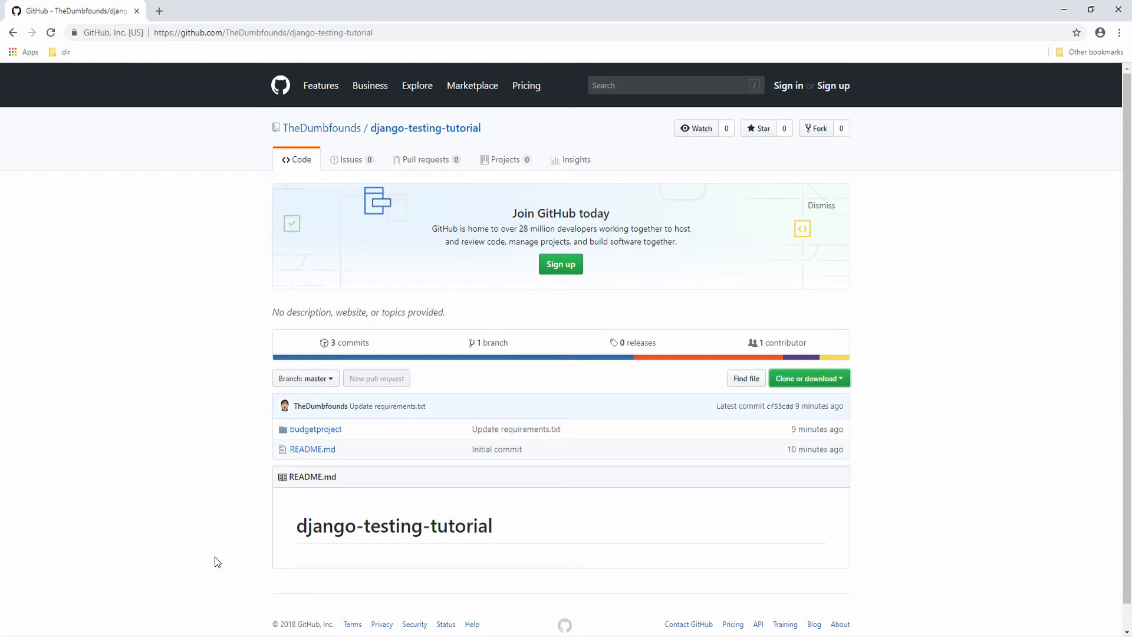
pyautogui.moveTo(426, 159)
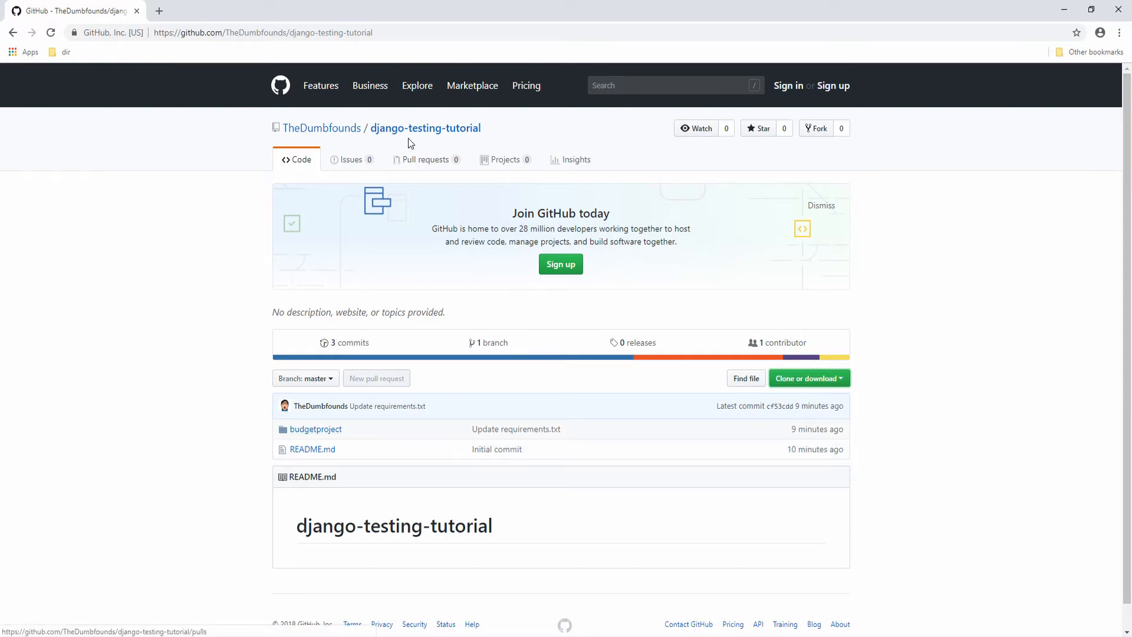
pyautogui.moveTo(425, 128)
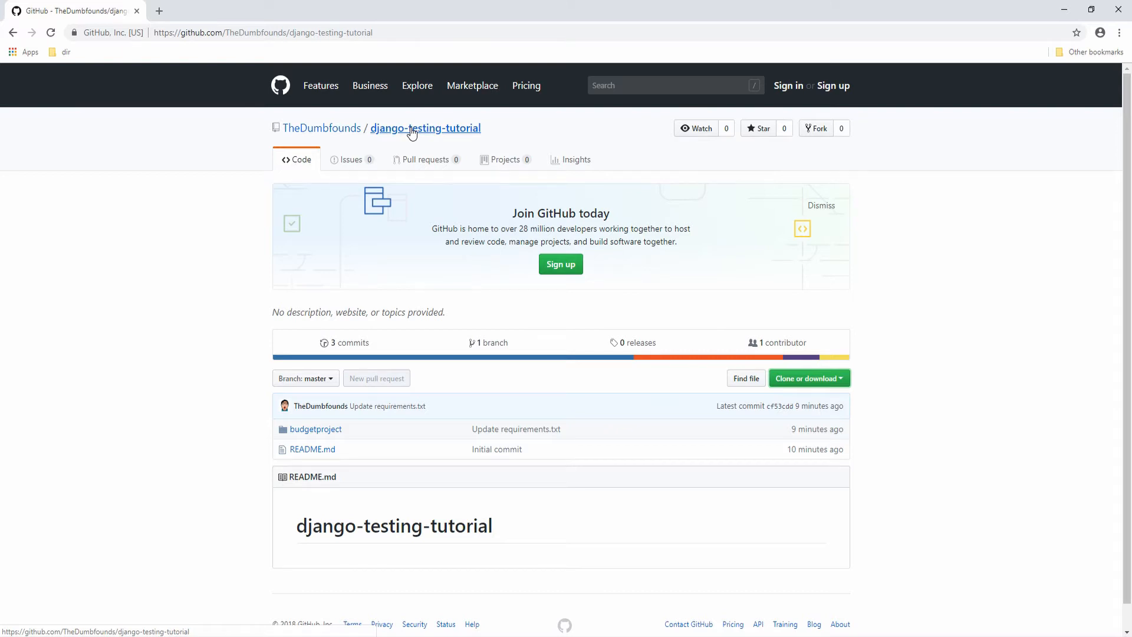
pyautogui.moveTo(687, 47)
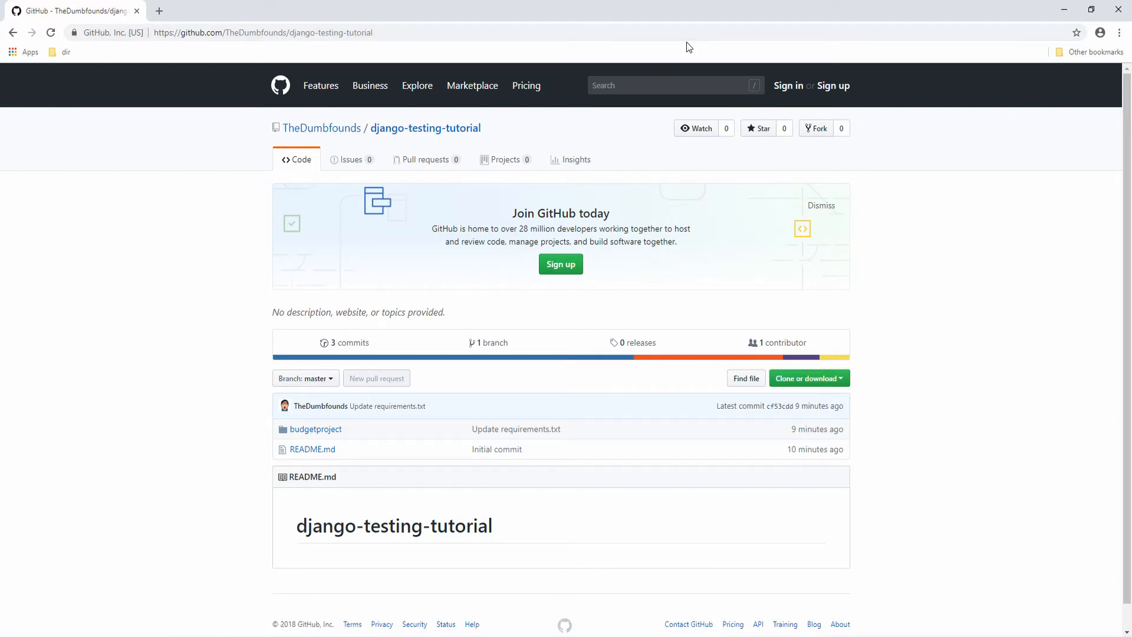
pyautogui.moveTo(878, 387)
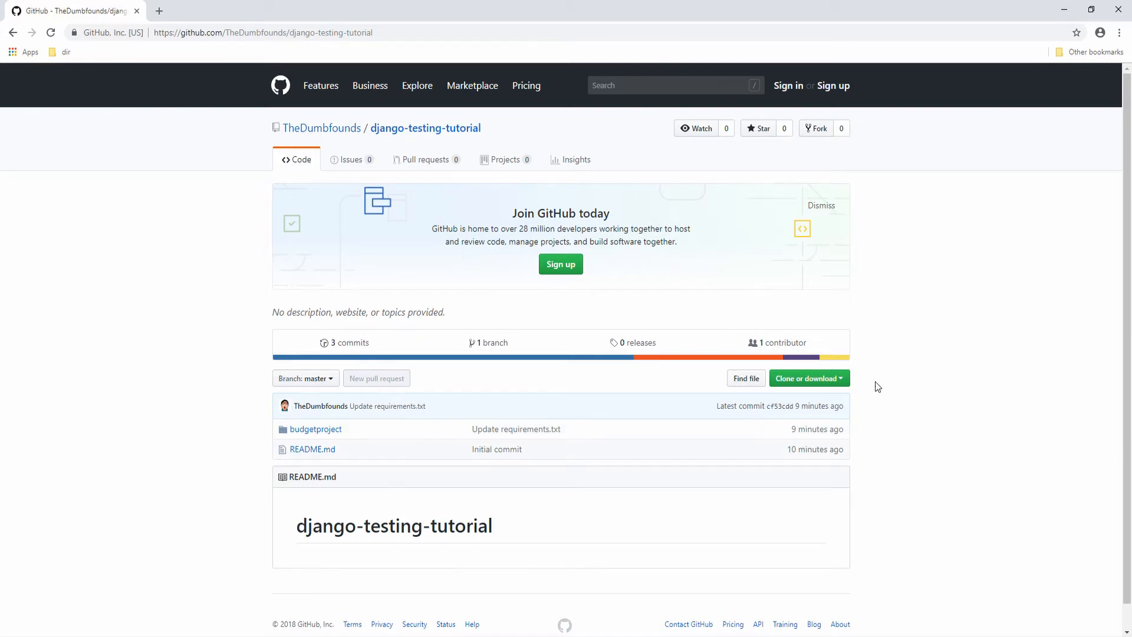
# - Clone the django-testing-tutorial repository and move into the cloned folder
pyautogui.click(805, 378)
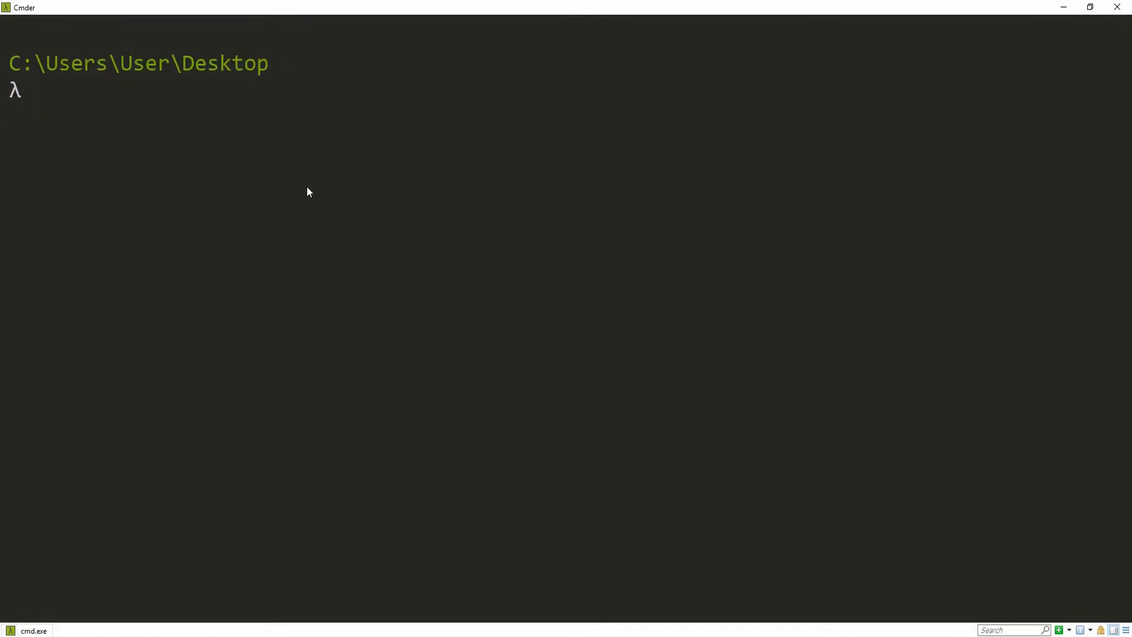
pyautogui.write('git clone https://github.com/TheDumbfounds/django-testing-tutorial.git')
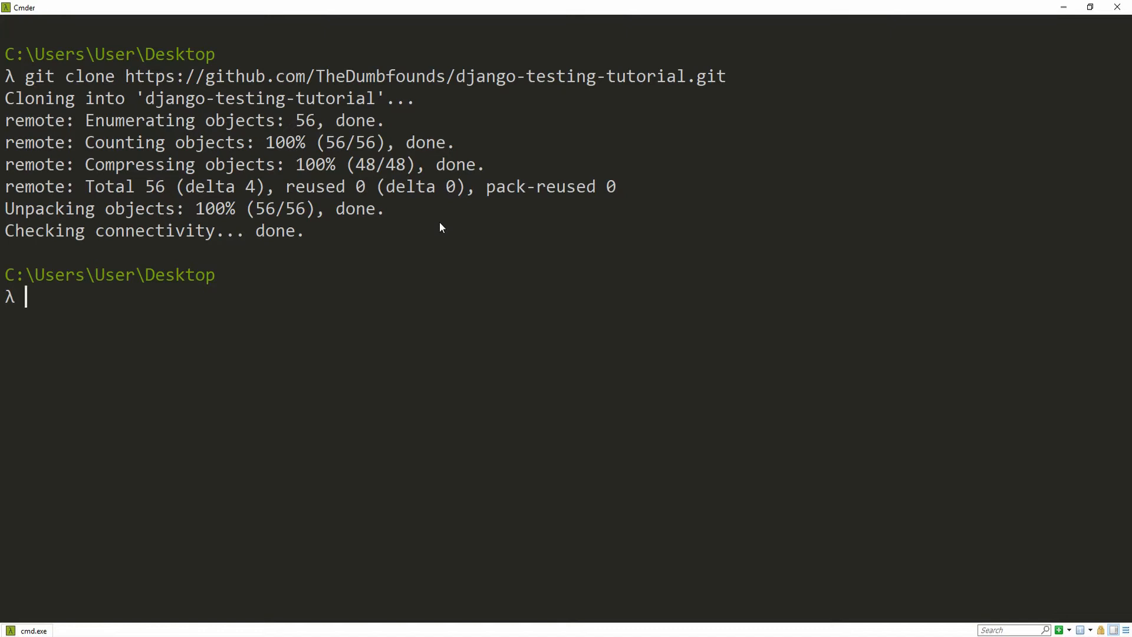
pyautogui.write('cd django-')
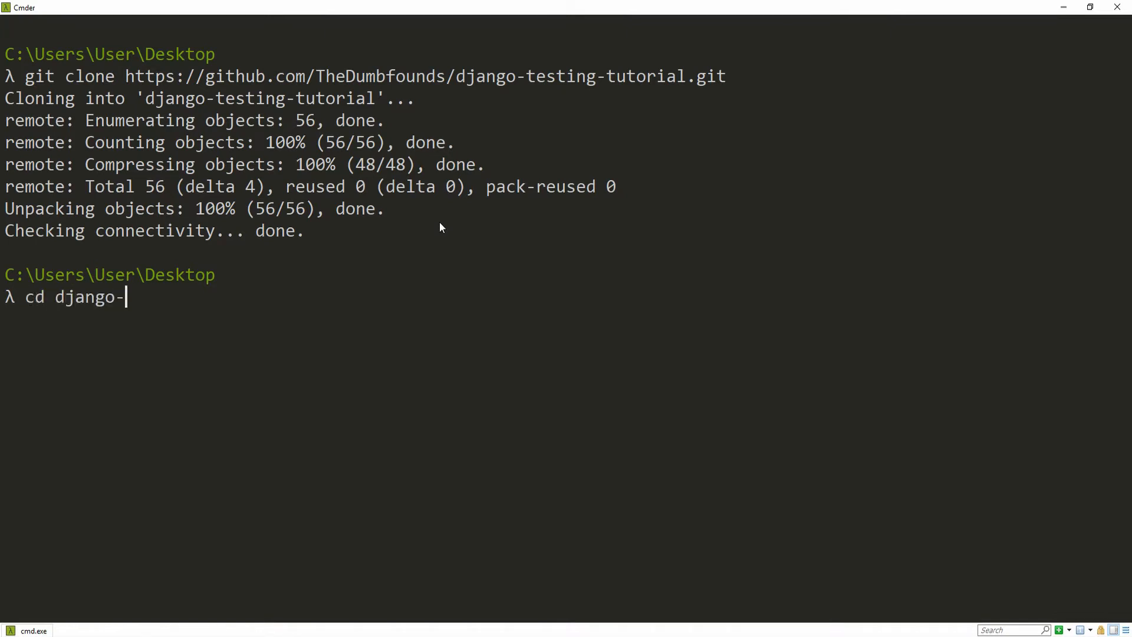
pyautogui.write('testing-tu')
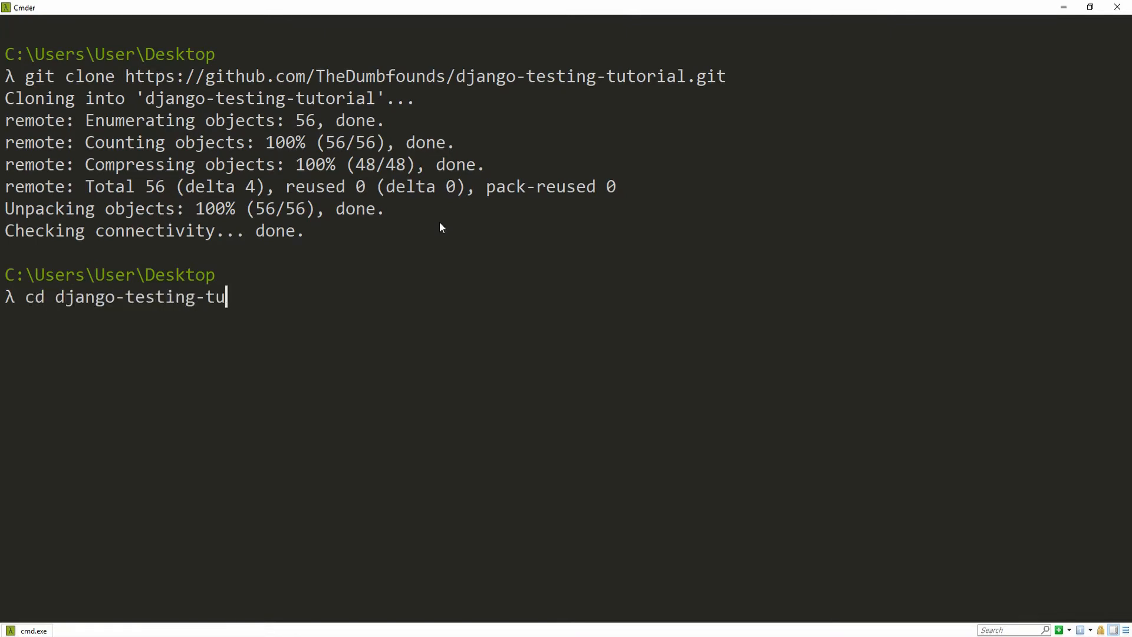
pyautogui.press('Return')
pyautogui.write('cd')
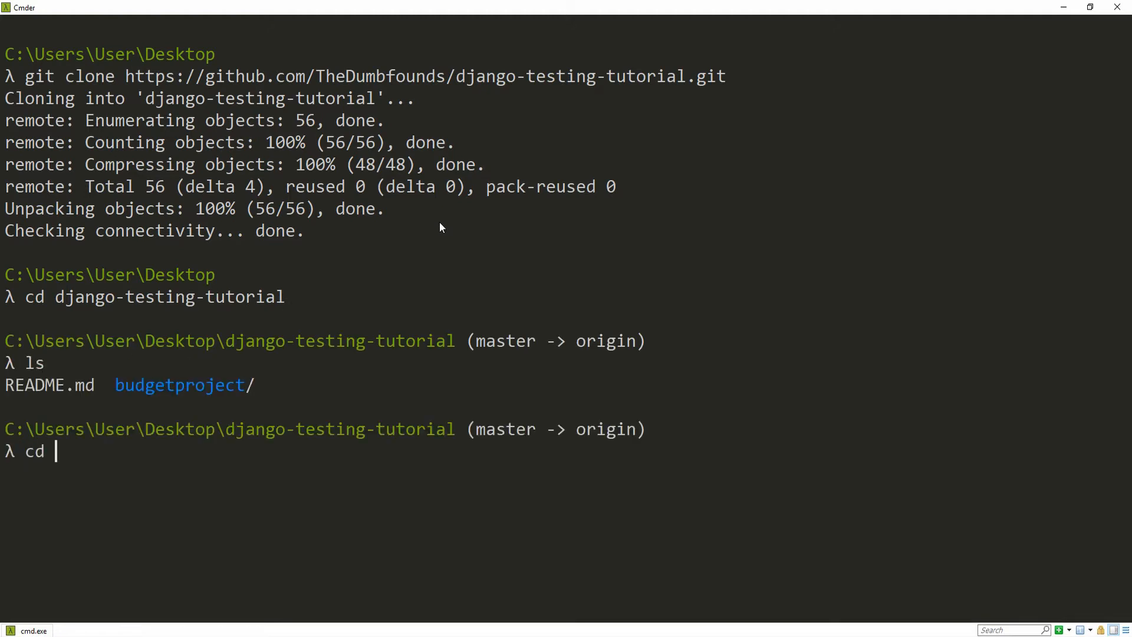
# - Move into budgetproject and list its files (manage.py, requirements.txt, budget app)
pyautogui.write('budgetproject')
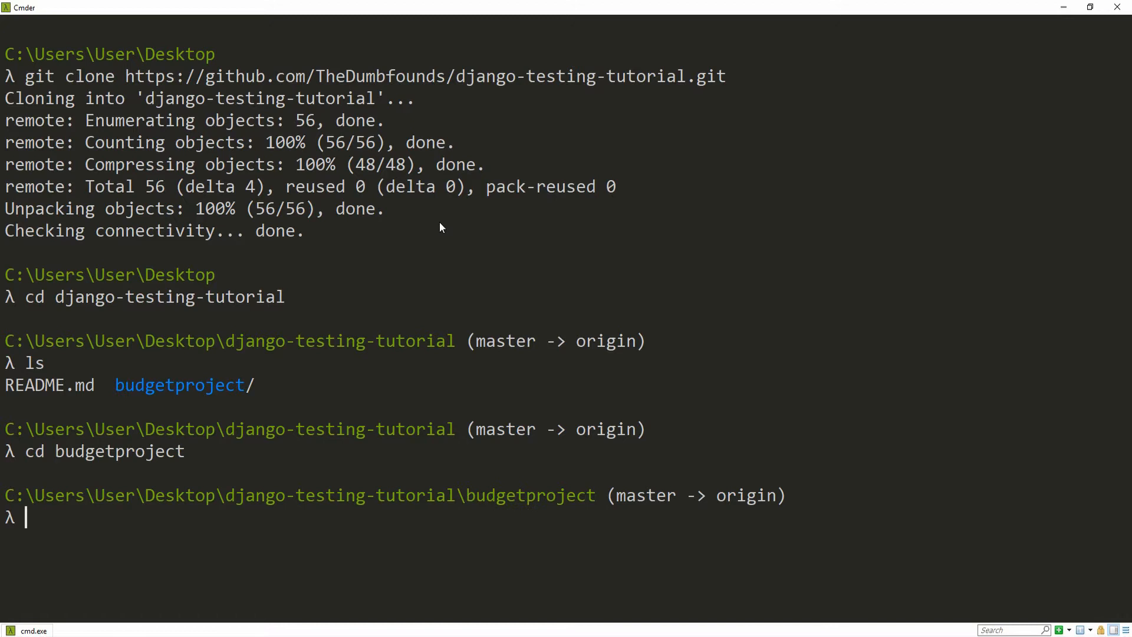
pyautogui.write('ls')
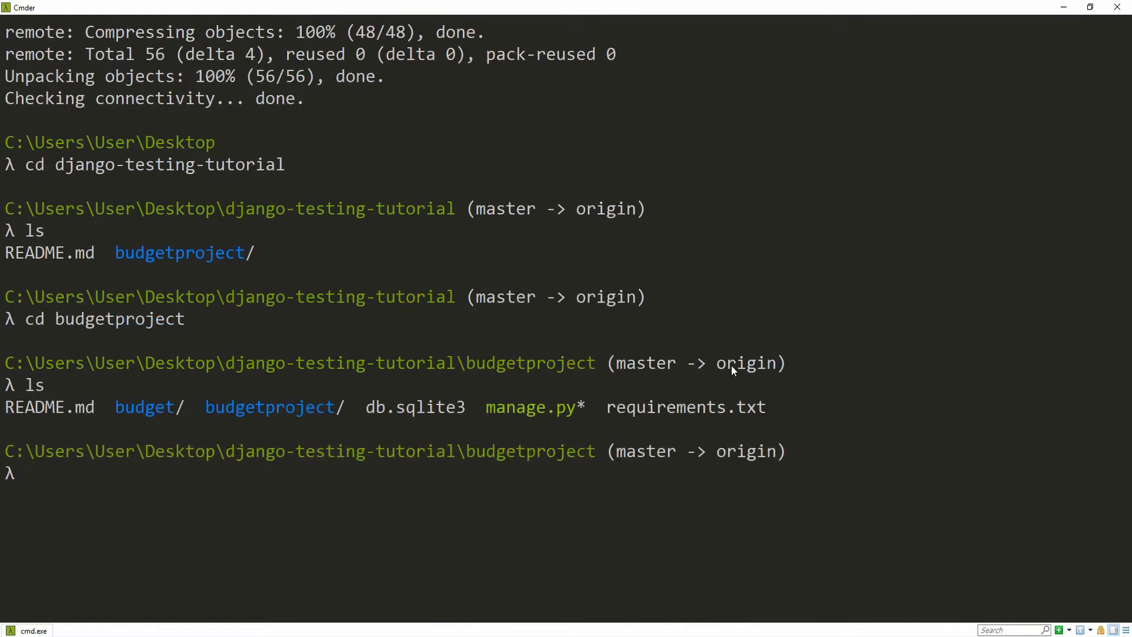
pyautogui.moveTo(896, 421)
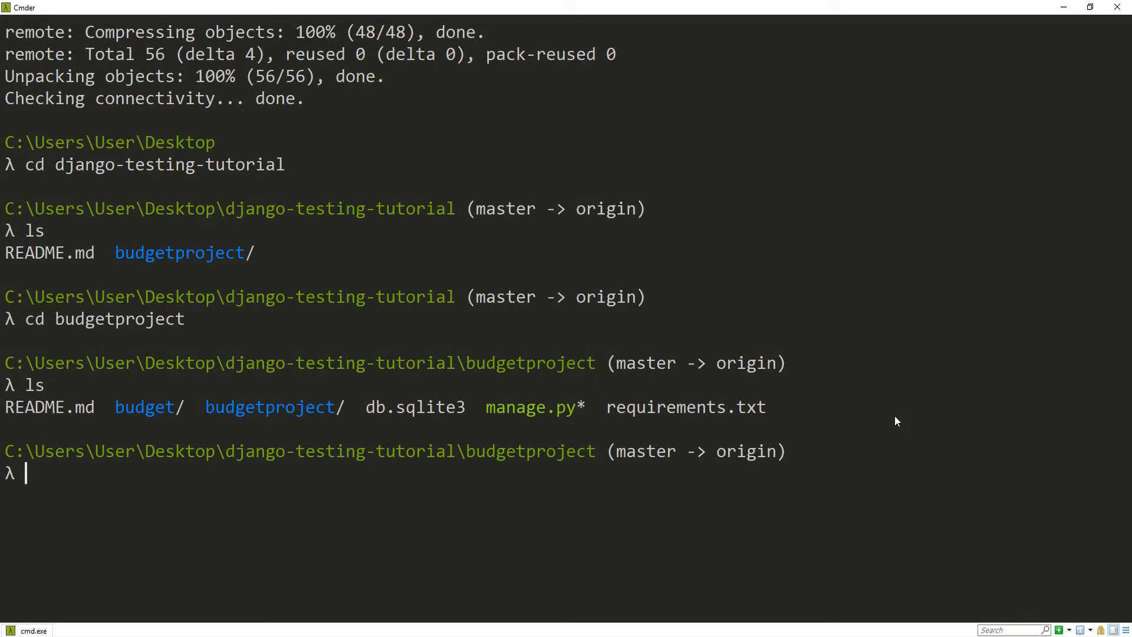
pyautogui.scroll(3)
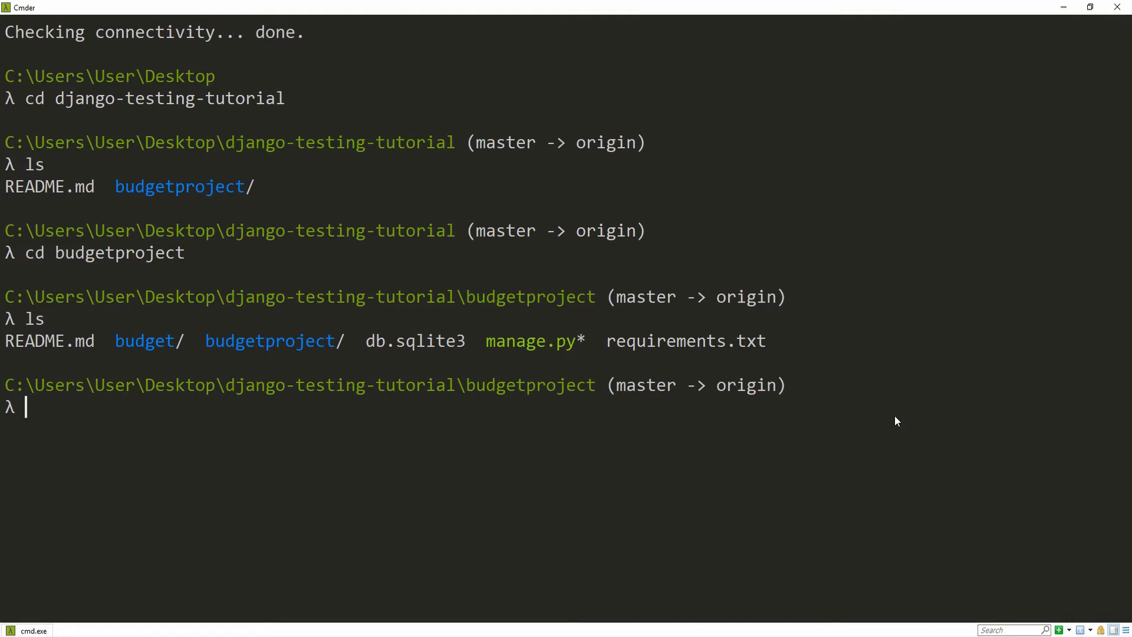
# - Install virtualenvwrapper with pip
pyautogui.write('pip install')
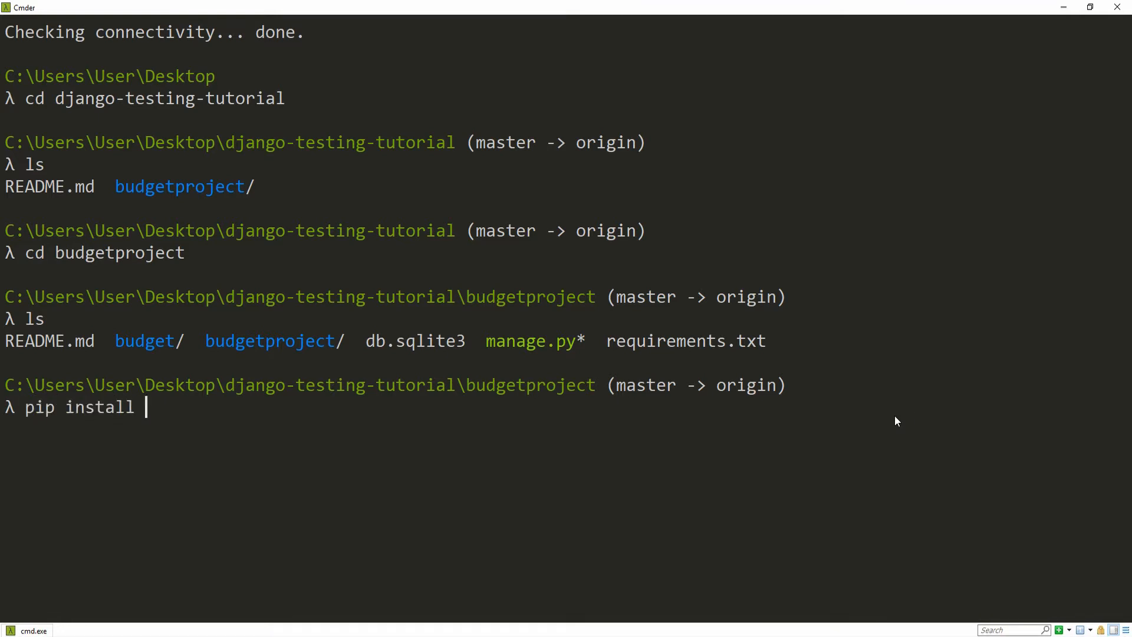
pyautogui.write('virtualenvwrappe')
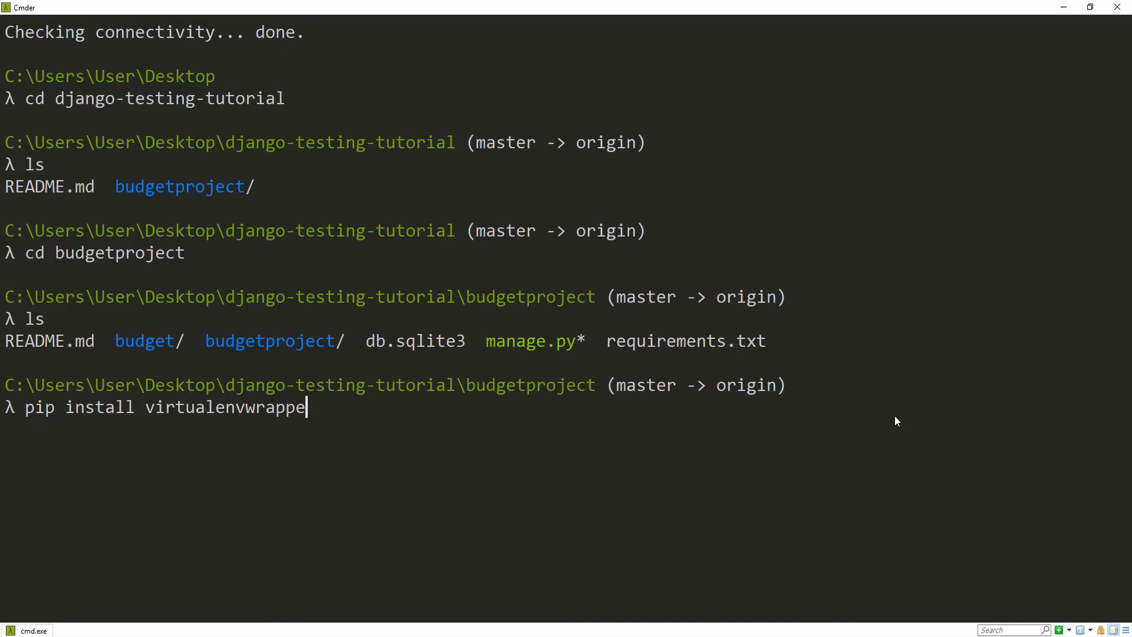
pyautogui.press('Return')
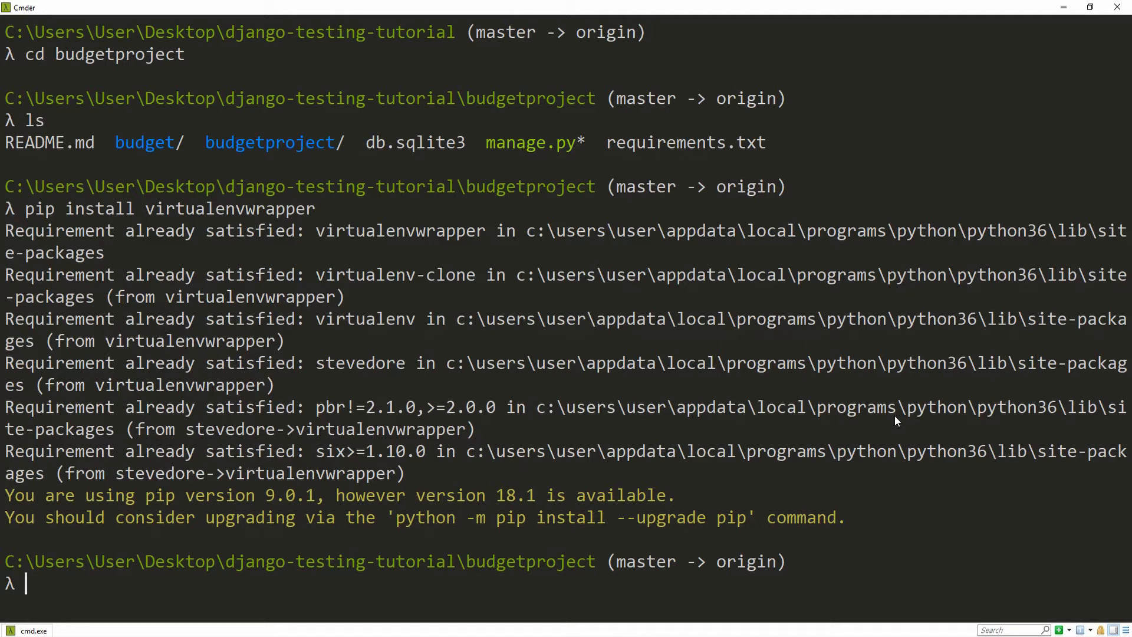
# - Create and activate a testing-tutorial virtual environment with mkvirtualenv
pyautogui.write('mkvirtual')
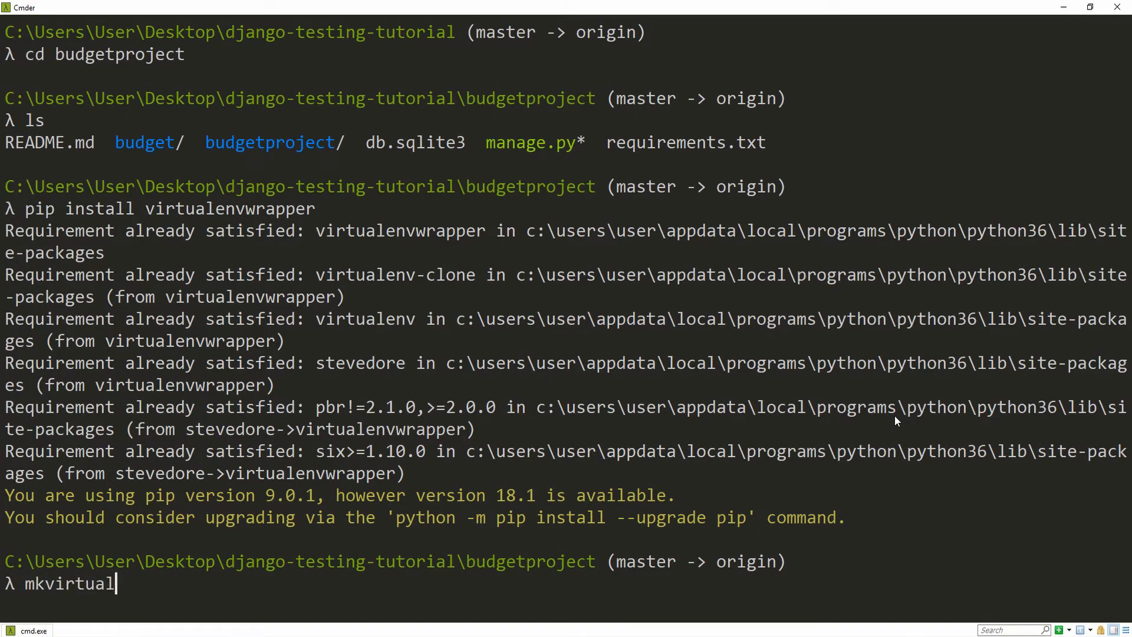
pyautogui.write('env')
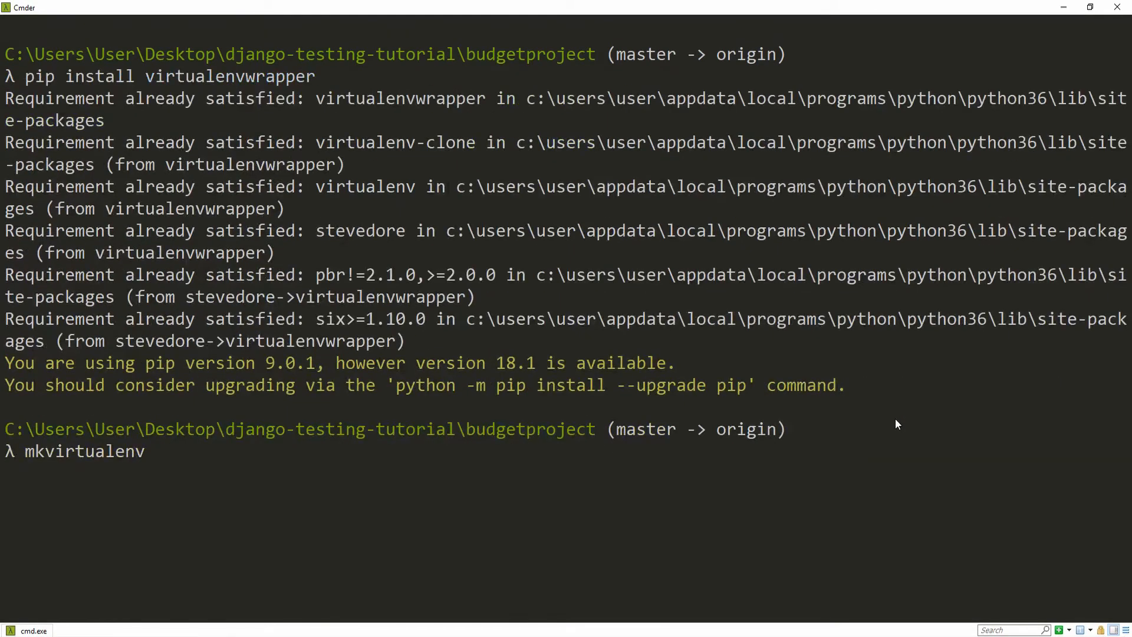
pyautogui.write('testing-tutor')
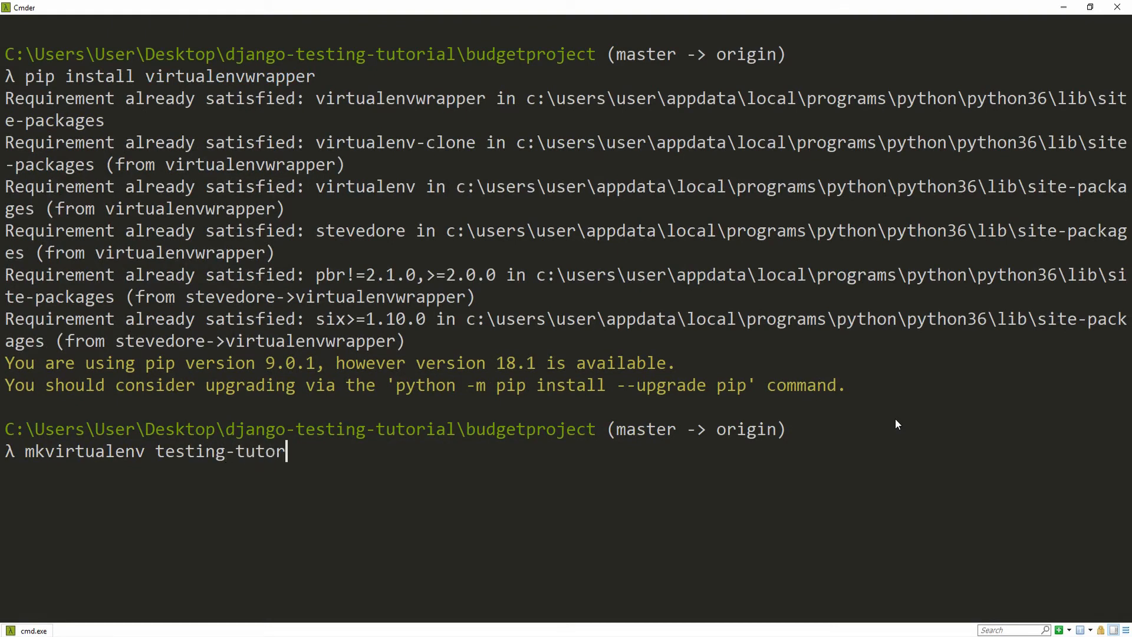
pyautogui.press('Return')
pyautogui.write('ls')
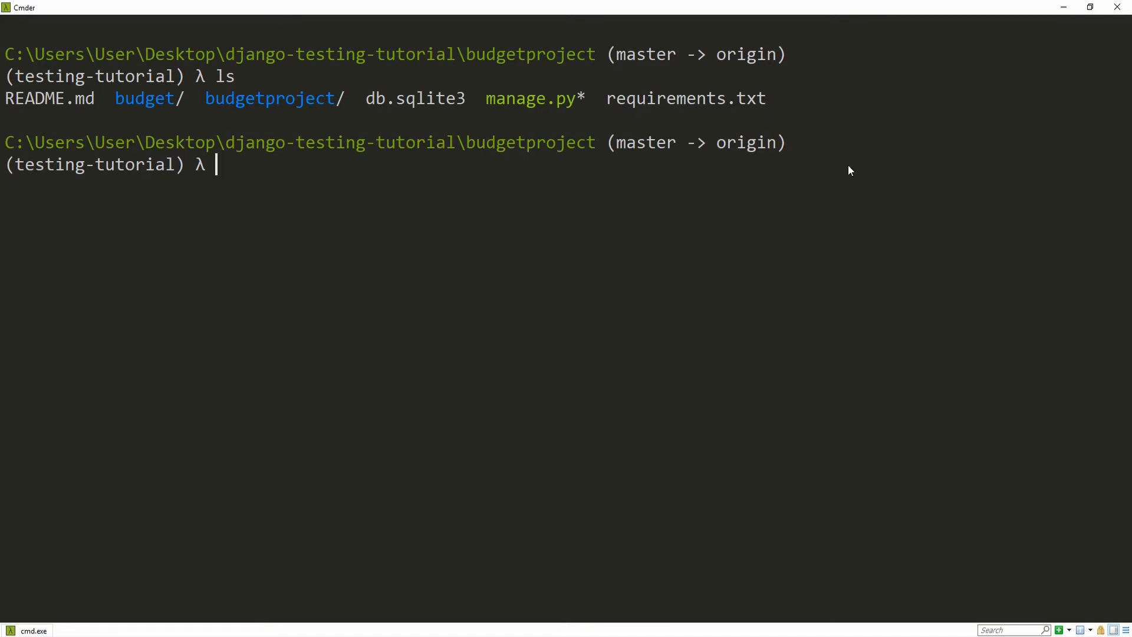
pyautogui.moveTo(847, 172)
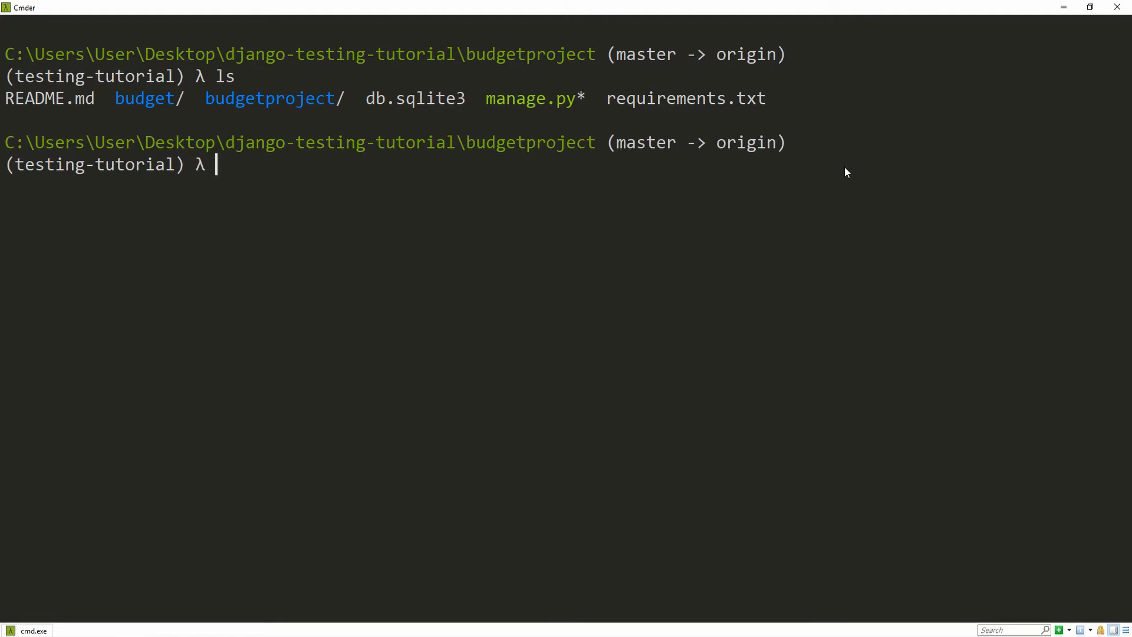
# - Show requirements.txt listing Django 2.1.2 and pytz 2018.4
pyautogui.write('cat')
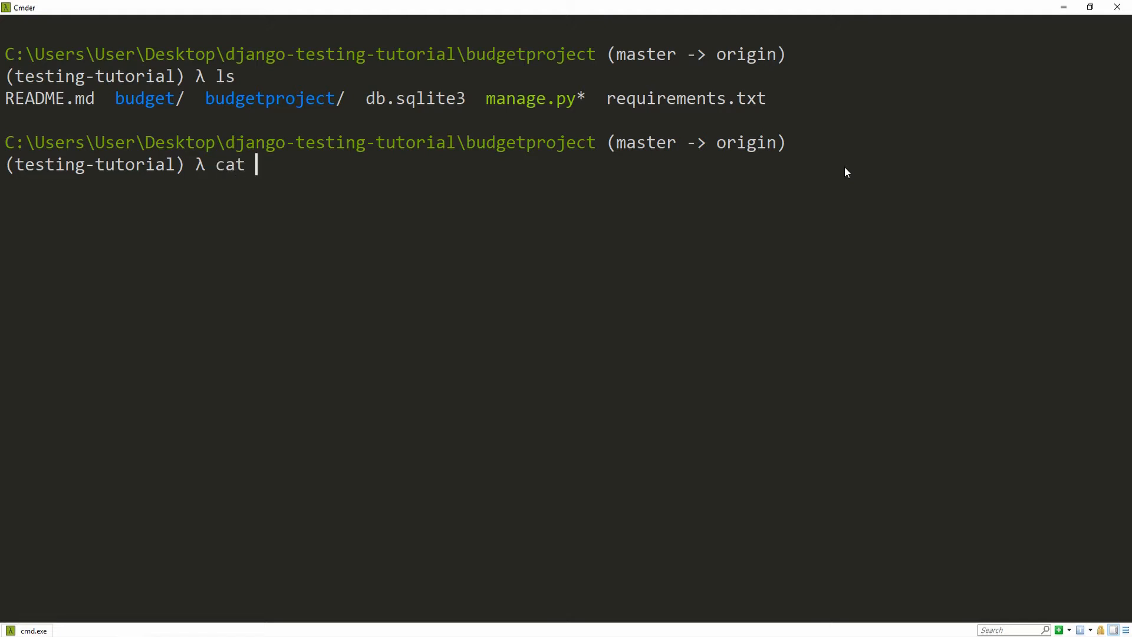
pyautogui.write('requirements')
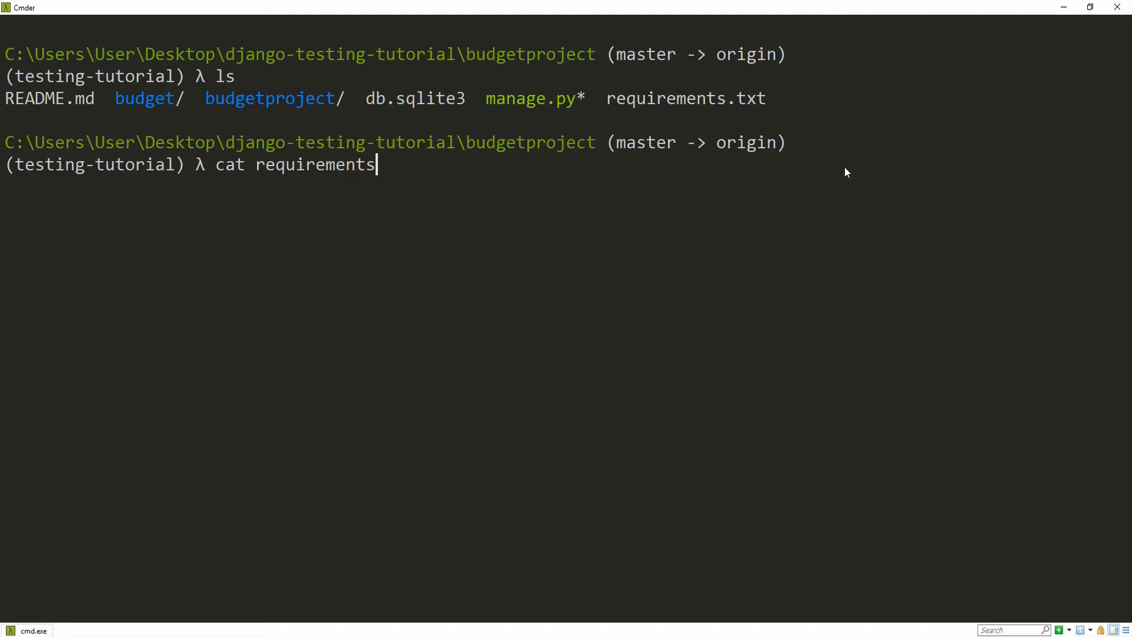
pyautogui.press('Return')
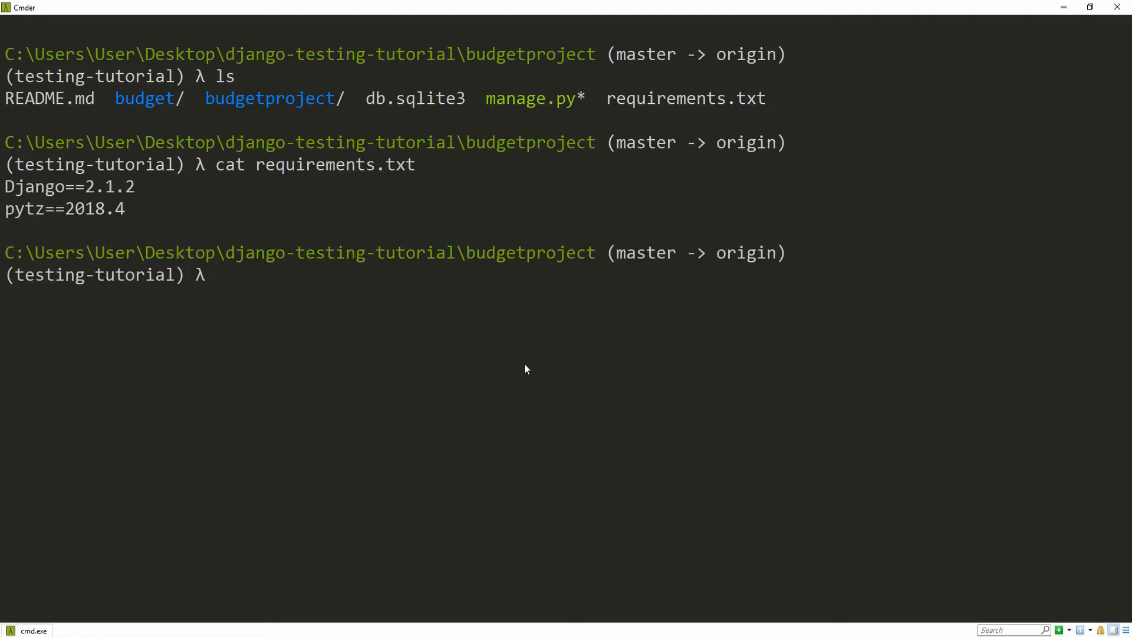
pyautogui.moveTo(513, 326)
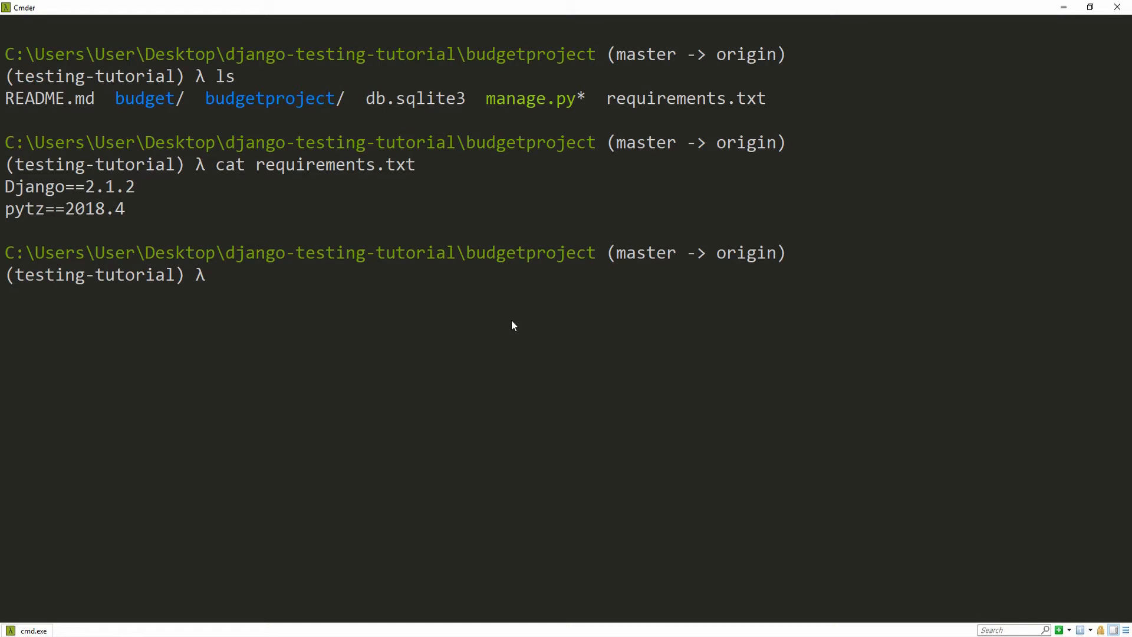
# - Install the project's packages with pip install -r requirements.txt
pyautogui.write('pip install')
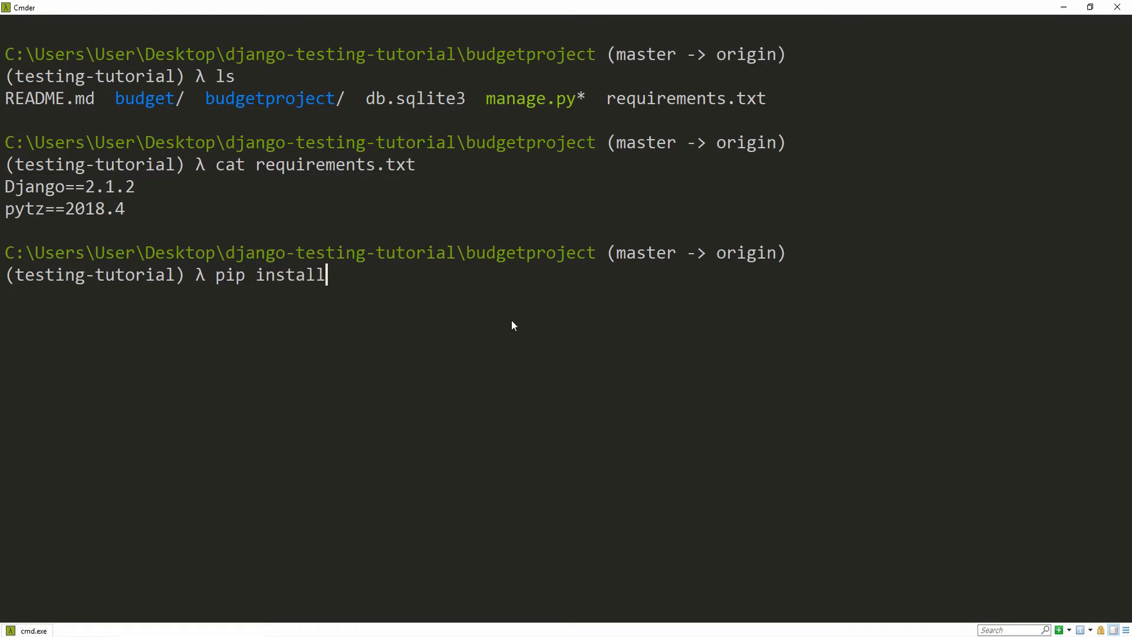
pyautogui.write('-r require')
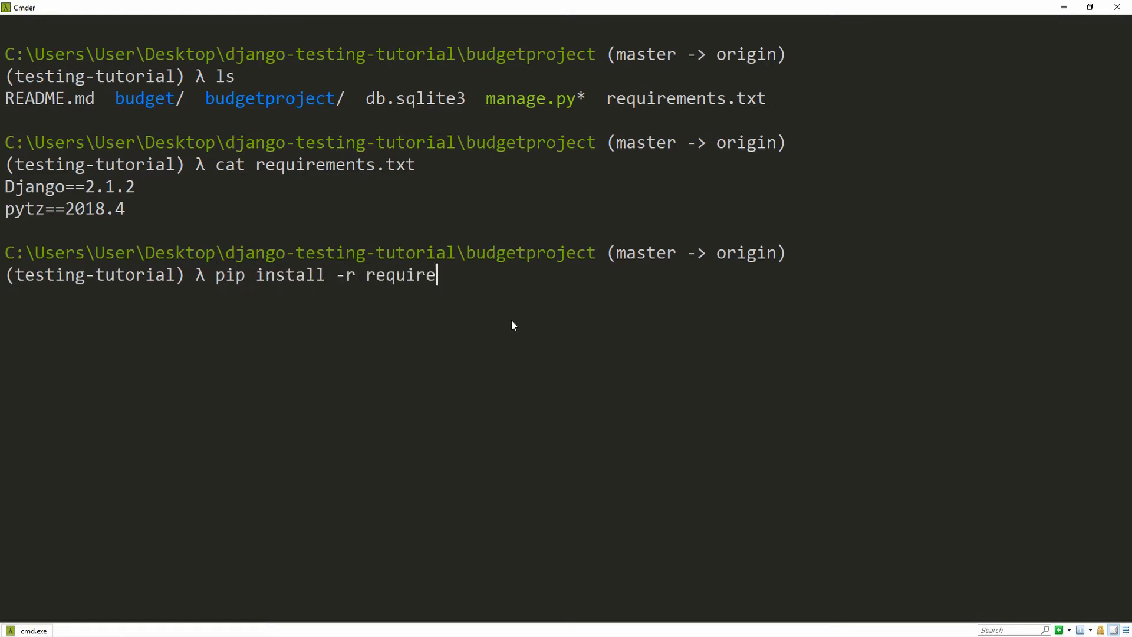
pyautogui.write('ments.txt')
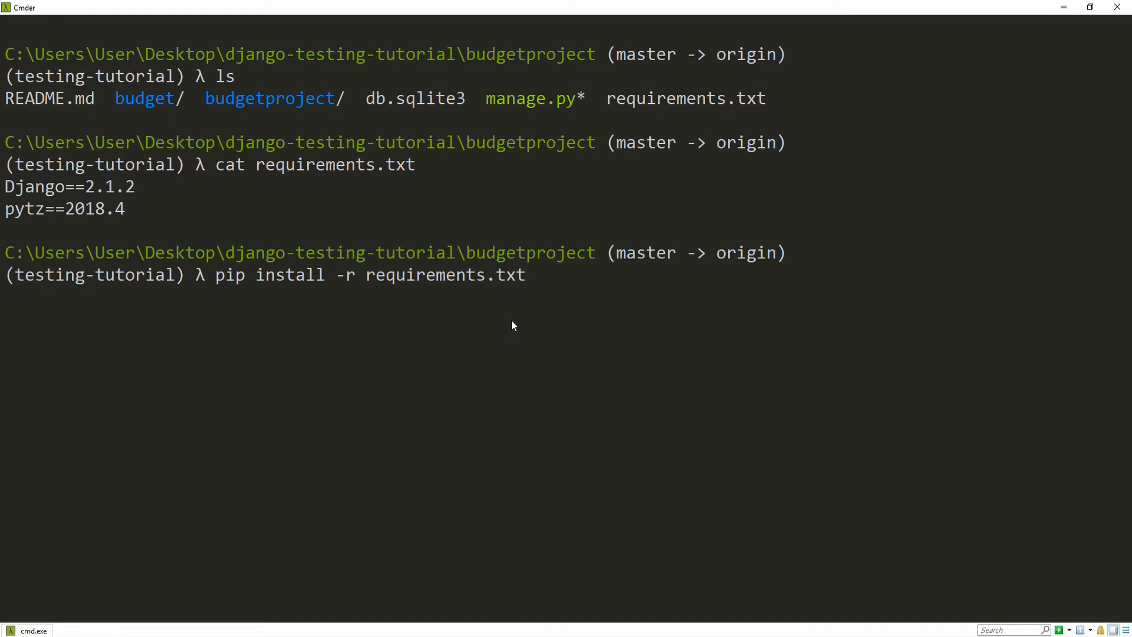
pyautogui.press('Return')
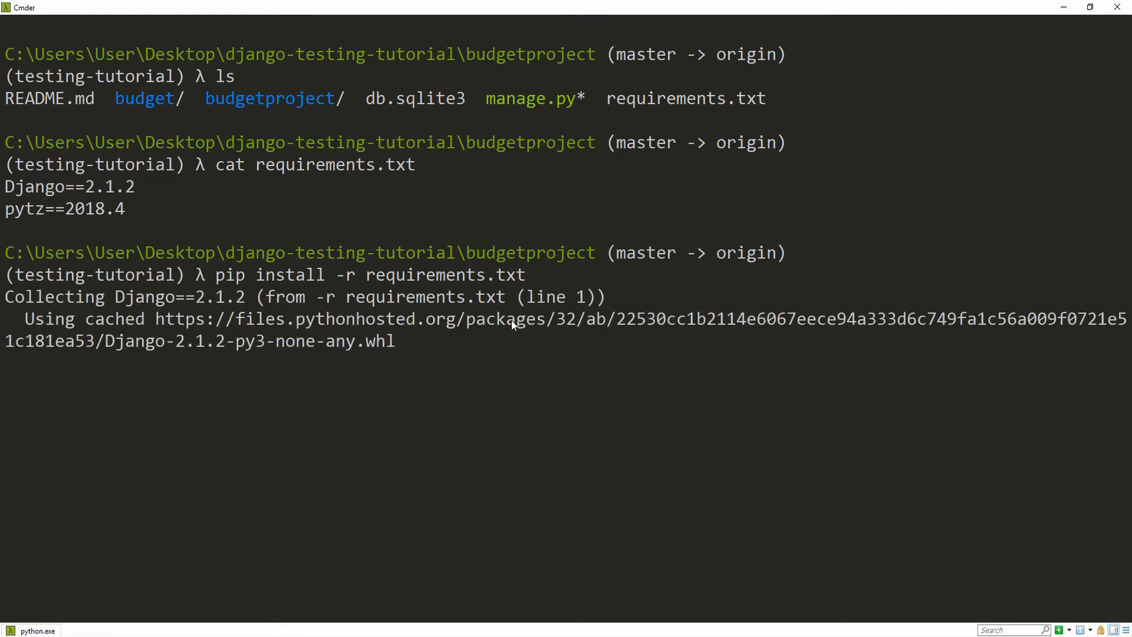
pyautogui.moveTo(180, 174)
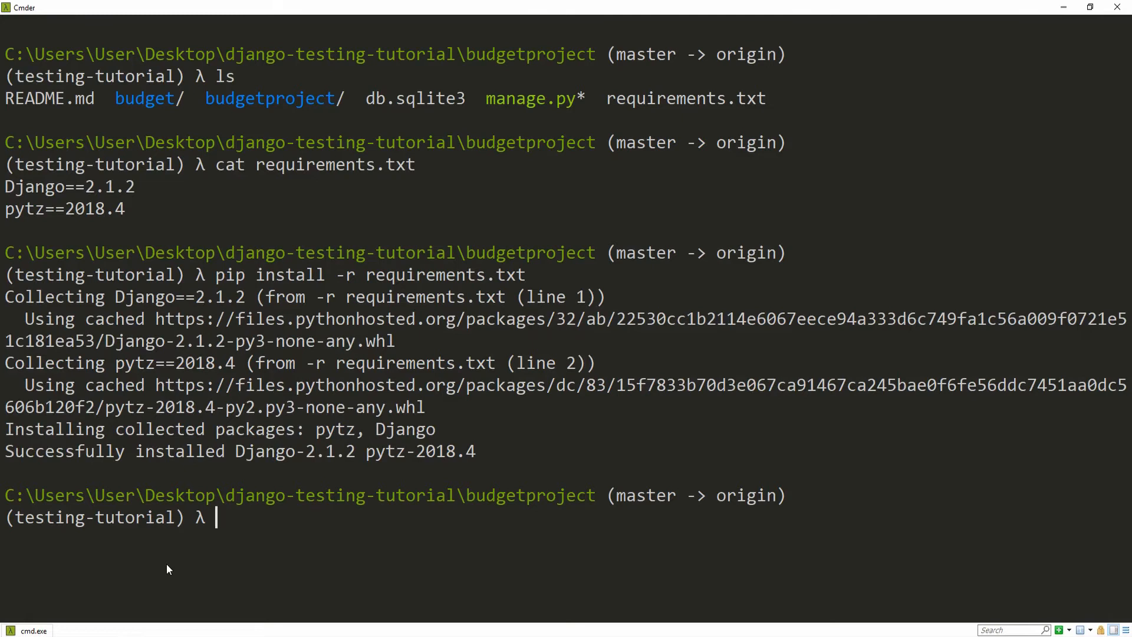
# - Launch the Django development server at 127.0.0.1:8000 with manage.py runserver
pyautogui.write('manage.py')
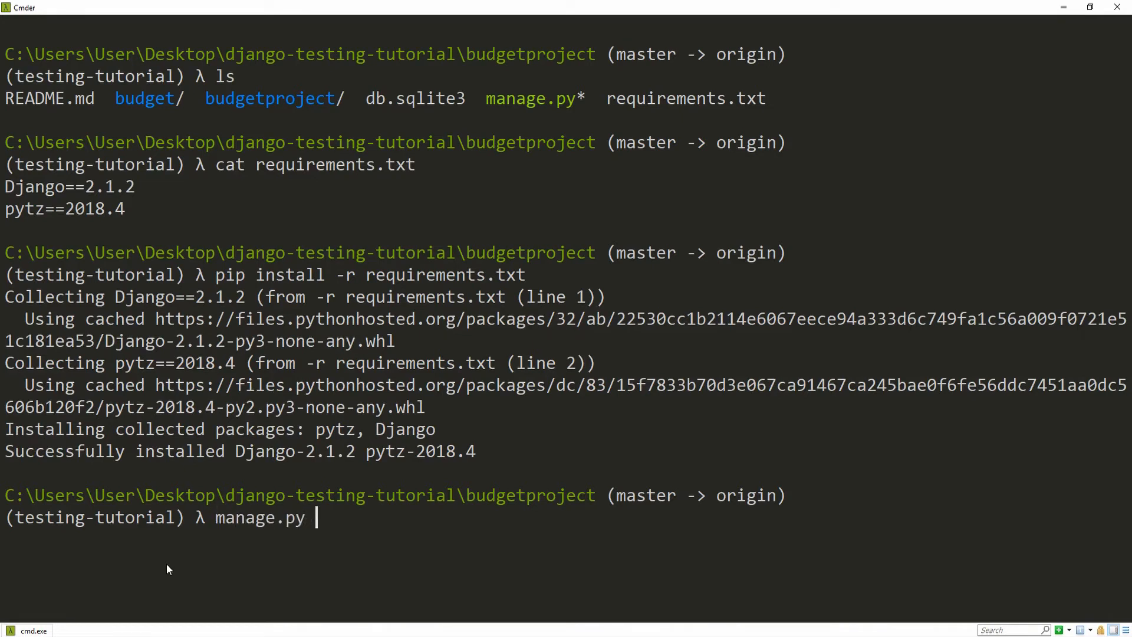
pyautogui.write('runserver')
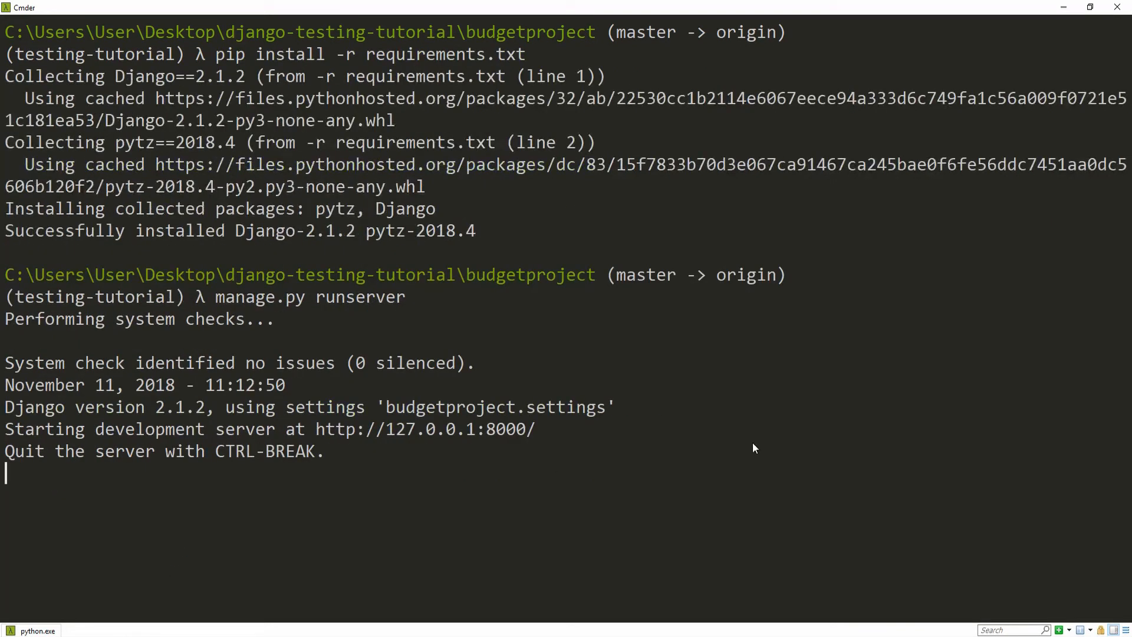
pyautogui.moveTo(464, 462)
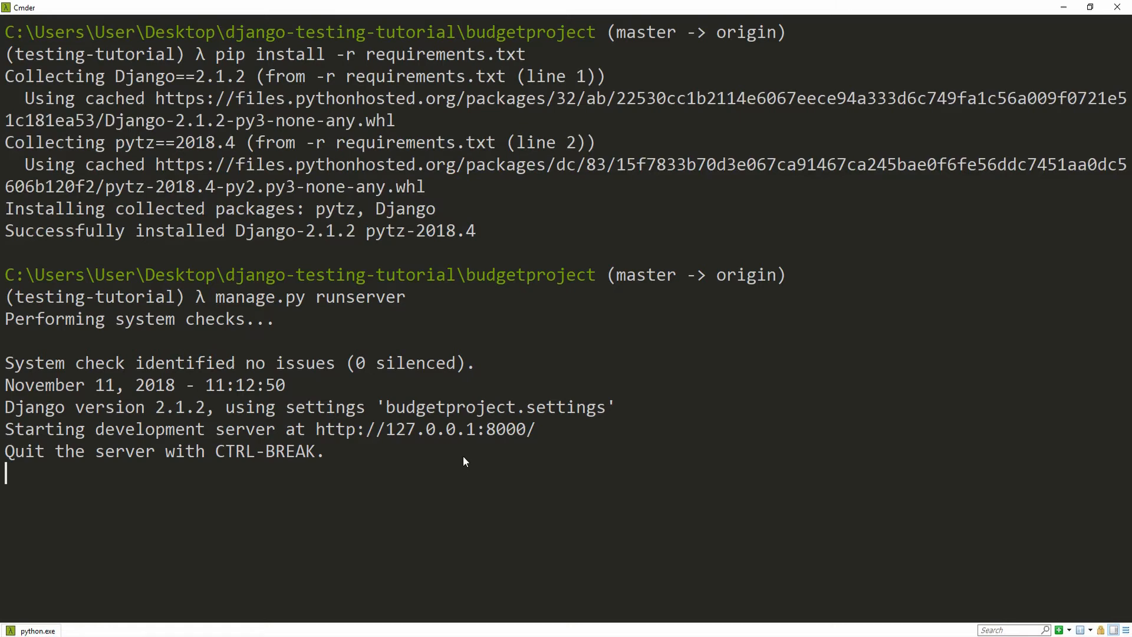
pyautogui.moveTo(201, 600)
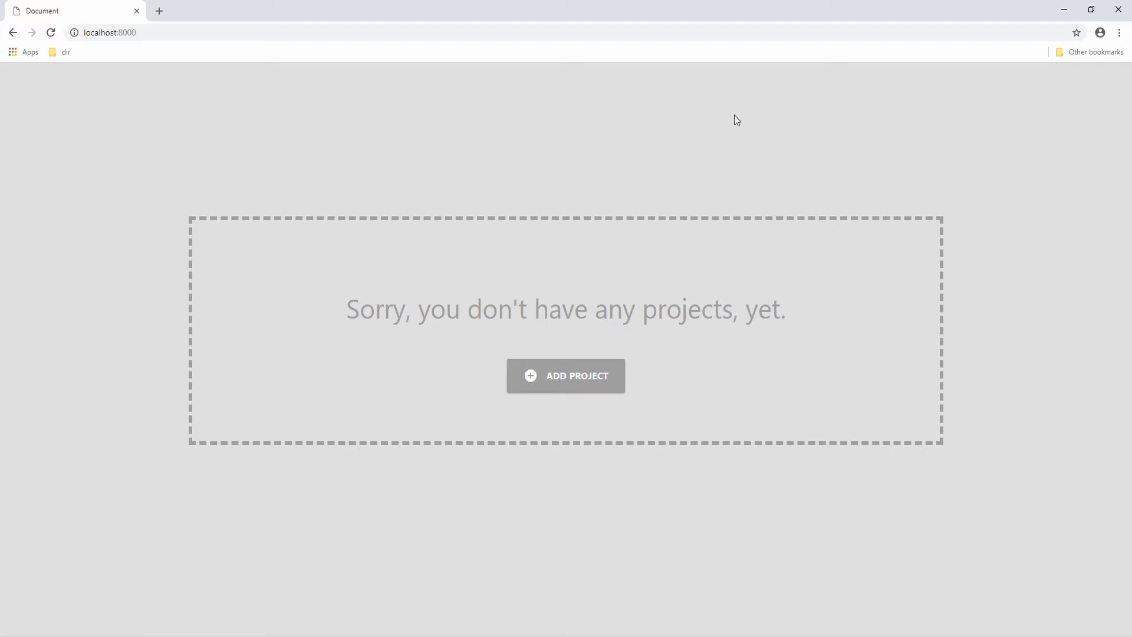
pyautogui.moveTo(457, 311)
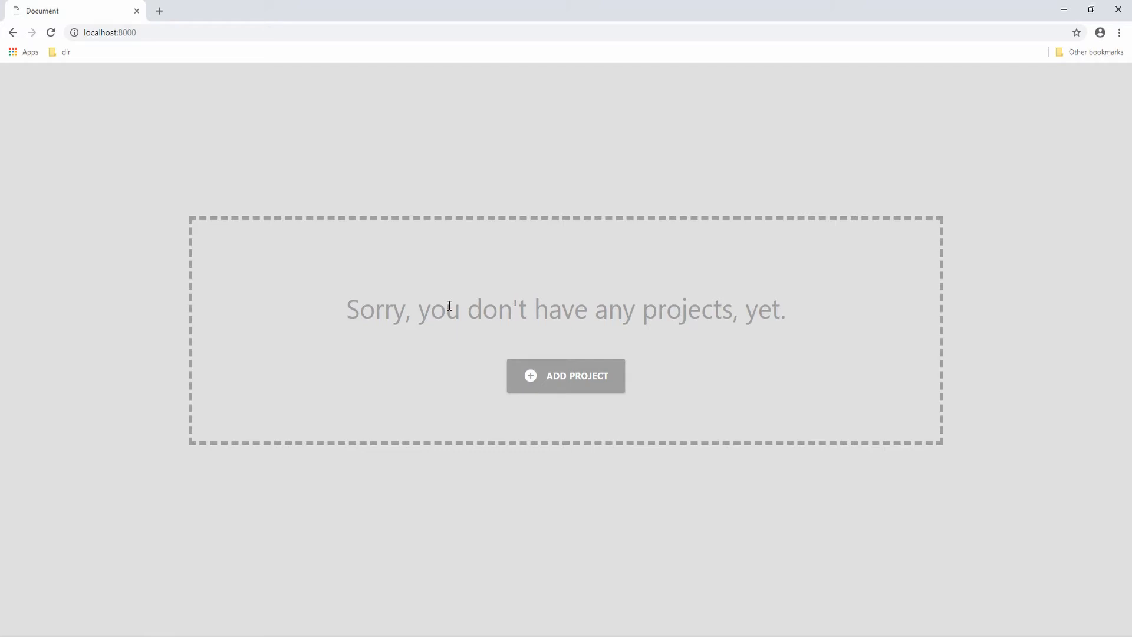
pyautogui.moveTo(394, 303)
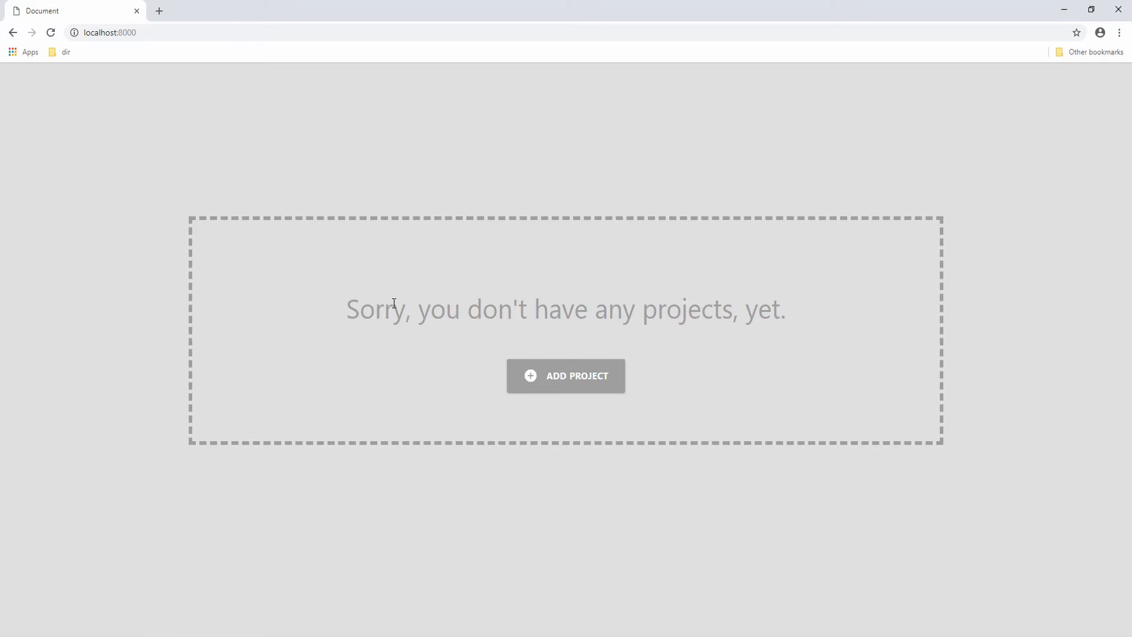
pyautogui.moveTo(562, 388)
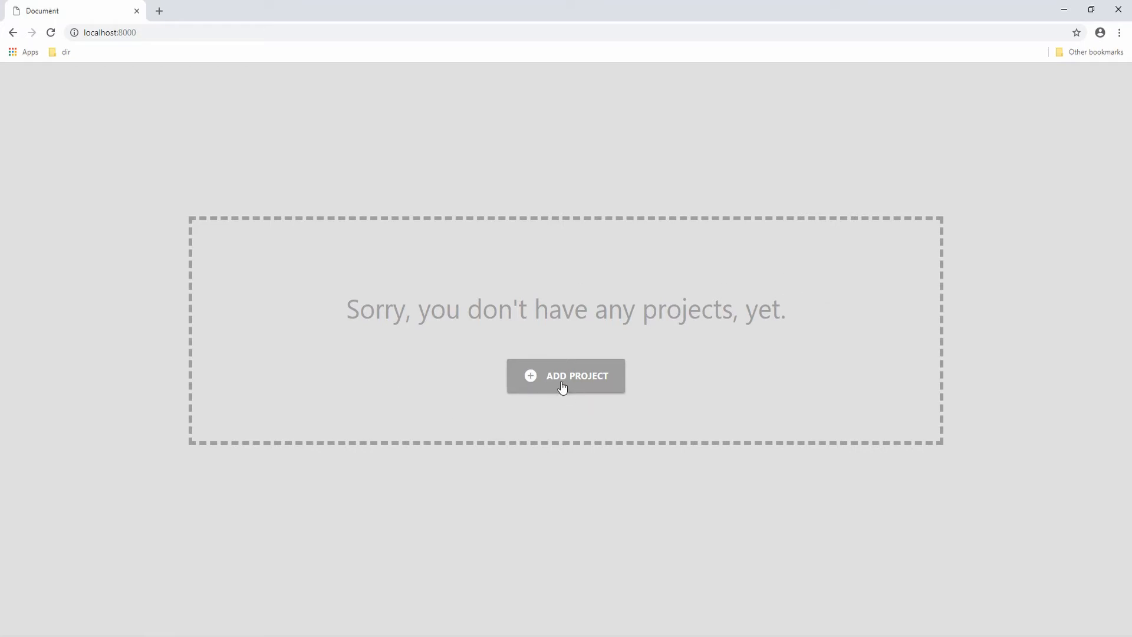
# - Start a new project named Mobile App with a 10000 budget
pyautogui.click(565, 375)
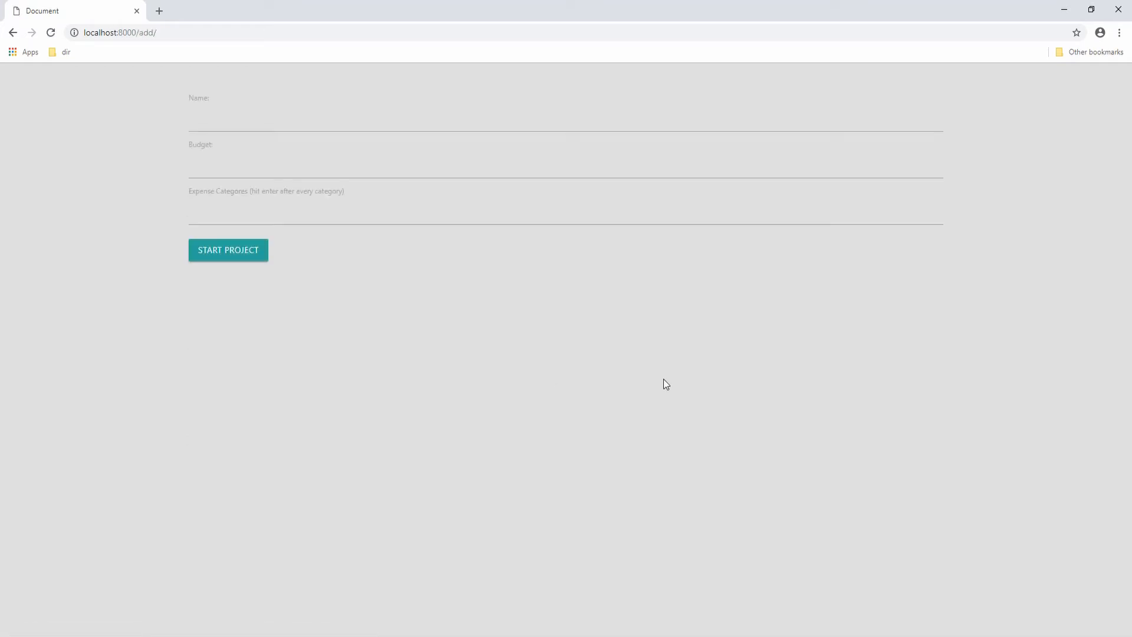
pyautogui.click(228, 250)
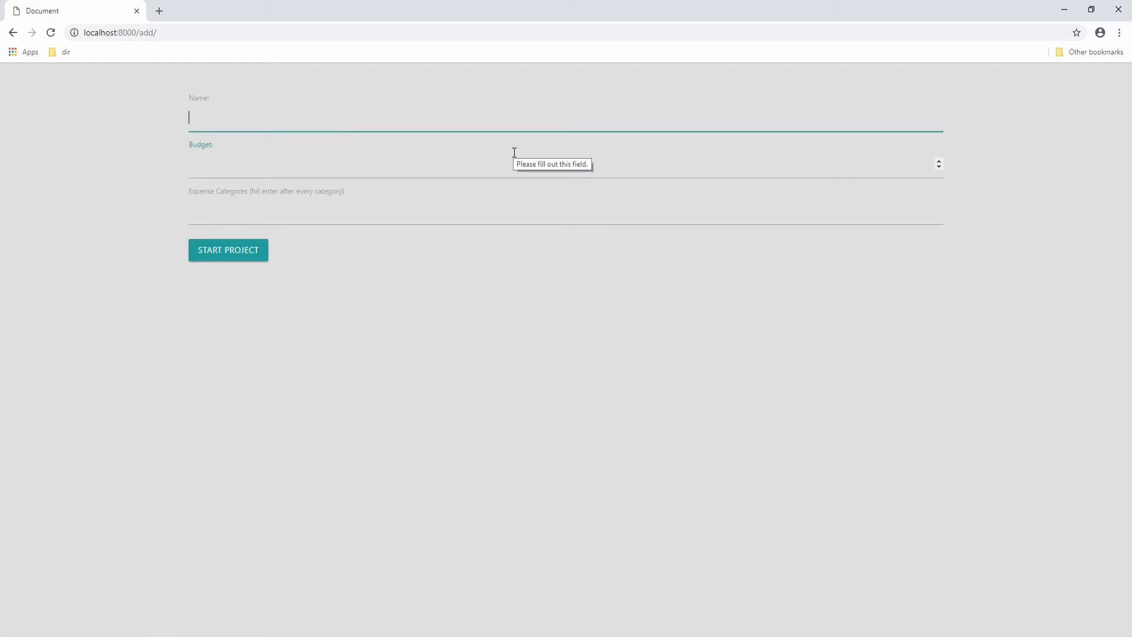
pyautogui.write('Mobile App')
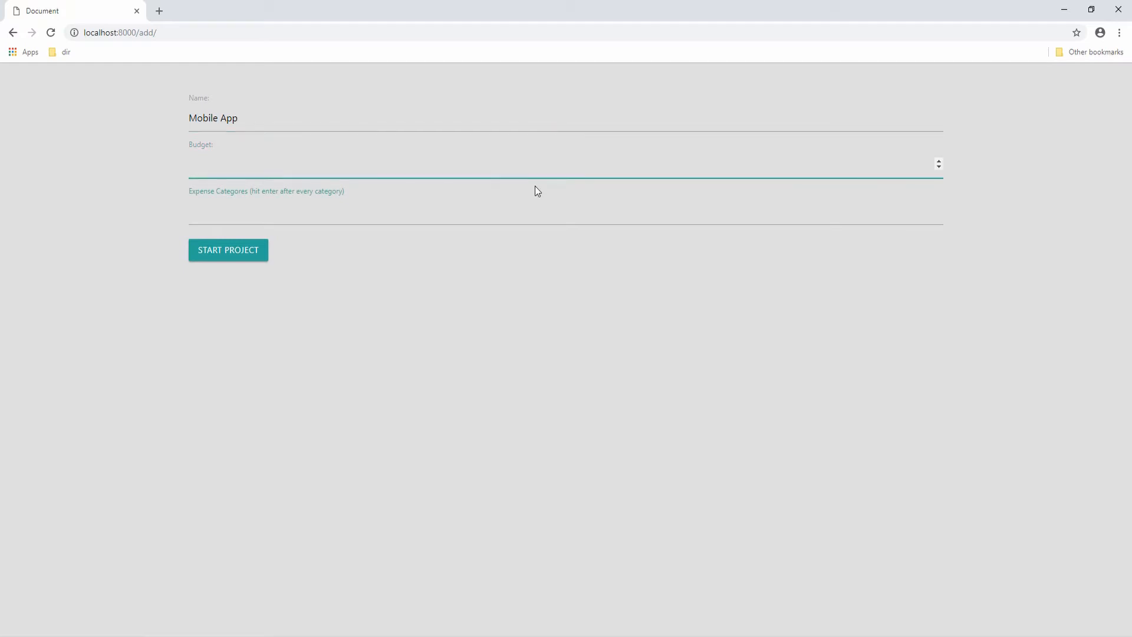
pyautogui.write('10000')
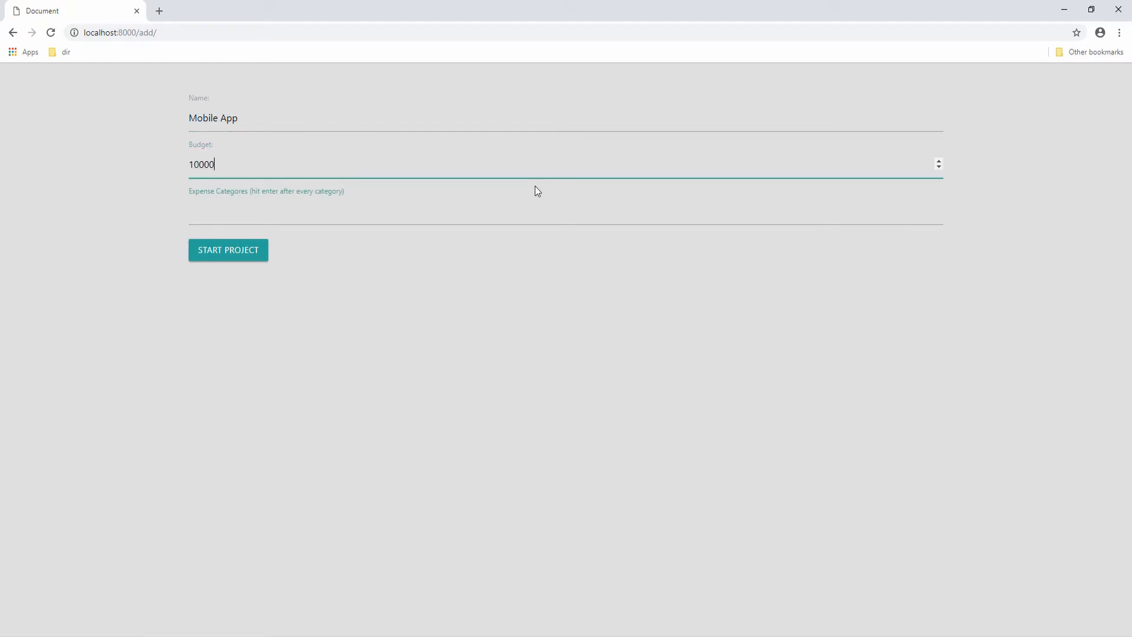
# - Add development and design expense categories and submit the Mobile App project
pyautogui.click(476, 210)
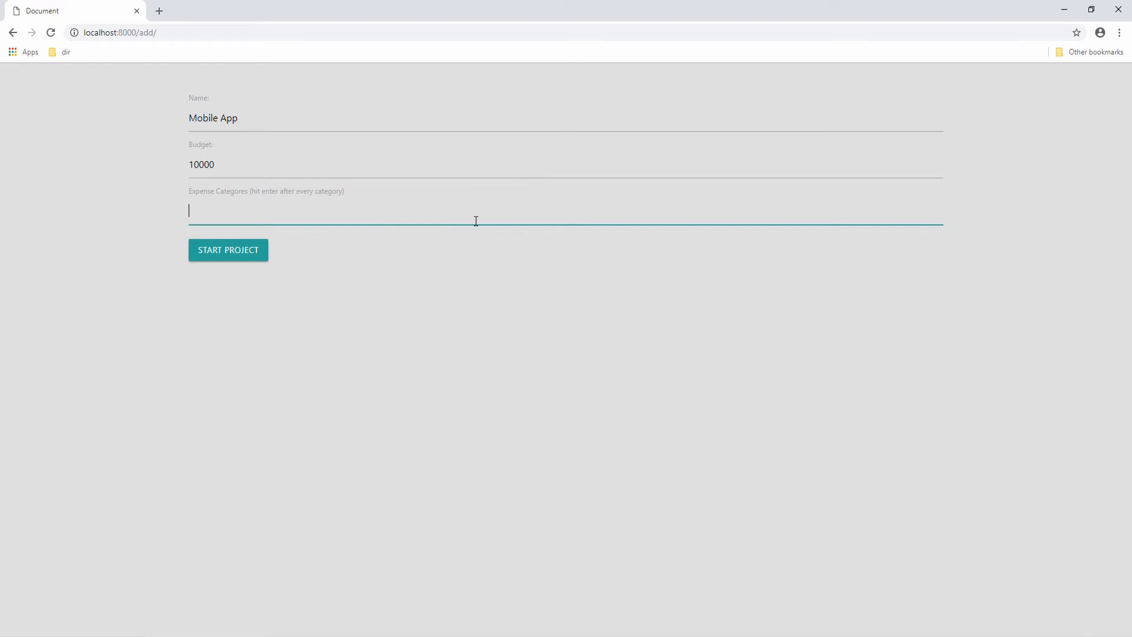
pyautogui.write('develop')
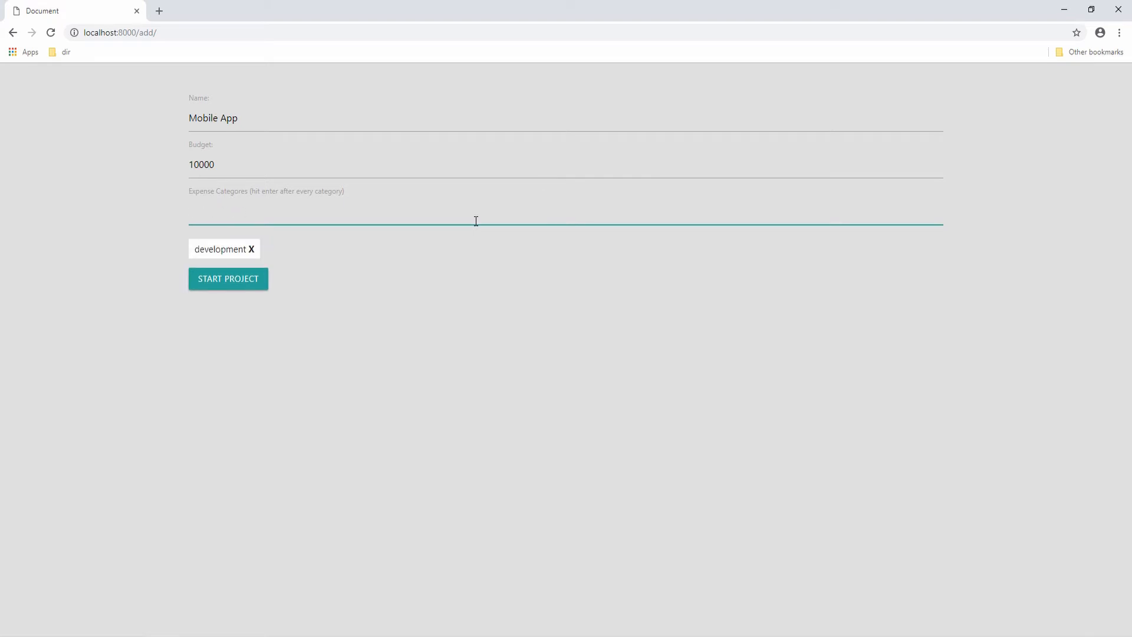
pyautogui.write('d')
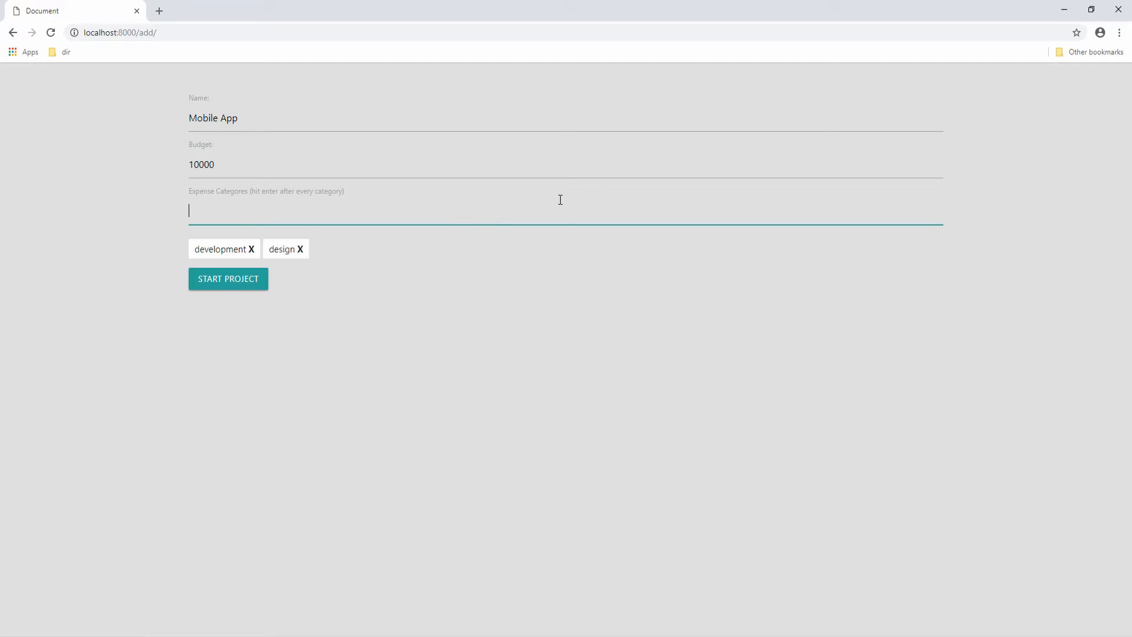
pyautogui.moveTo(227, 282)
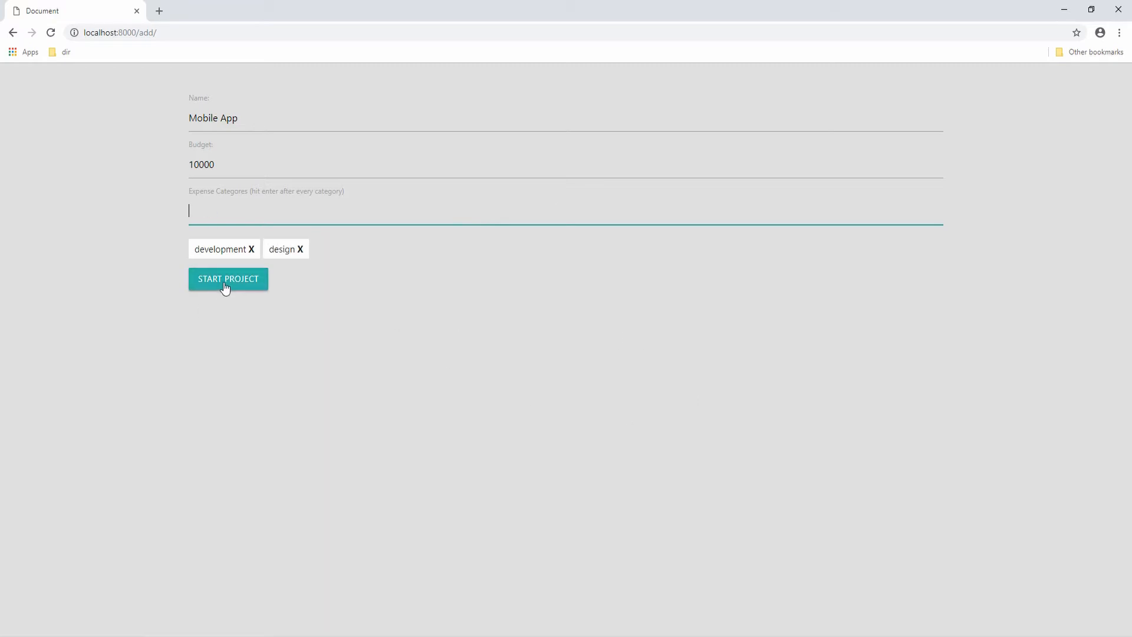
pyautogui.click(228, 278)
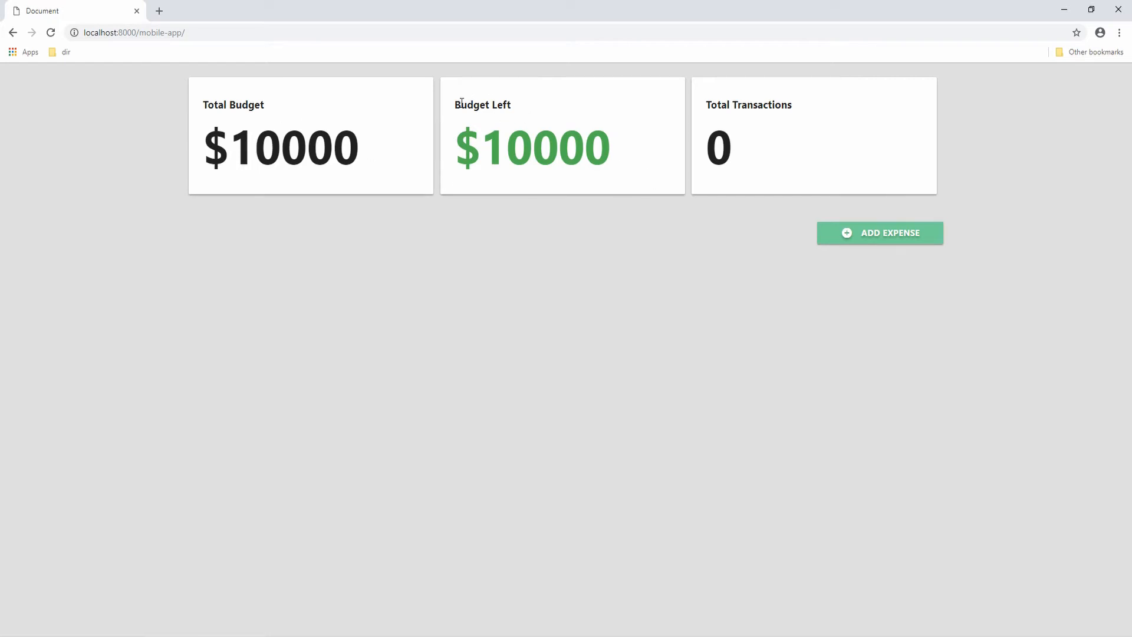
pyautogui.moveTo(631, 222)
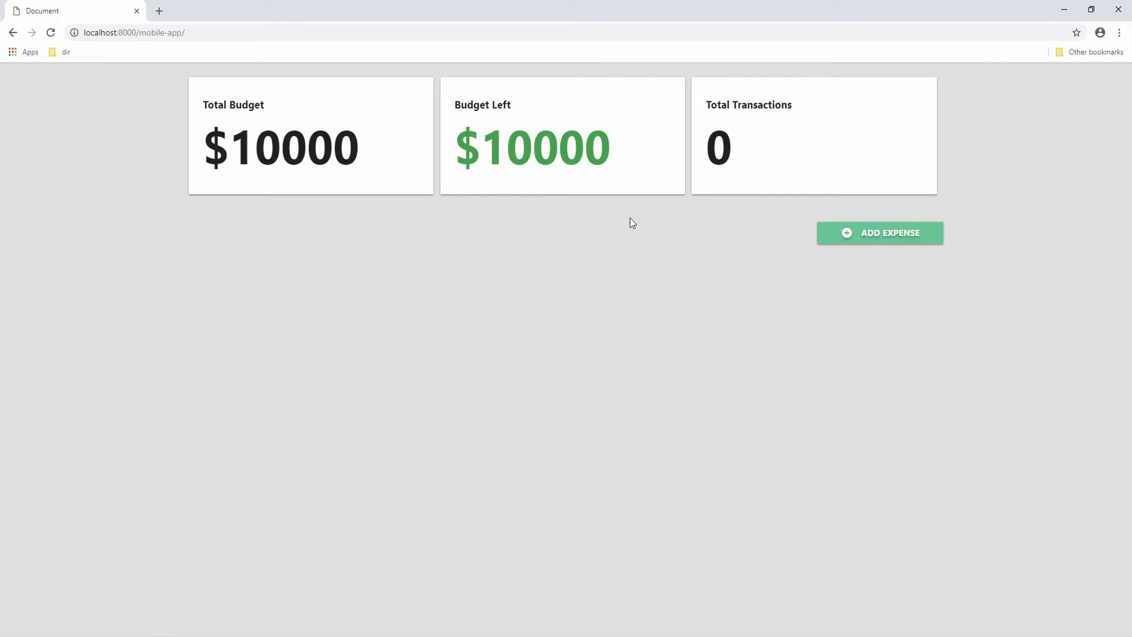
pyautogui.moveTo(693, 156)
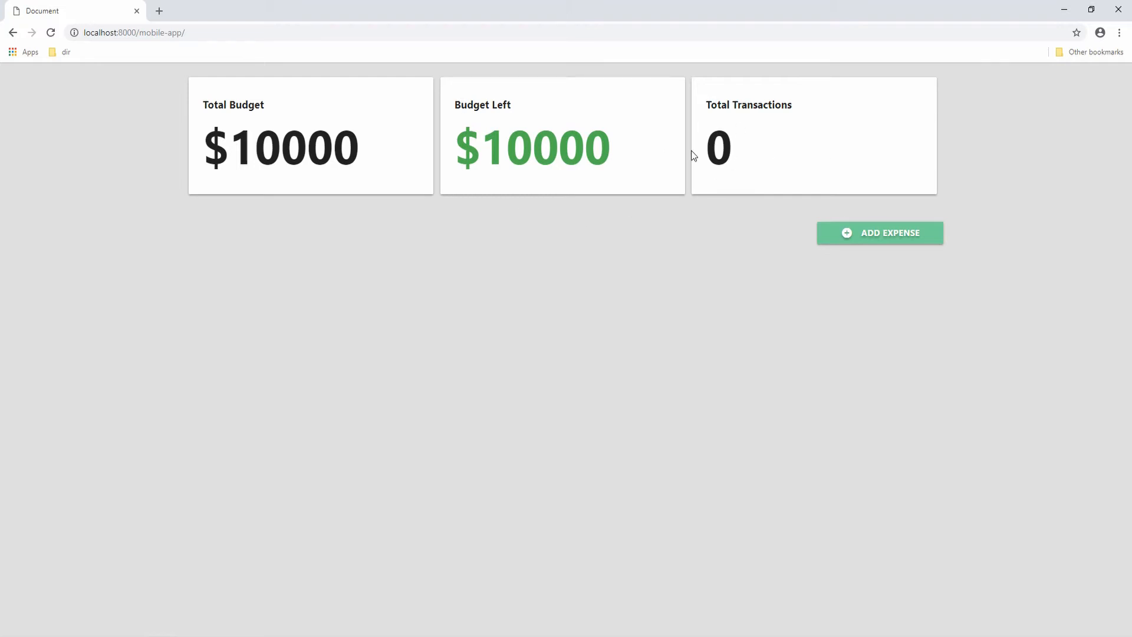
pyautogui.moveTo(725, 286)
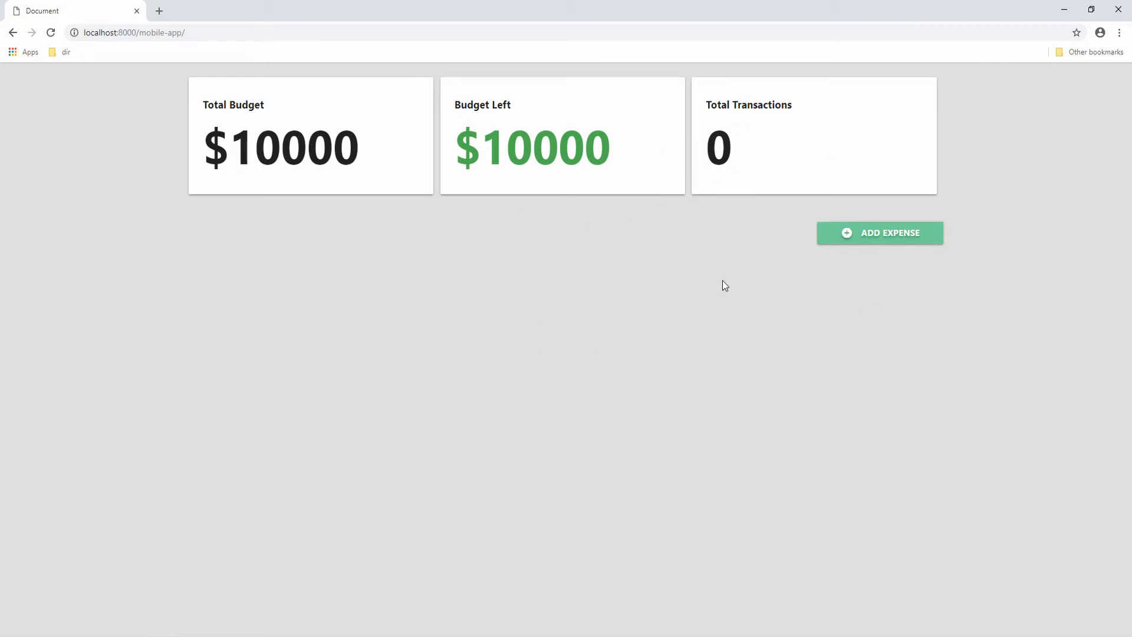
pyautogui.click(879, 233)
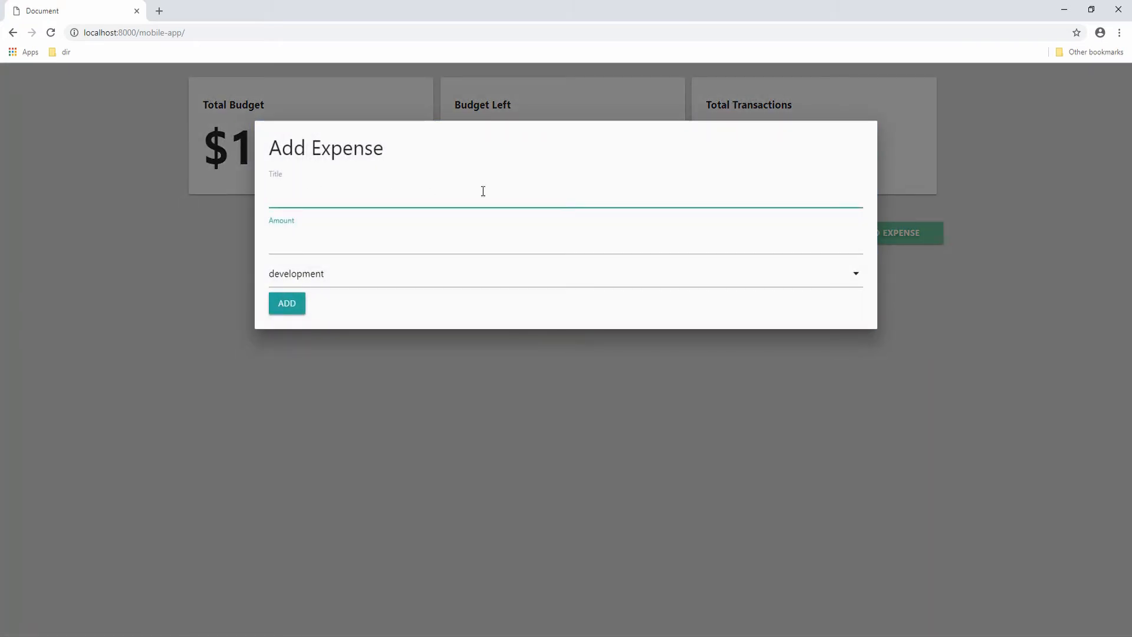
pyautogui.write('First')
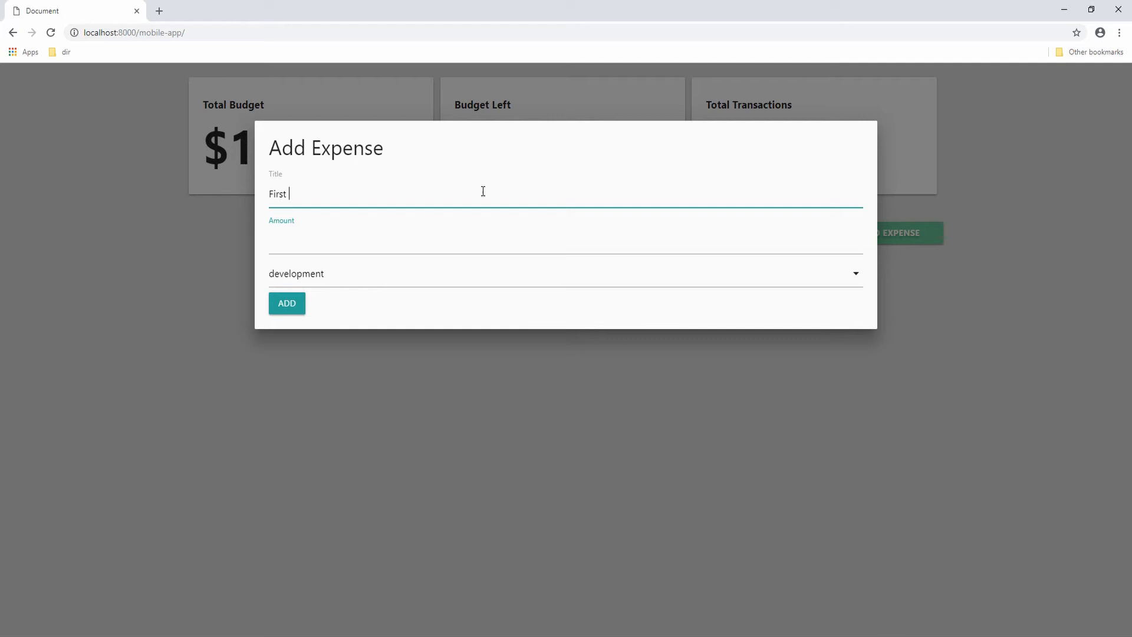
pyautogui.write('Mockup')
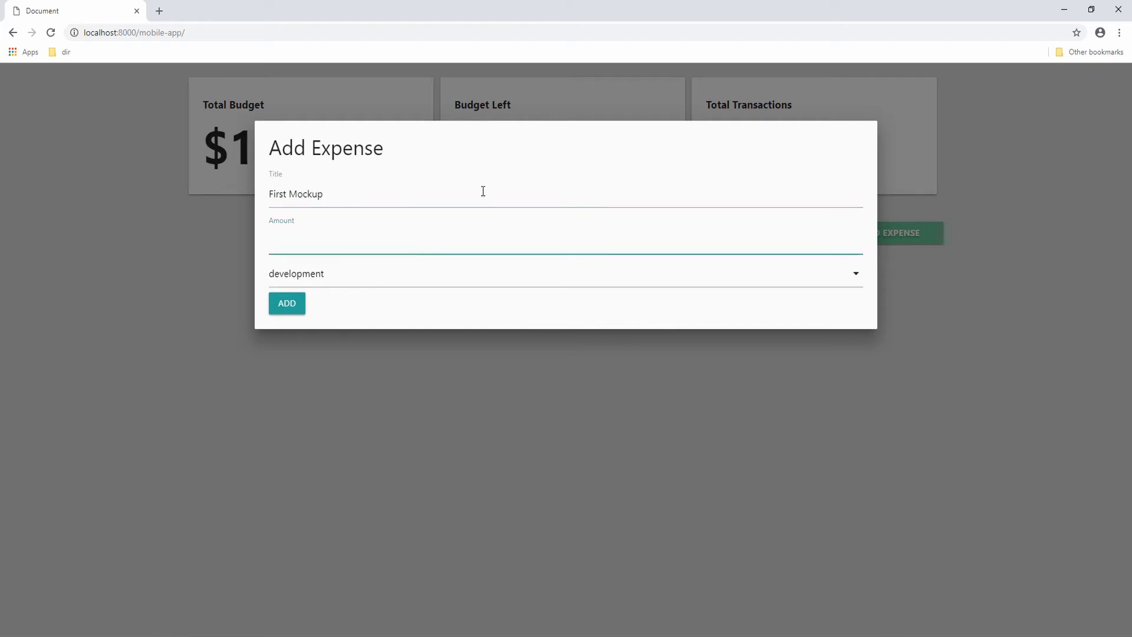
pyautogui.write('1000')
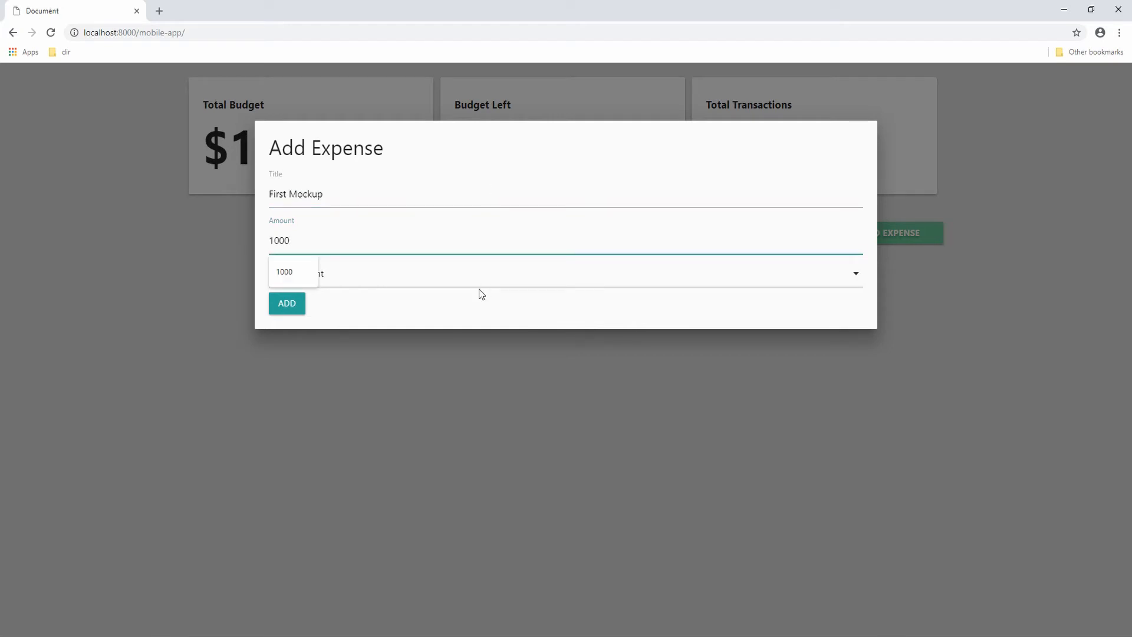
pyautogui.click(856, 272)
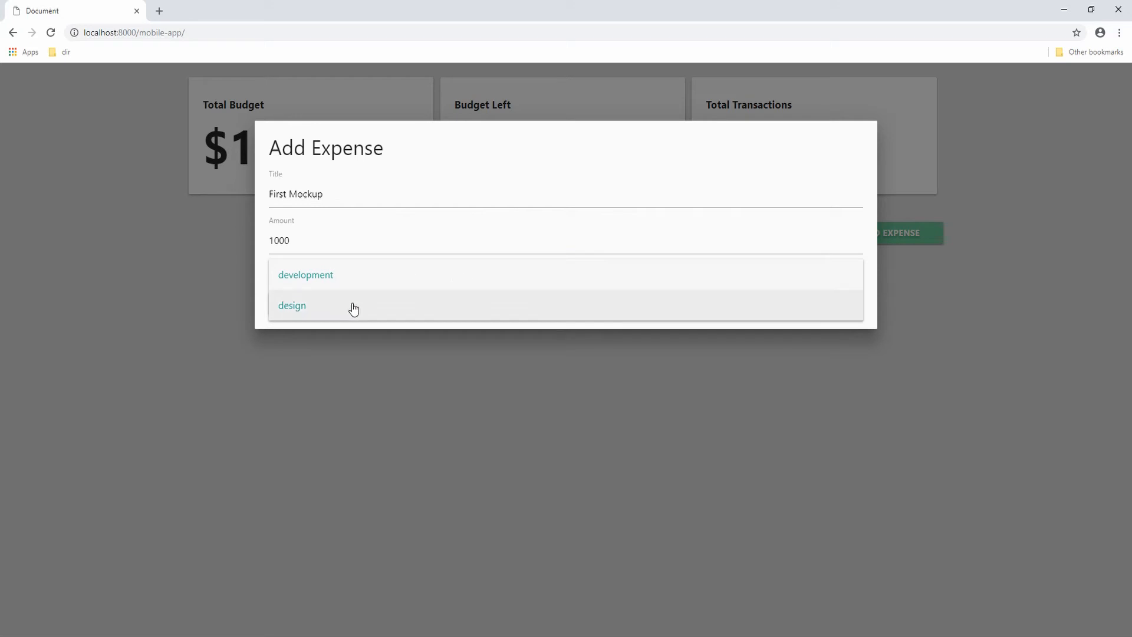
pyautogui.click(291, 305)
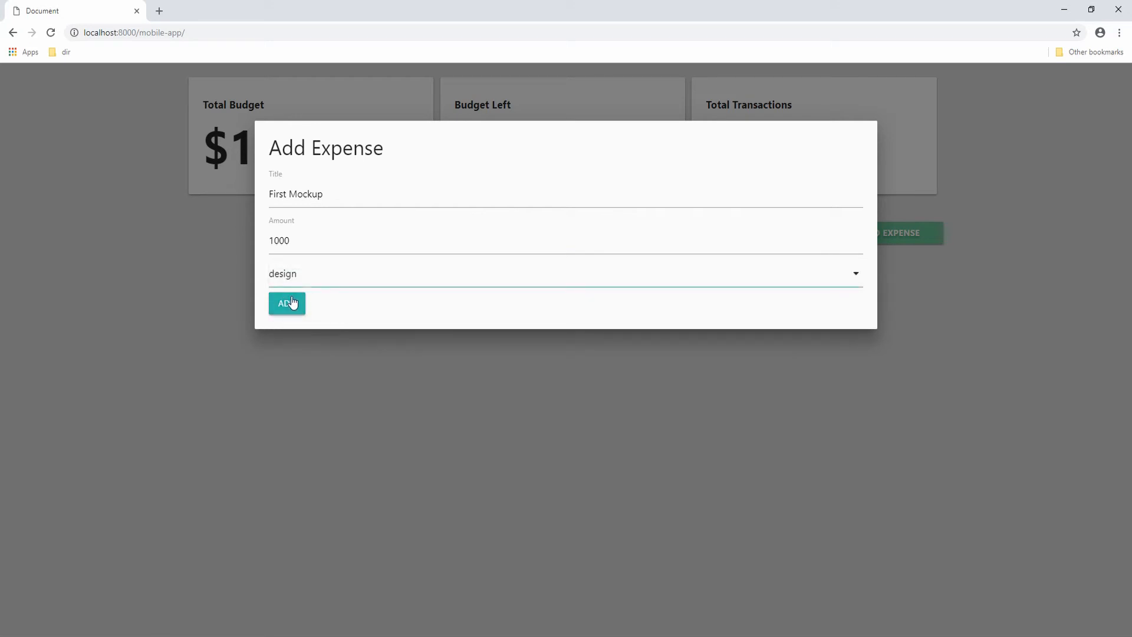
pyautogui.click(287, 303)
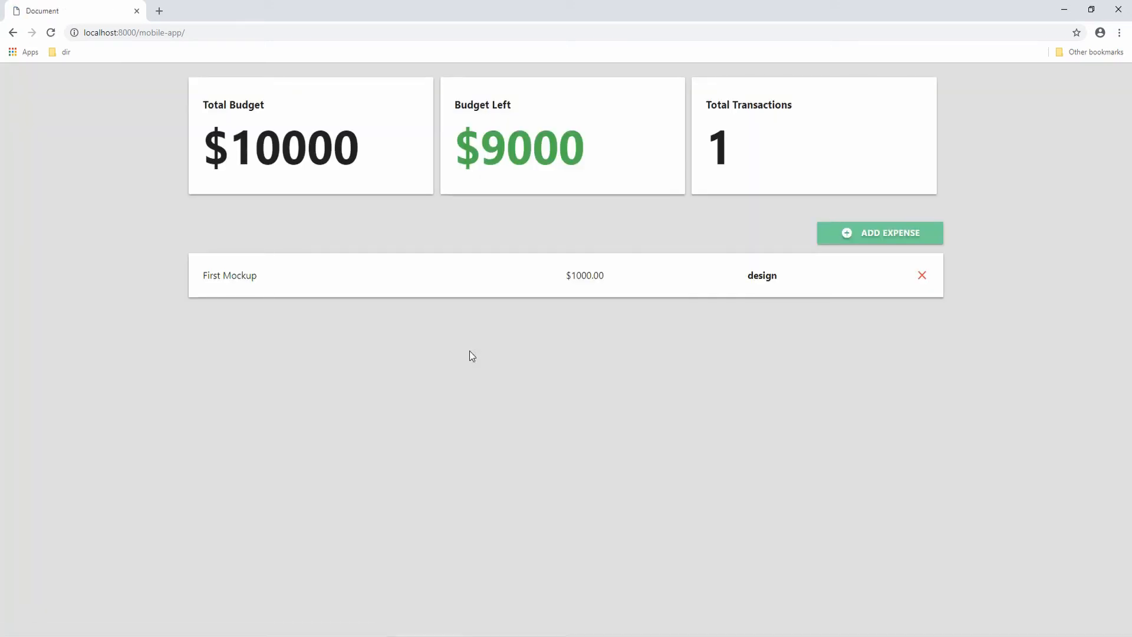
pyautogui.moveTo(599, 371)
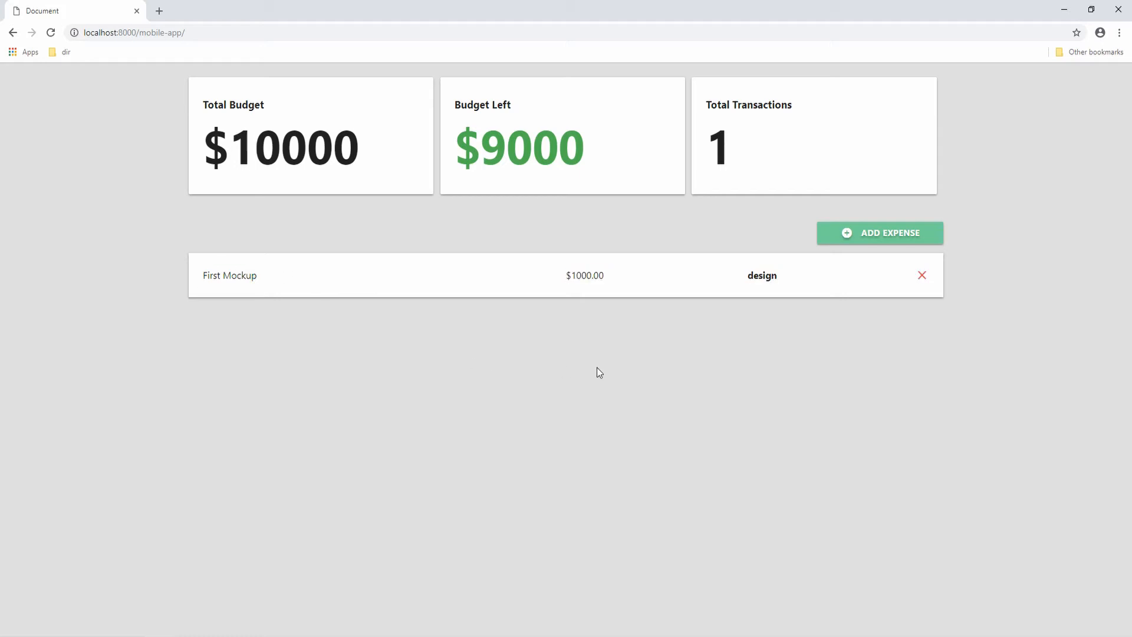
pyautogui.moveTo(602, 349)
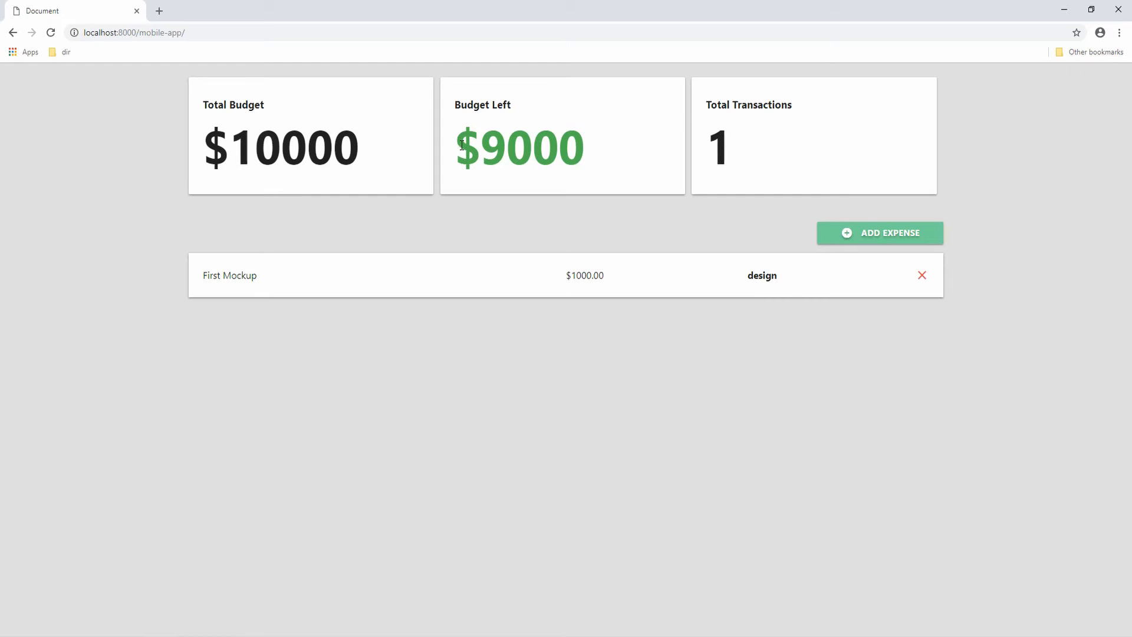
pyautogui.moveTo(692, 108)
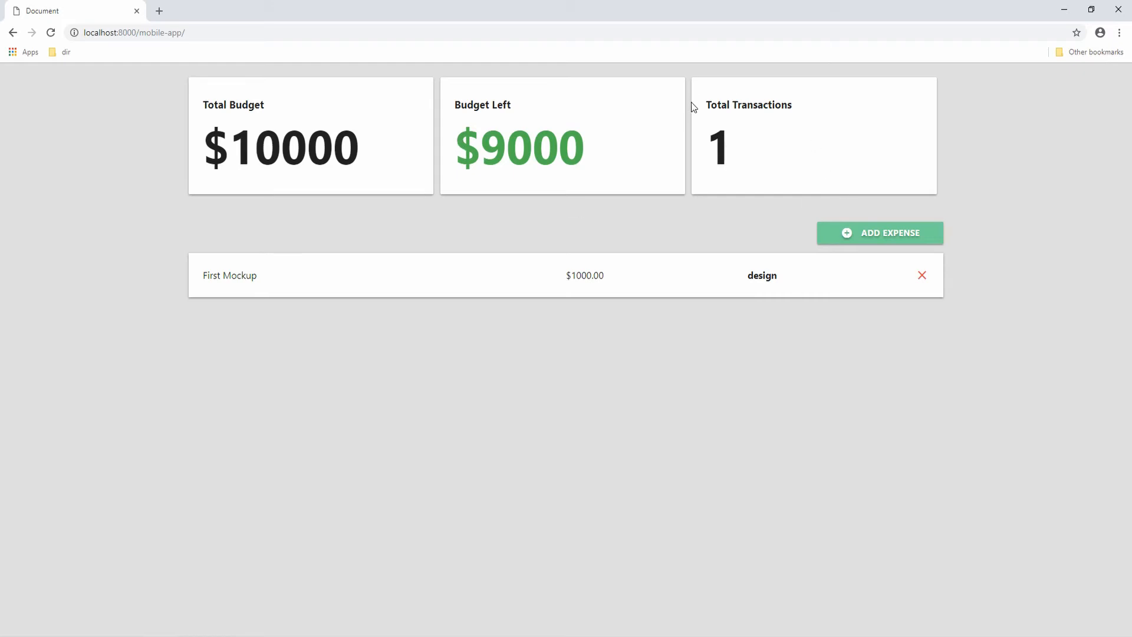
pyautogui.moveTo(732, 107)
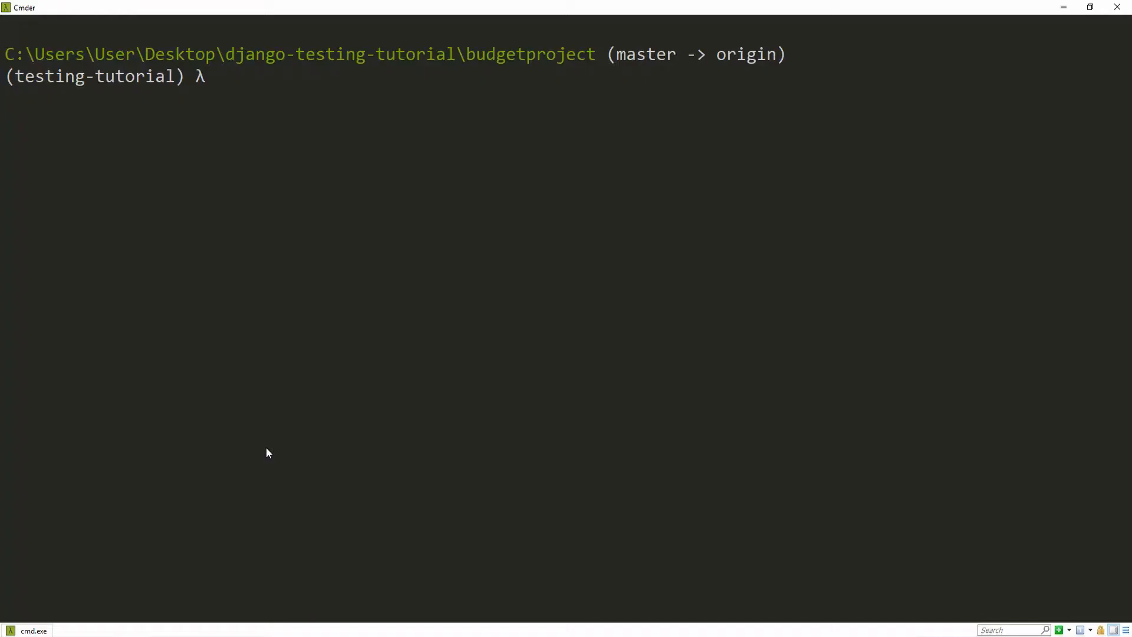
# - Launch Atom on the current budgetproject folder with 'atom .'
pyautogui.write('atom')
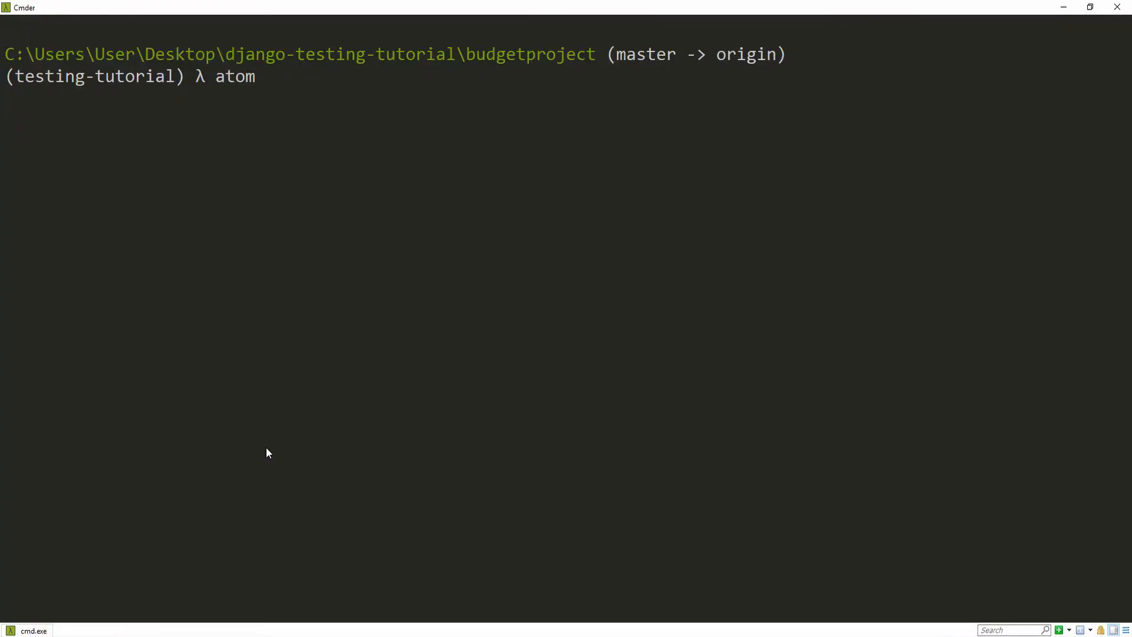
pyautogui.press('Return')
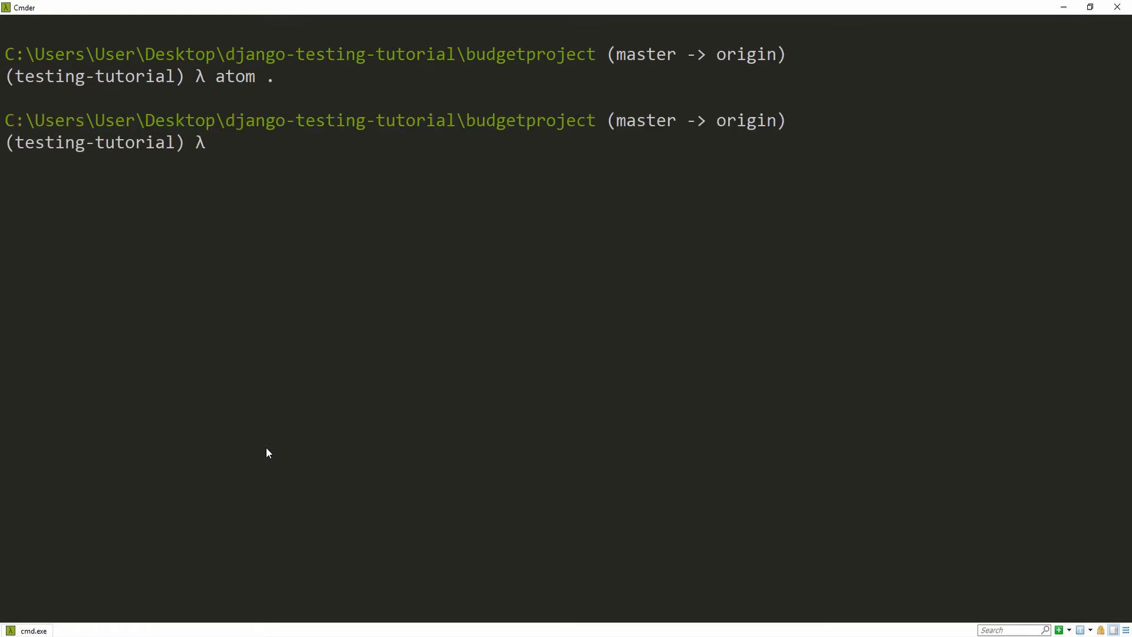
pyautogui.press('Return')
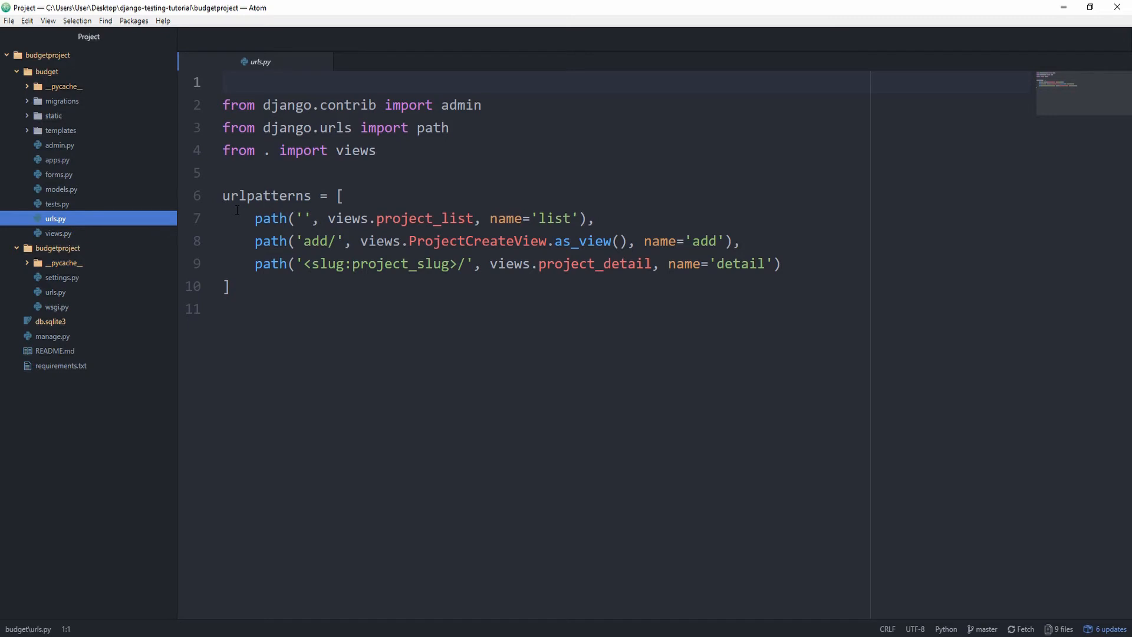
pyautogui.moveTo(258, 66)
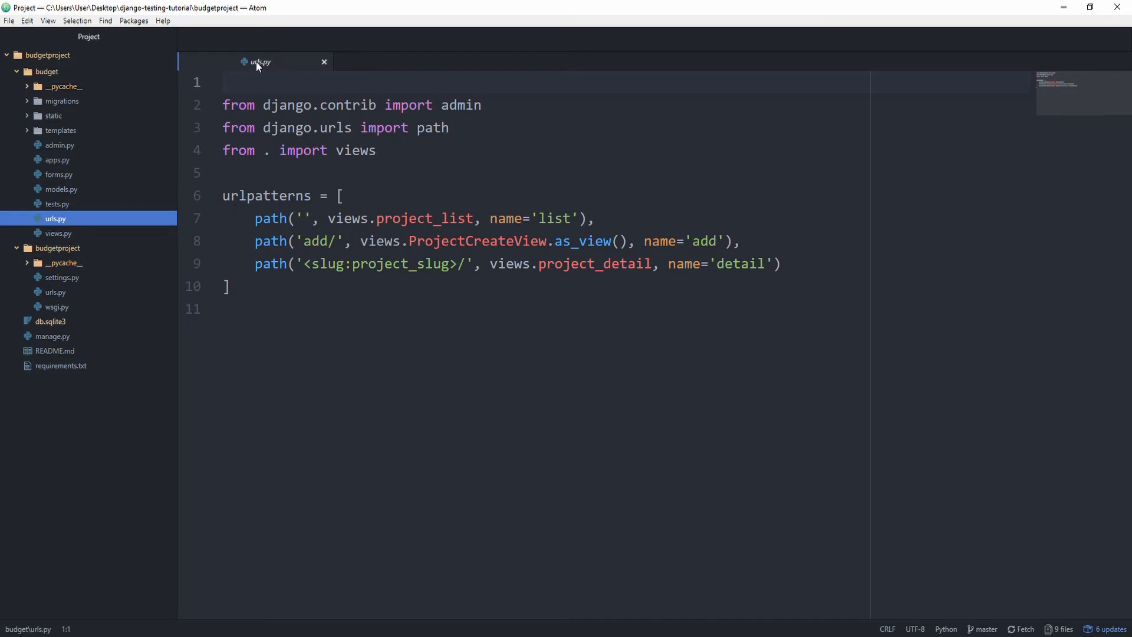
# - Preview views.py, forms.py and models.py from the budget app's tree view
pyautogui.click(58, 232)
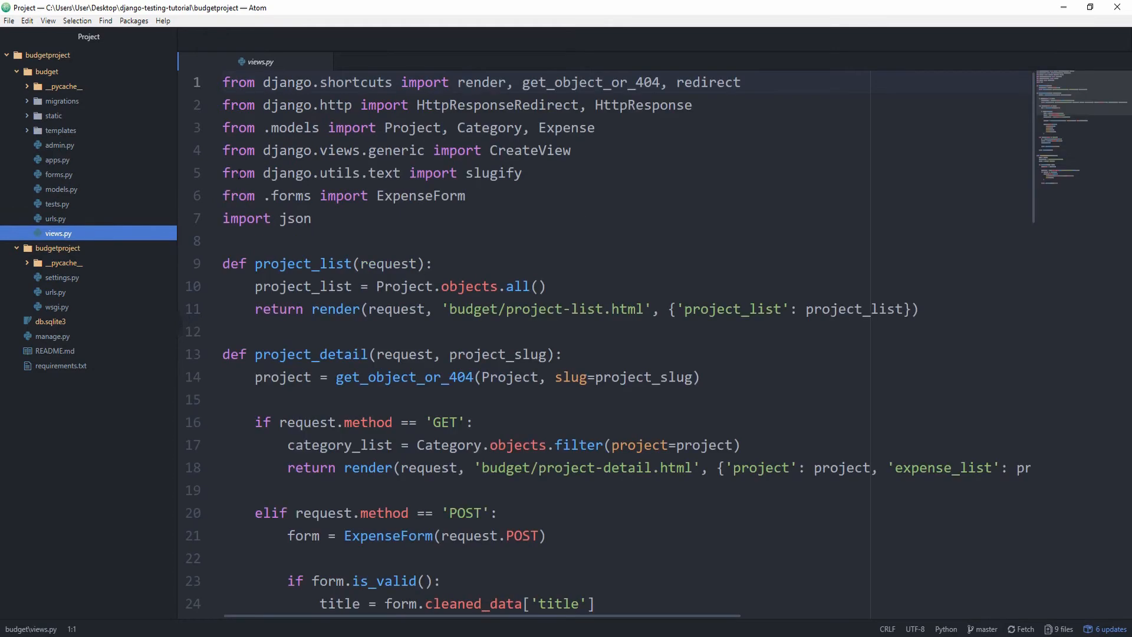
pyautogui.click(59, 175)
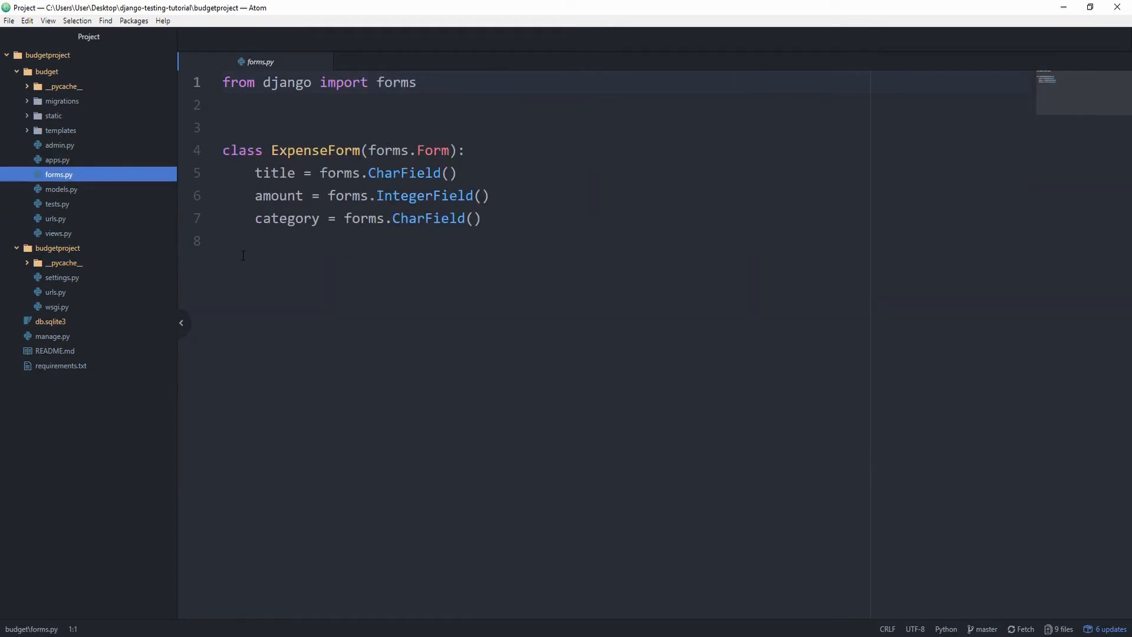
pyautogui.click(61, 189)
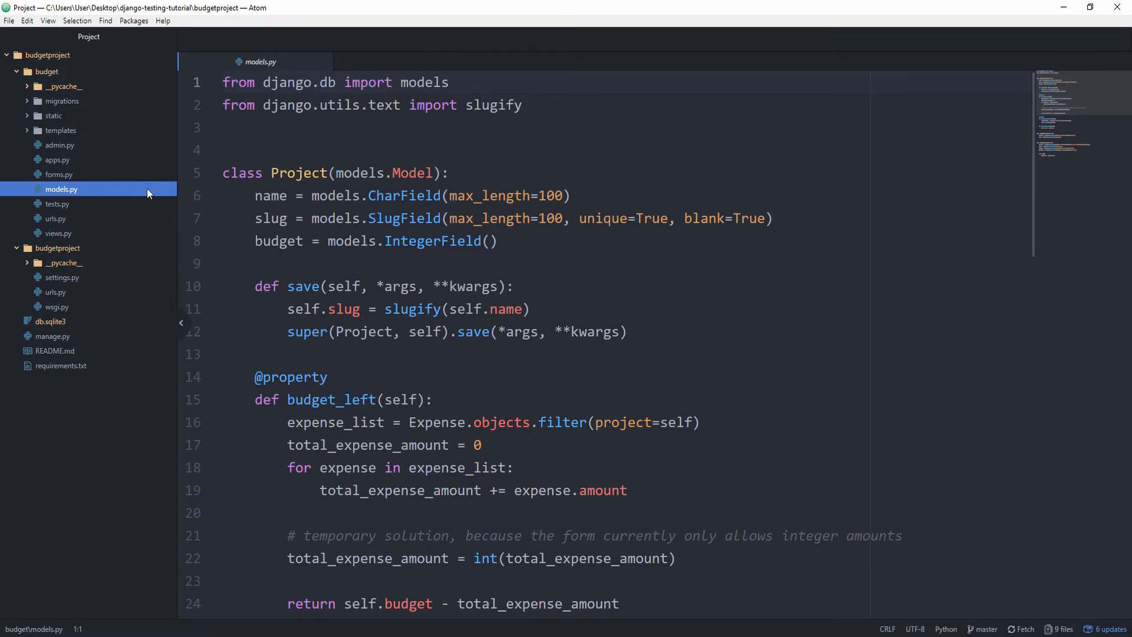
pyautogui.moveTo(203, 226)
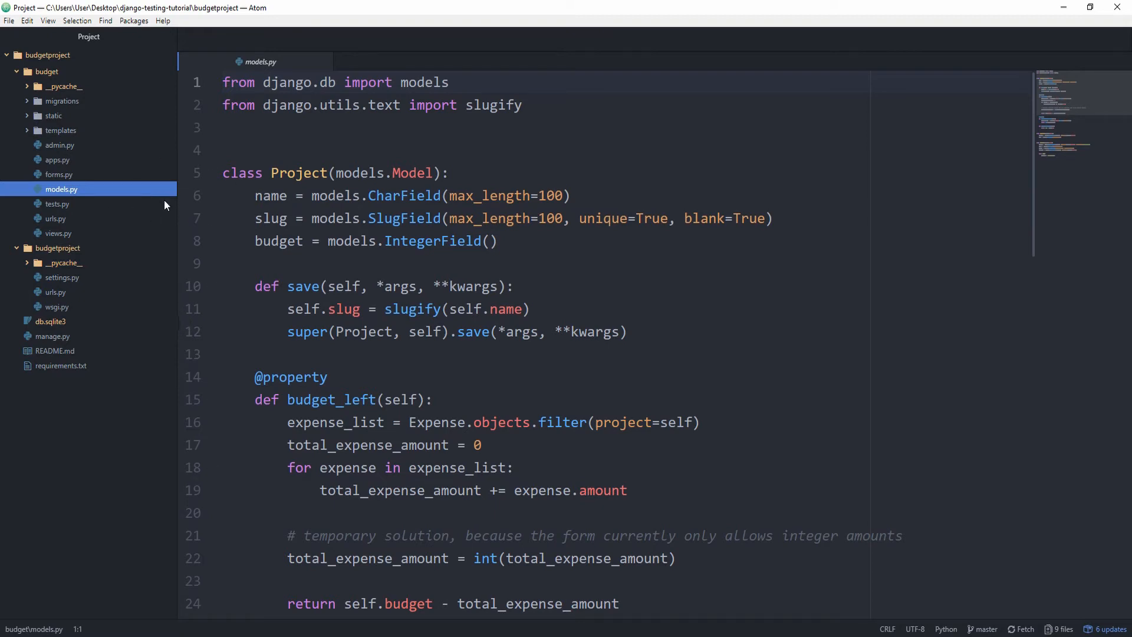
# - Move the budget app's default tests.py to the trash
pyautogui.click(56, 204)
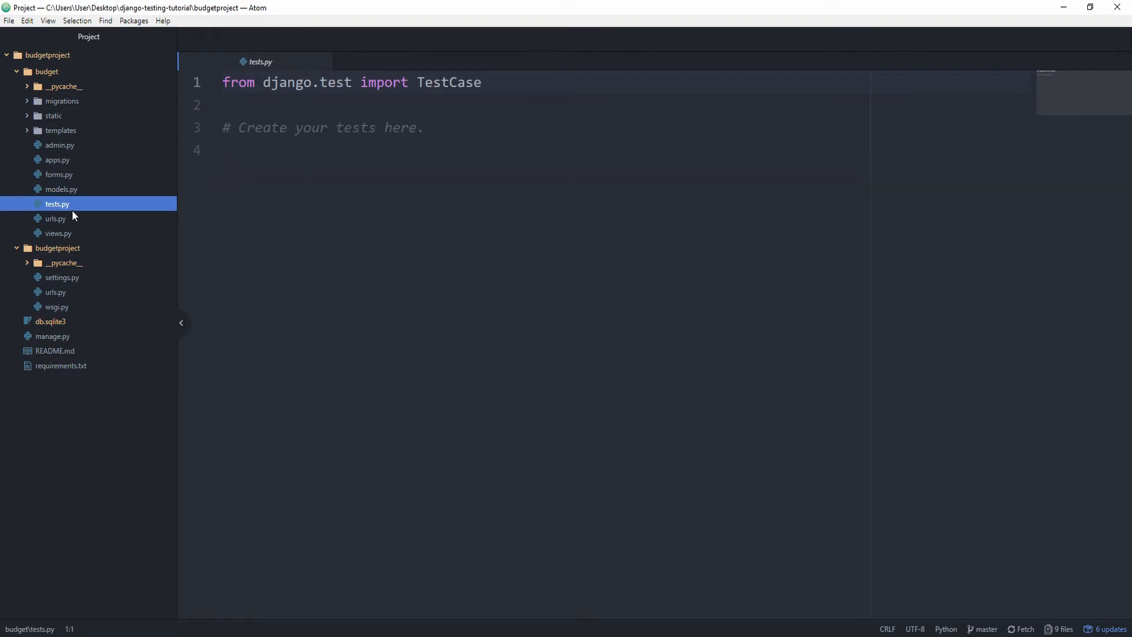
pyautogui.moveTo(56, 207)
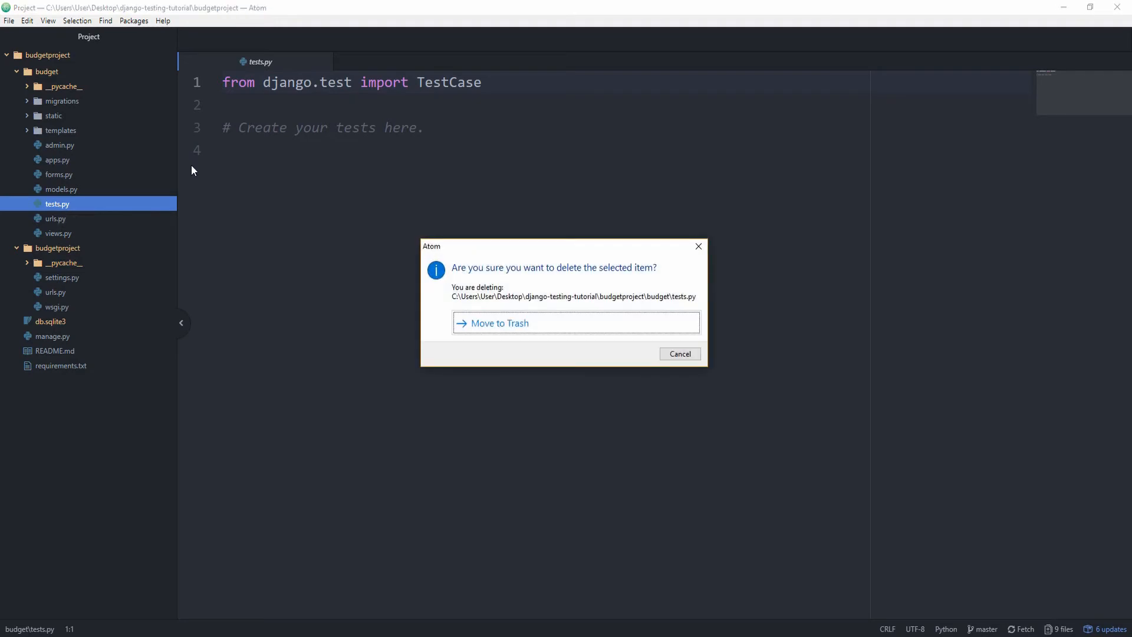
pyautogui.click(576, 323)
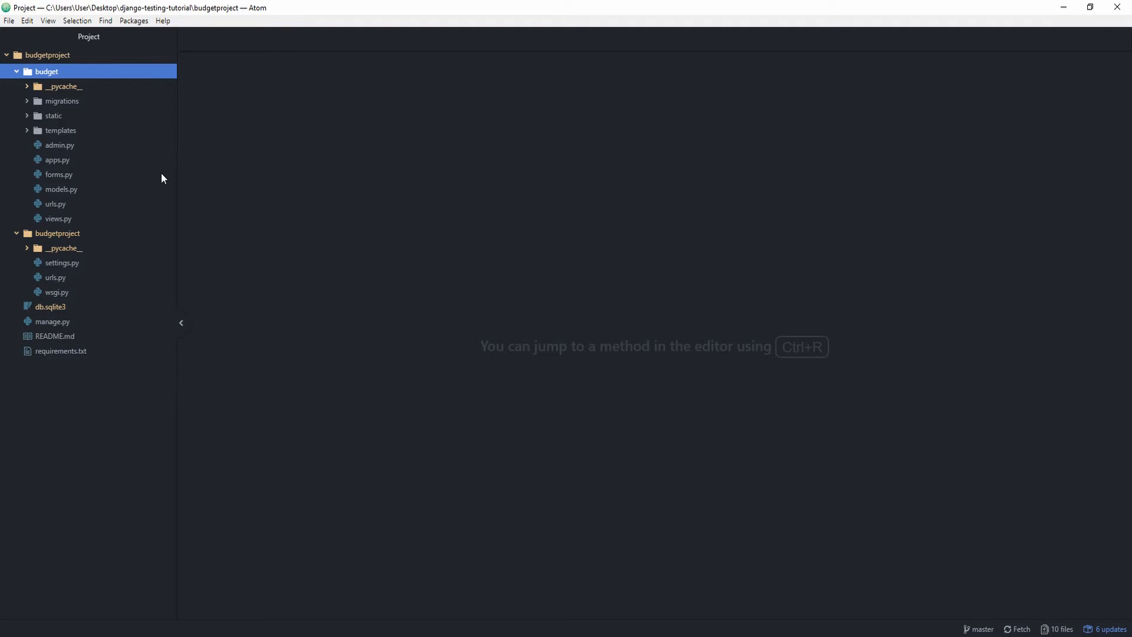
pyautogui.moveTo(147, 72)
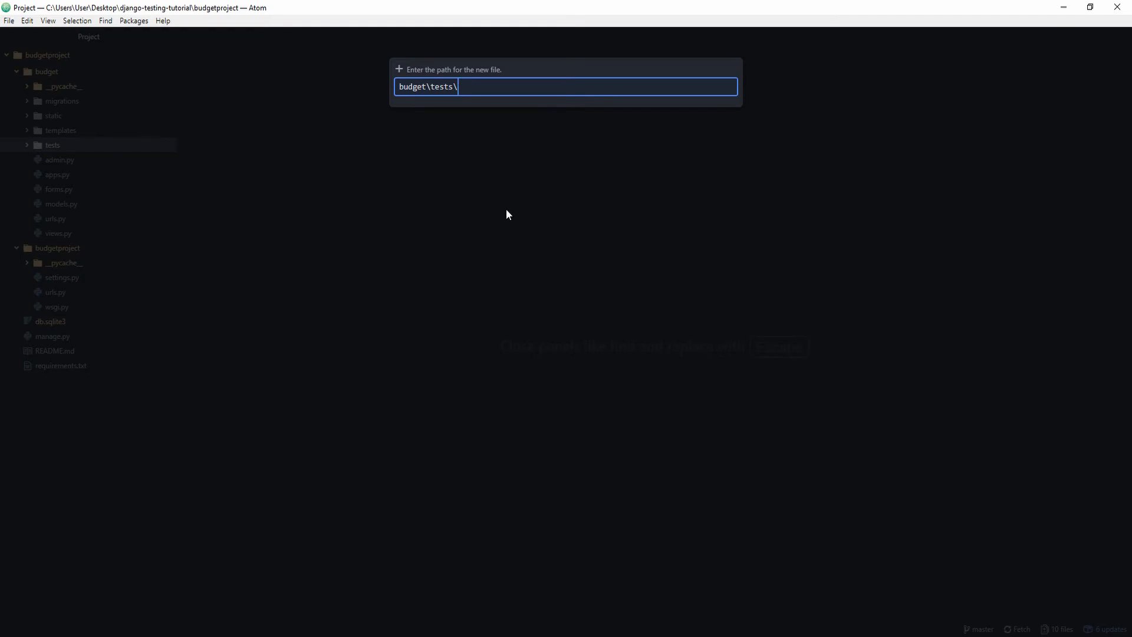
# - Create test_urls.py and test_views.py inside a new budget\tests folder
pyautogui.write('test_u')
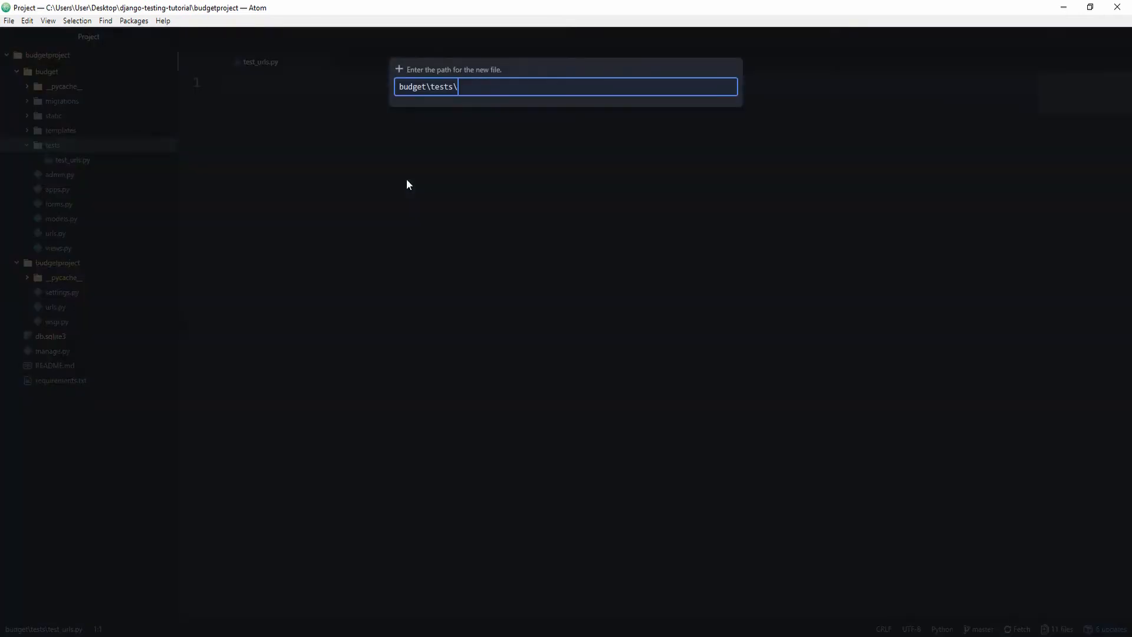
pyautogui.write('test_view')
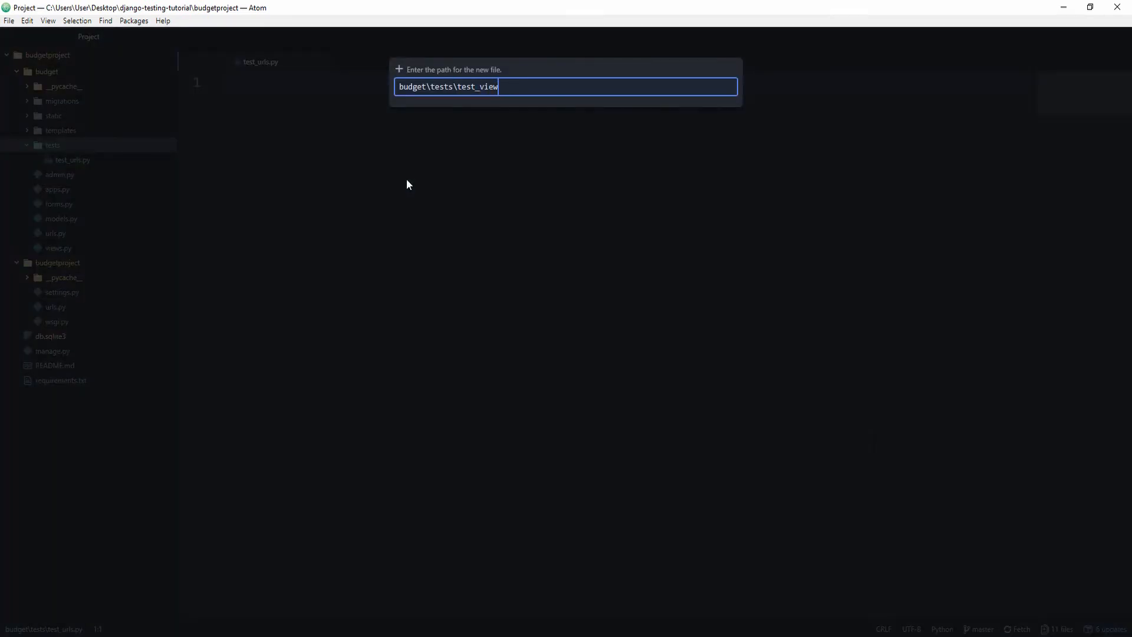
pyautogui.press('Return')
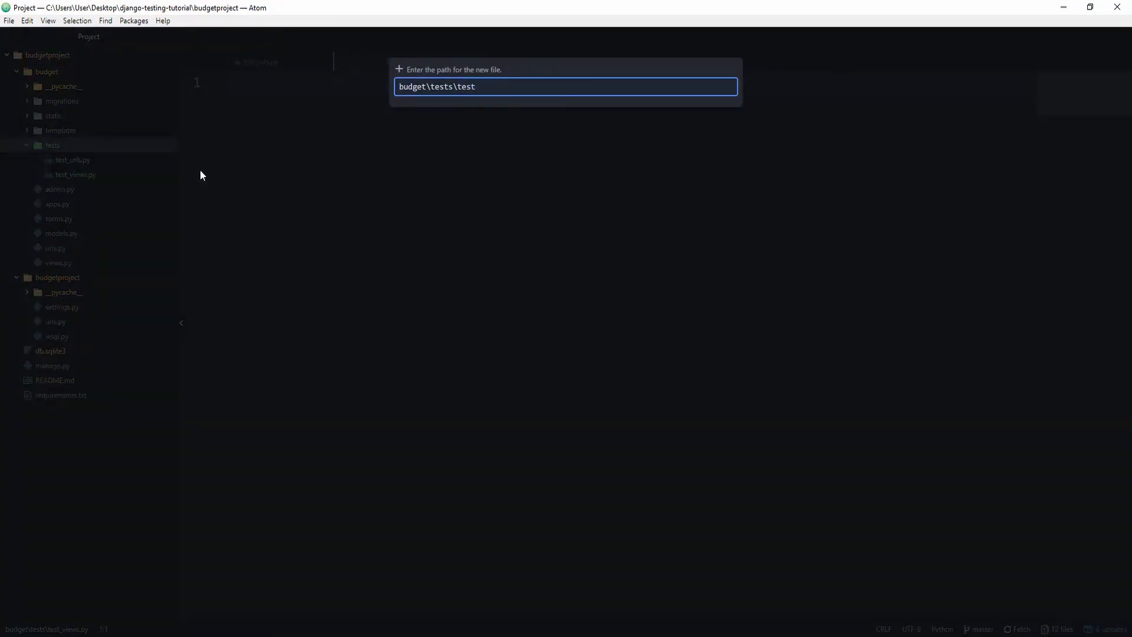
# - Create test_models.py and test_forms.py in the tests folder
pyautogui.click(476, 86)
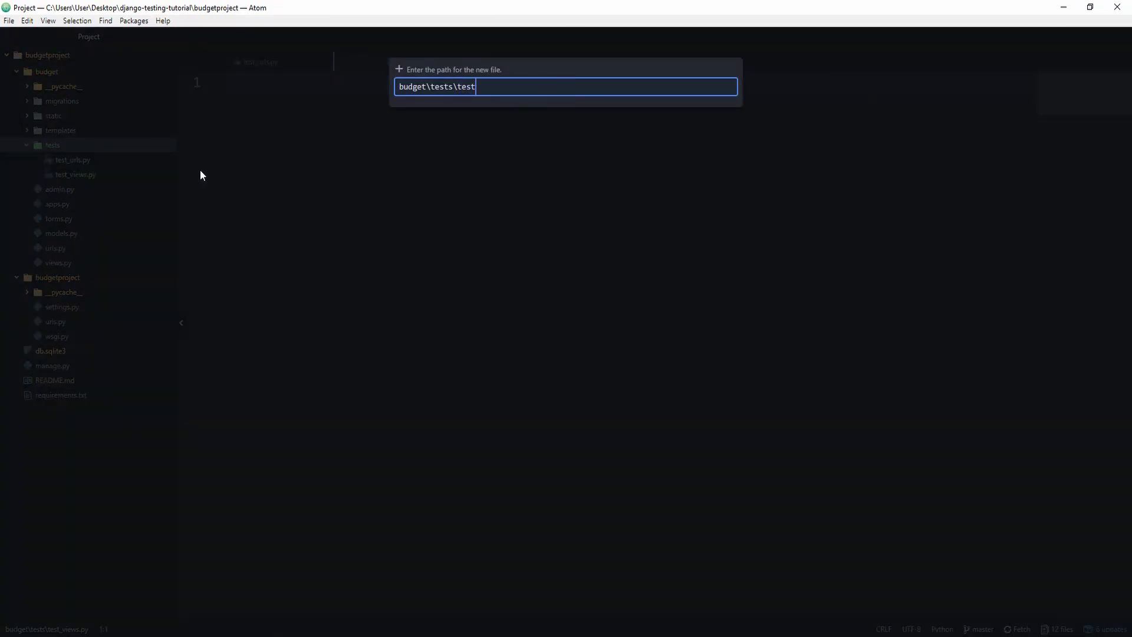
pyautogui.write('_models.py')
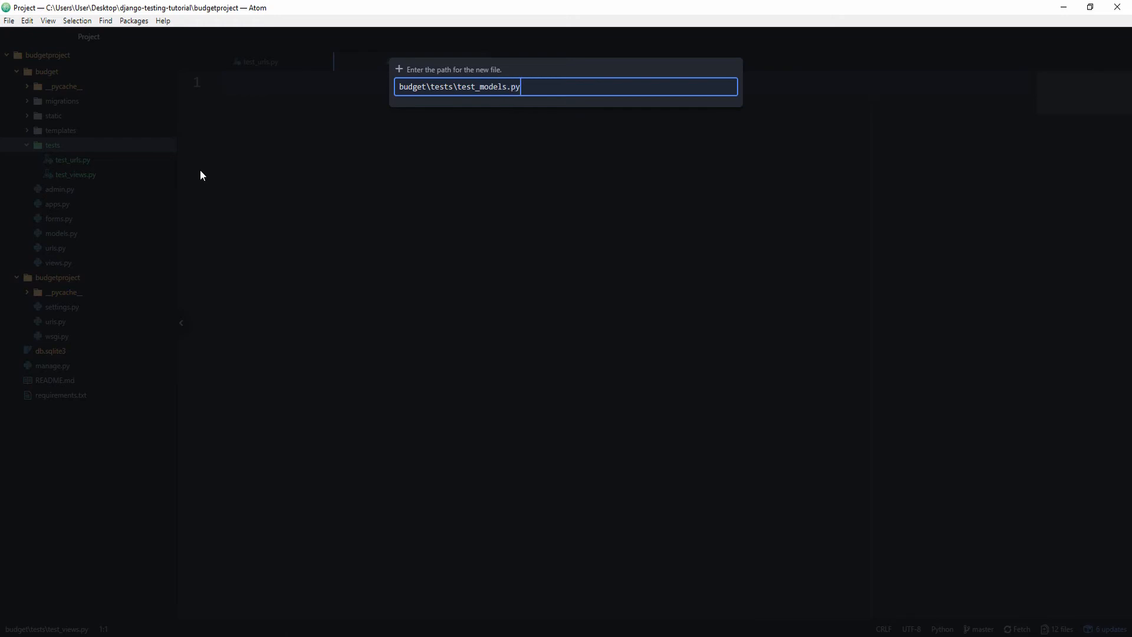
pyautogui.press('Return')
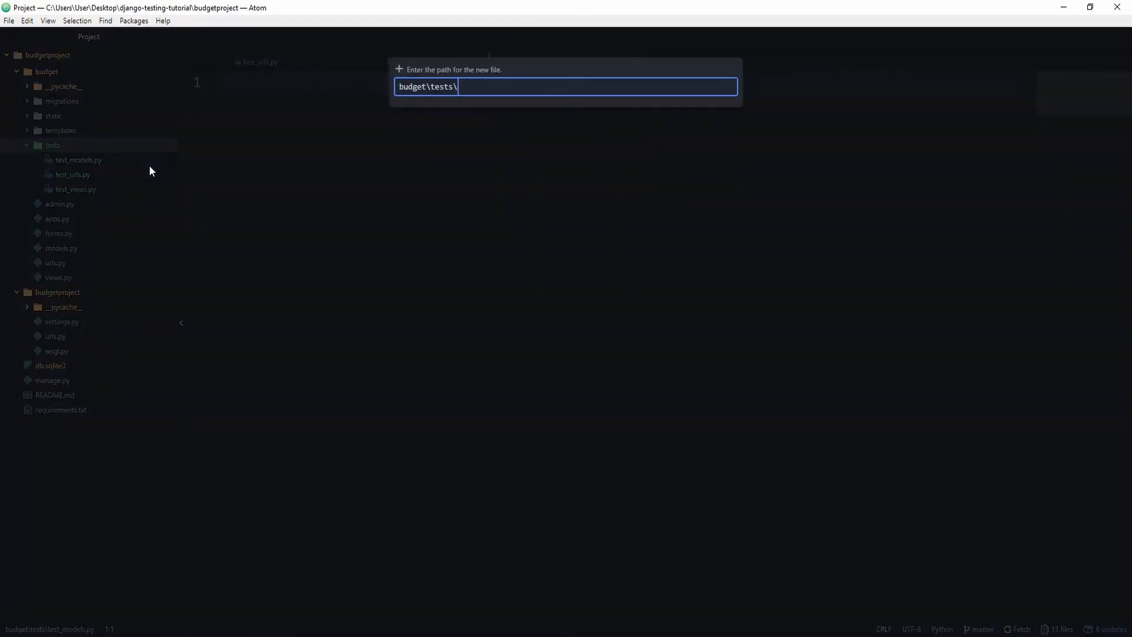
pyautogui.write('test_forms')
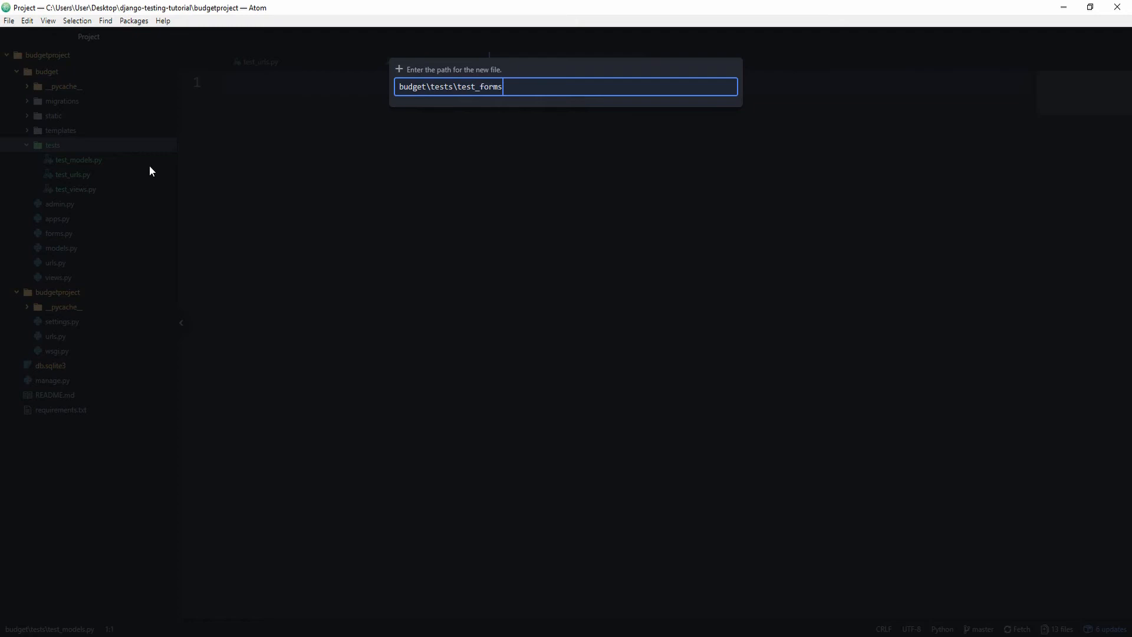
pyautogui.press('Return')
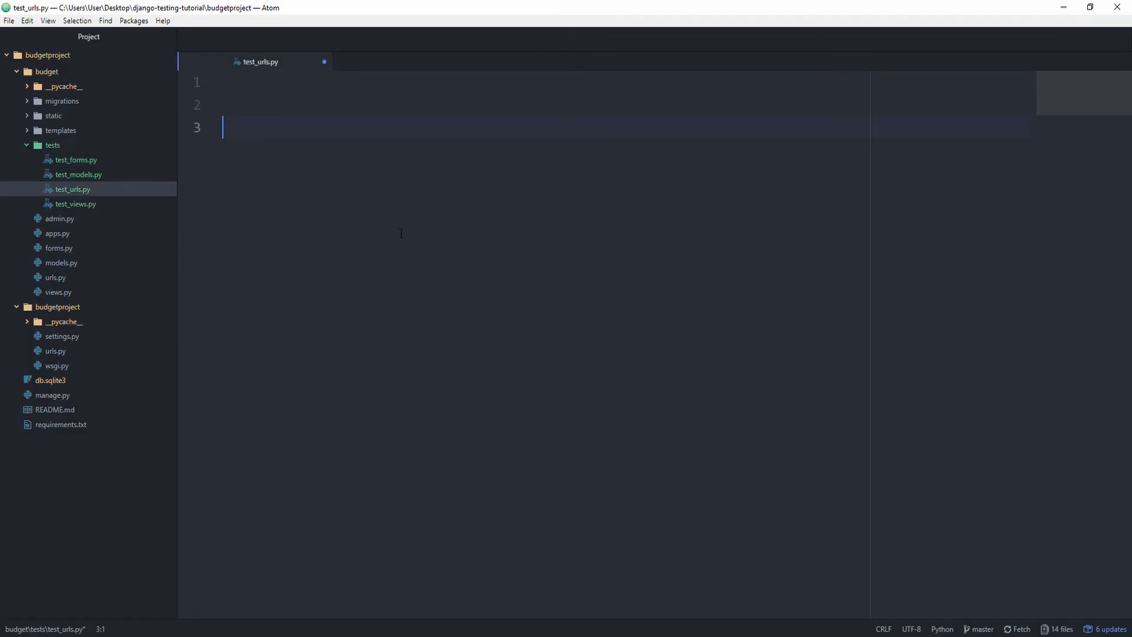
# - Define 'class TestUrls(SimpleTestCase):' in test_urls.py
pyautogui.write('clas')
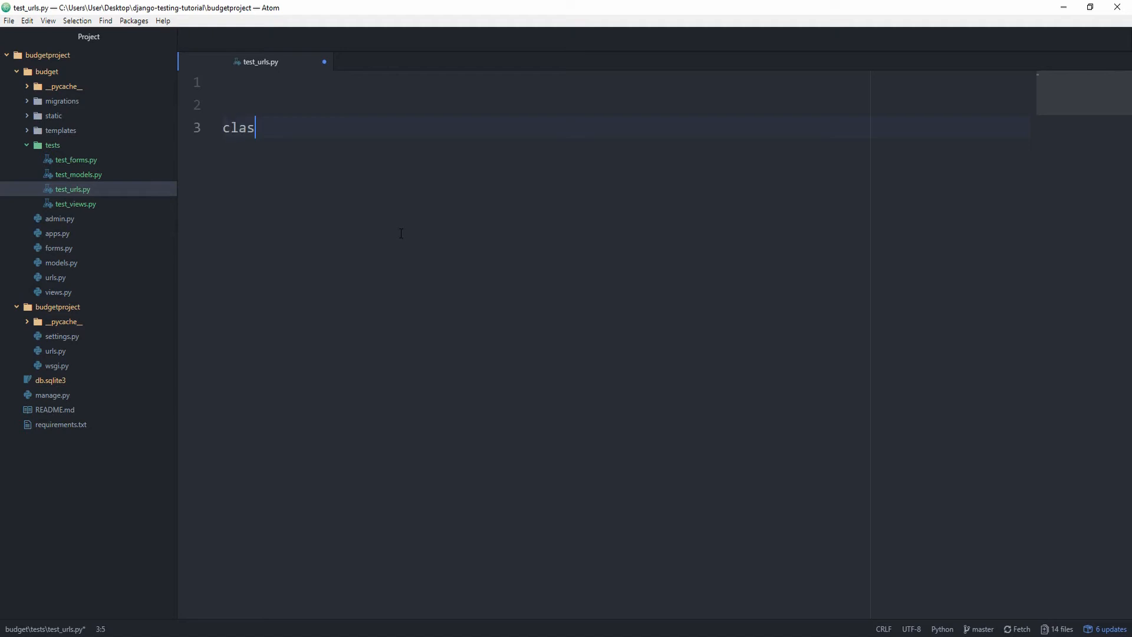
pyautogui.write('s TestUrls')
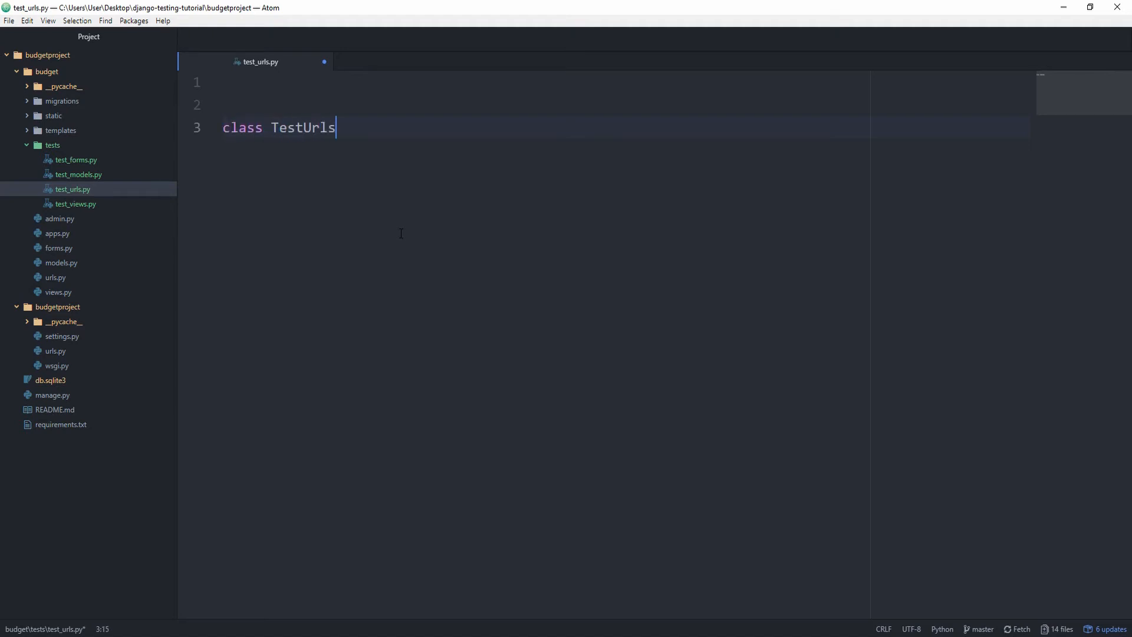
pyautogui.write('()')
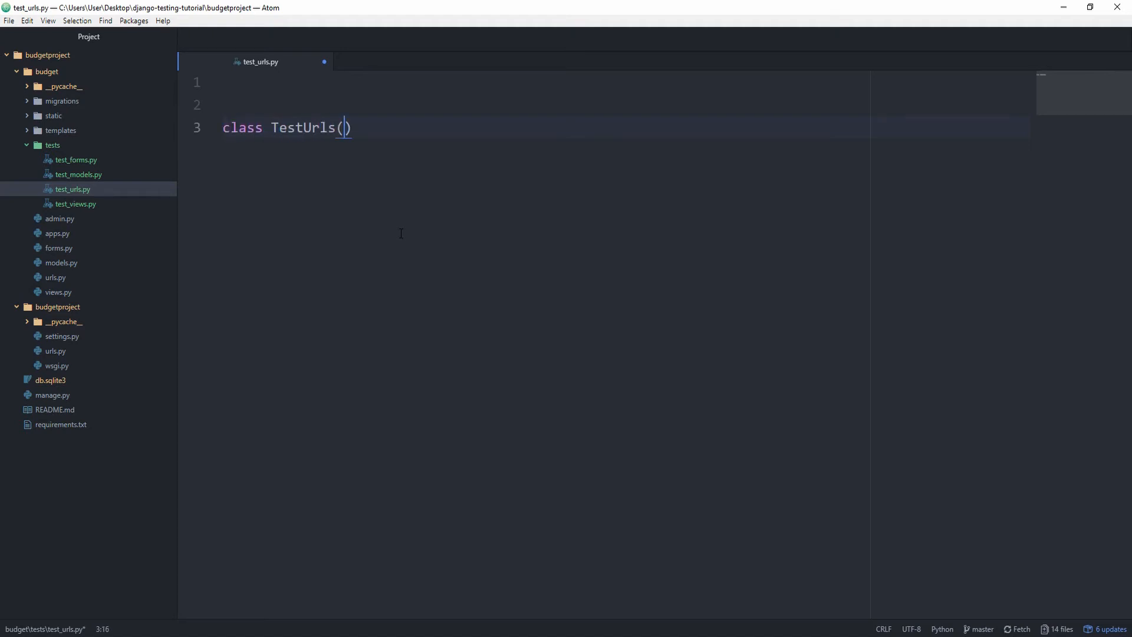
pyautogui.write('Simple')
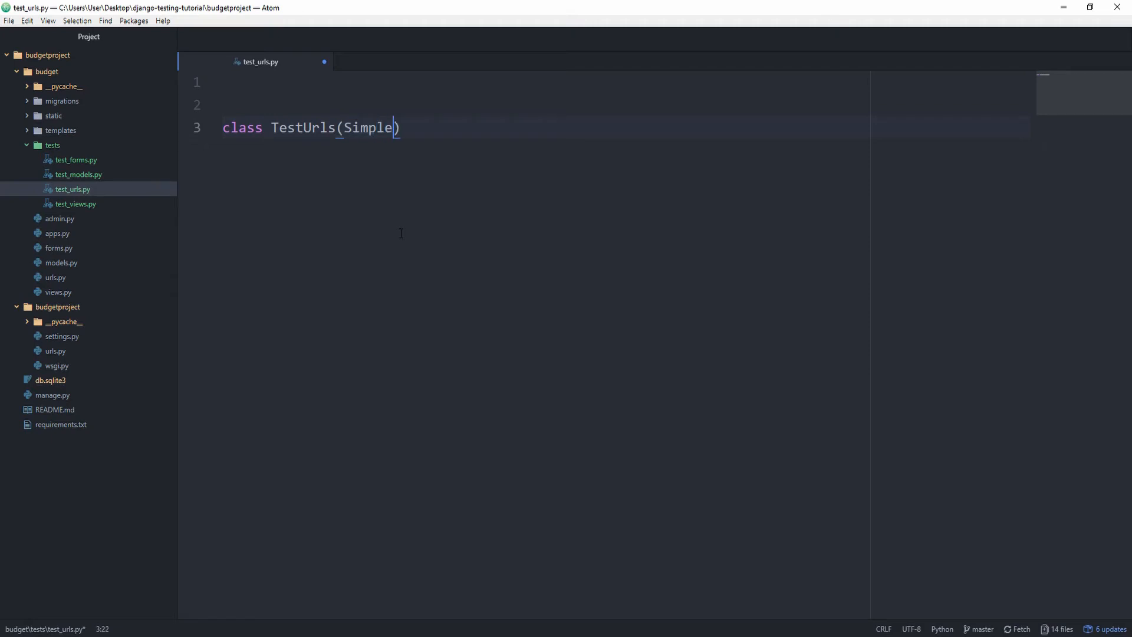
pyautogui.write('TestCase):')
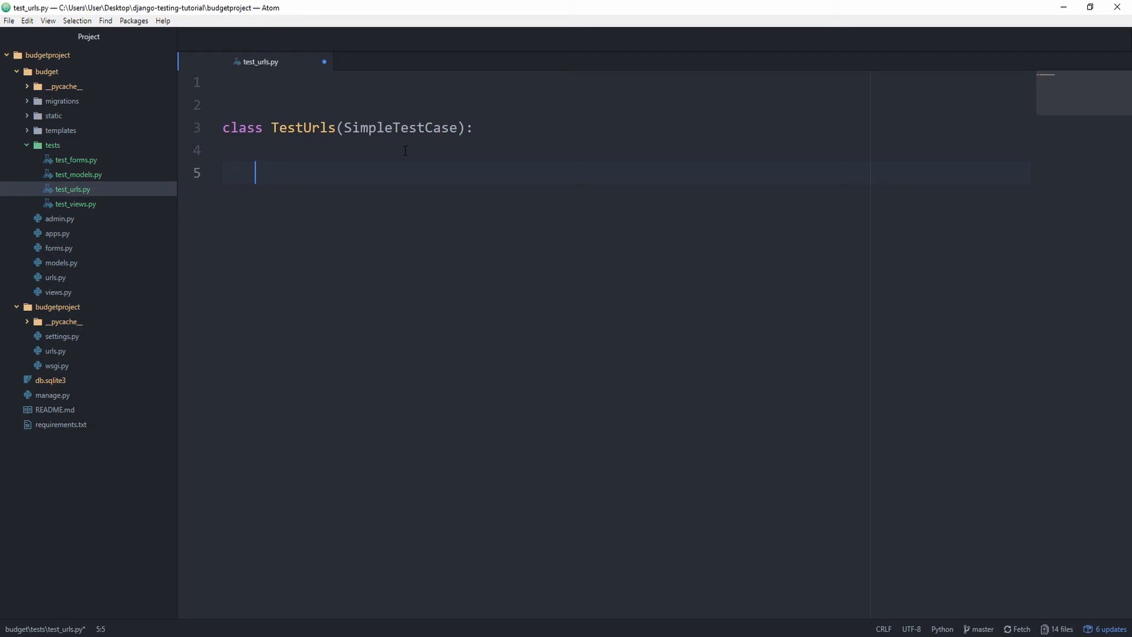
# - Add 'from django.test import SimpleTestCase' at the top of the file
pyautogui.write('fr')
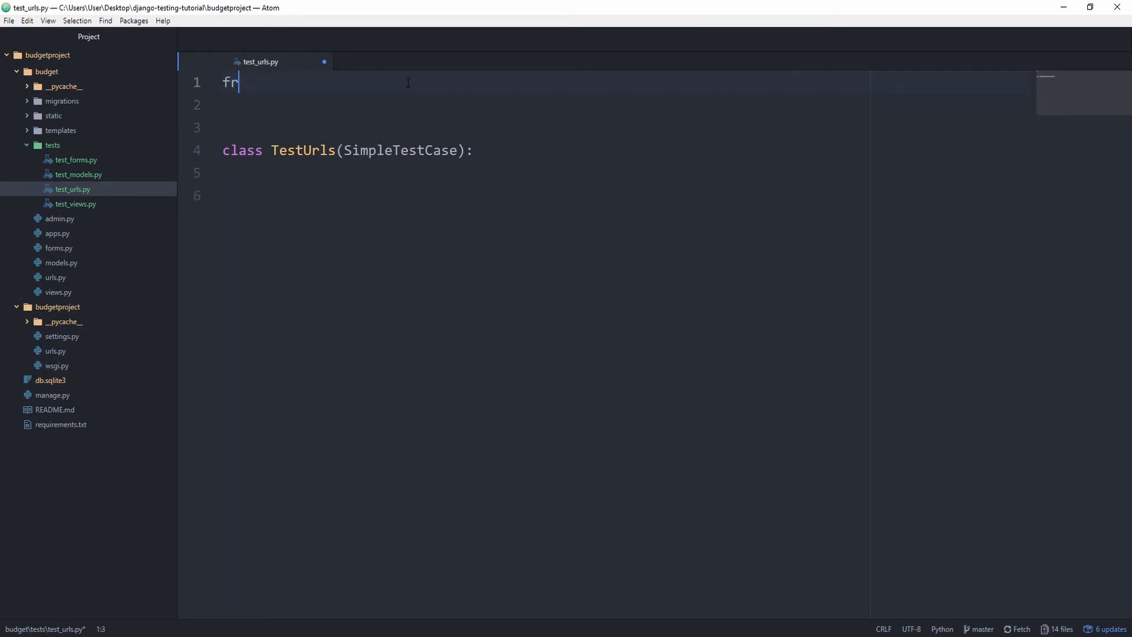
pyautogui.write('om django')
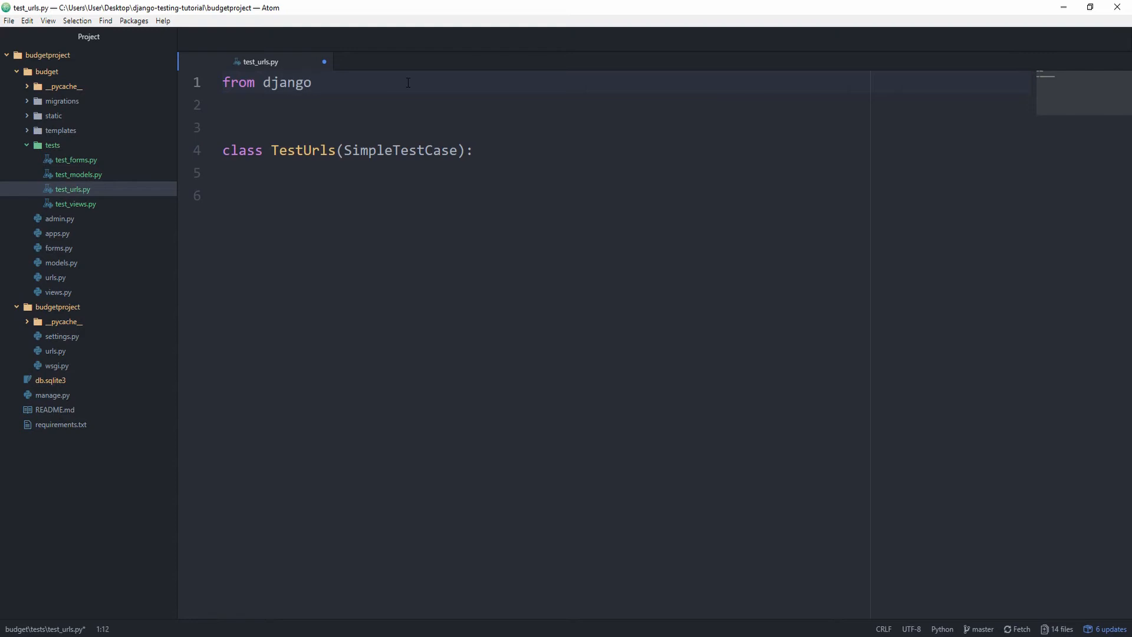
pyautogui.write('.test import Sim')
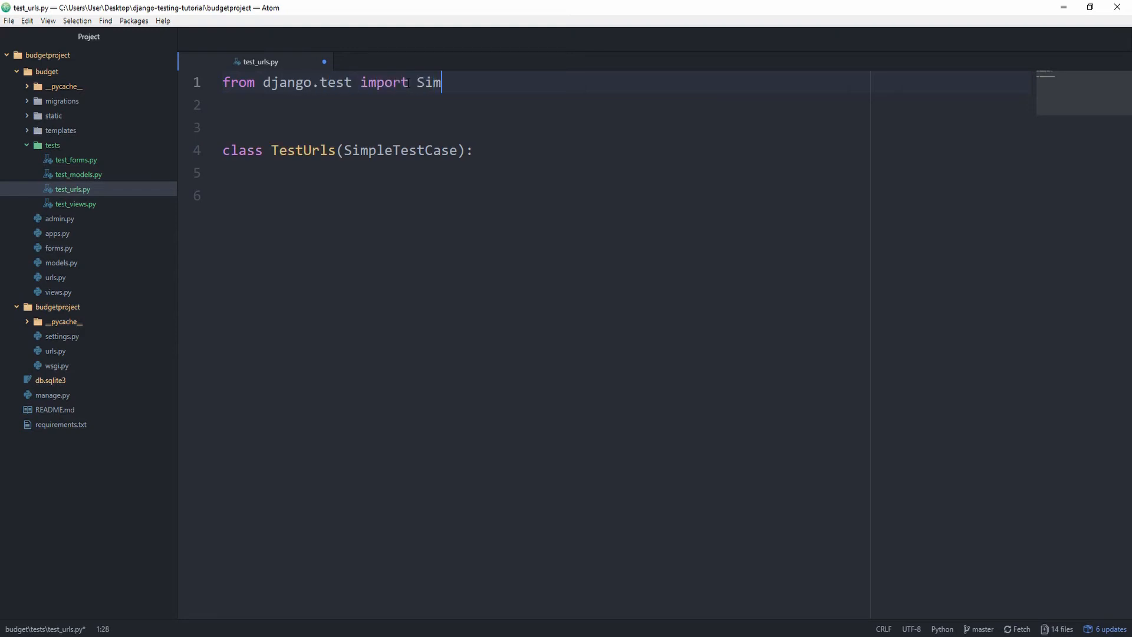
pyautogui.write('pleTestCase')
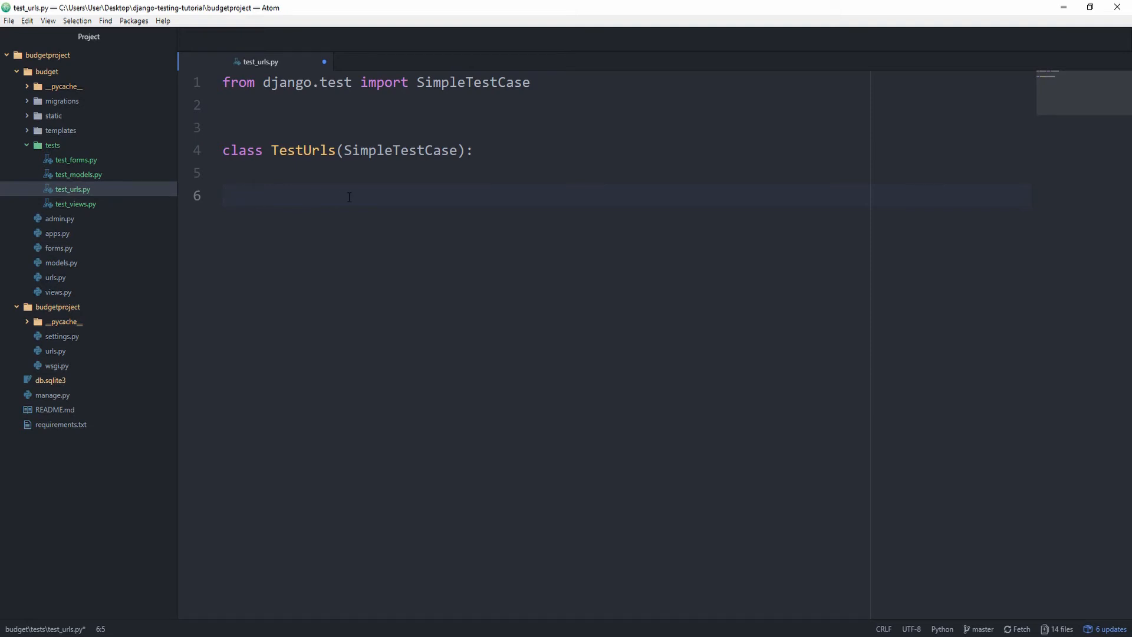
# - Declare def test_list_url_is_resolved(self): in TestUrls with a placeholder 'assert 1' body, after glancing at urls.py
pyautogui.write('def')
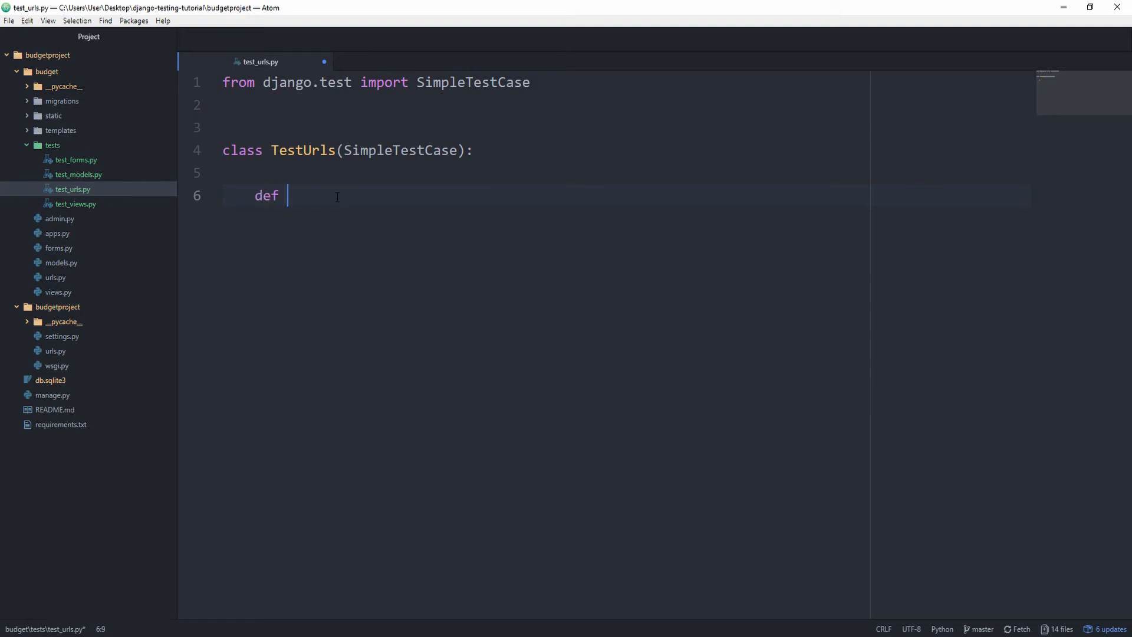
pyautogui.moveTo(483, 217)
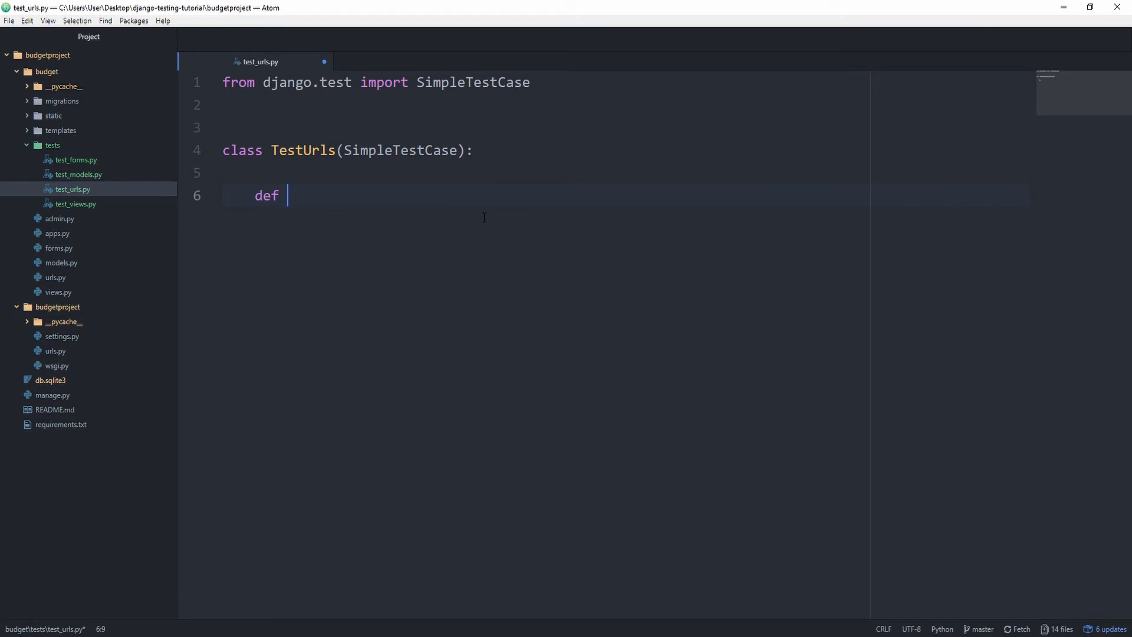
pyautogui.click(55, 277)
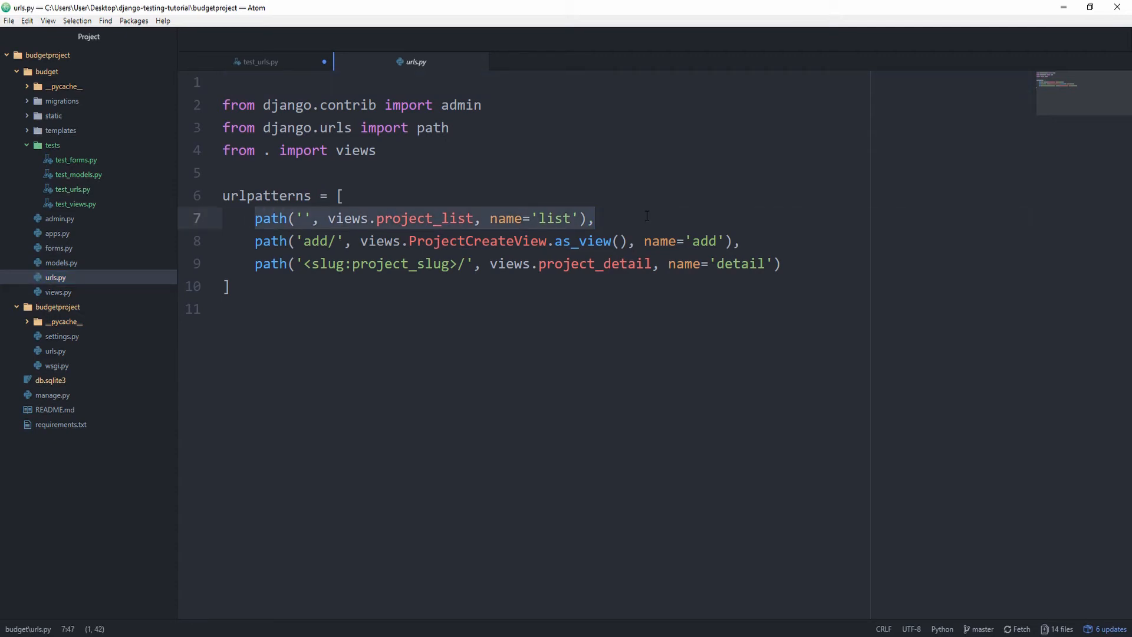
pyautogui.click(259, 61)
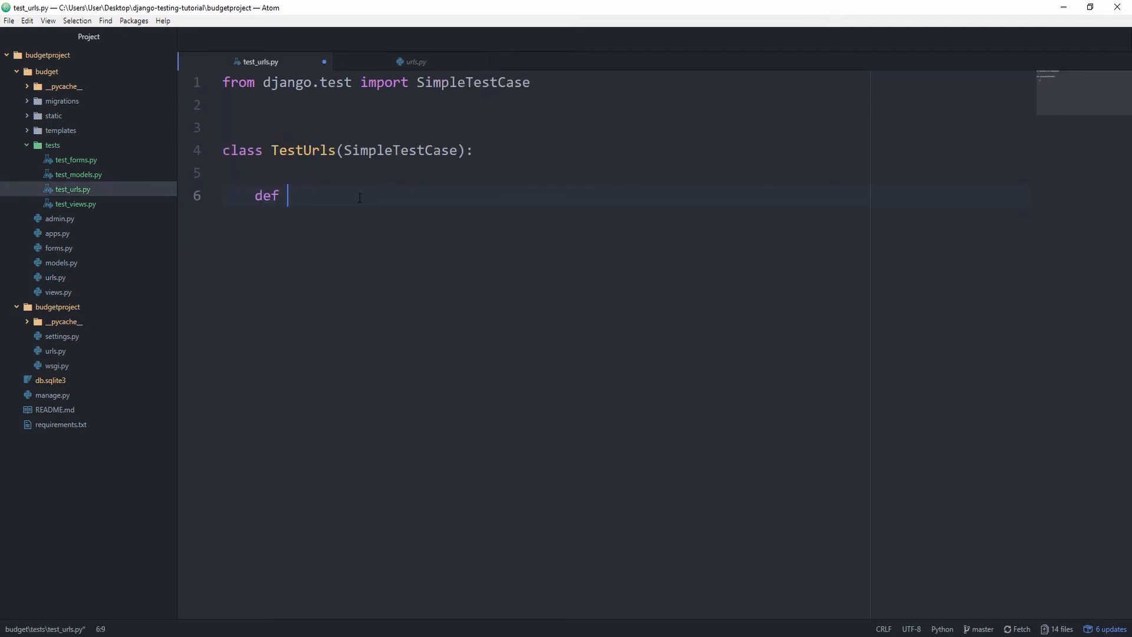
pyautogui.write('test_')
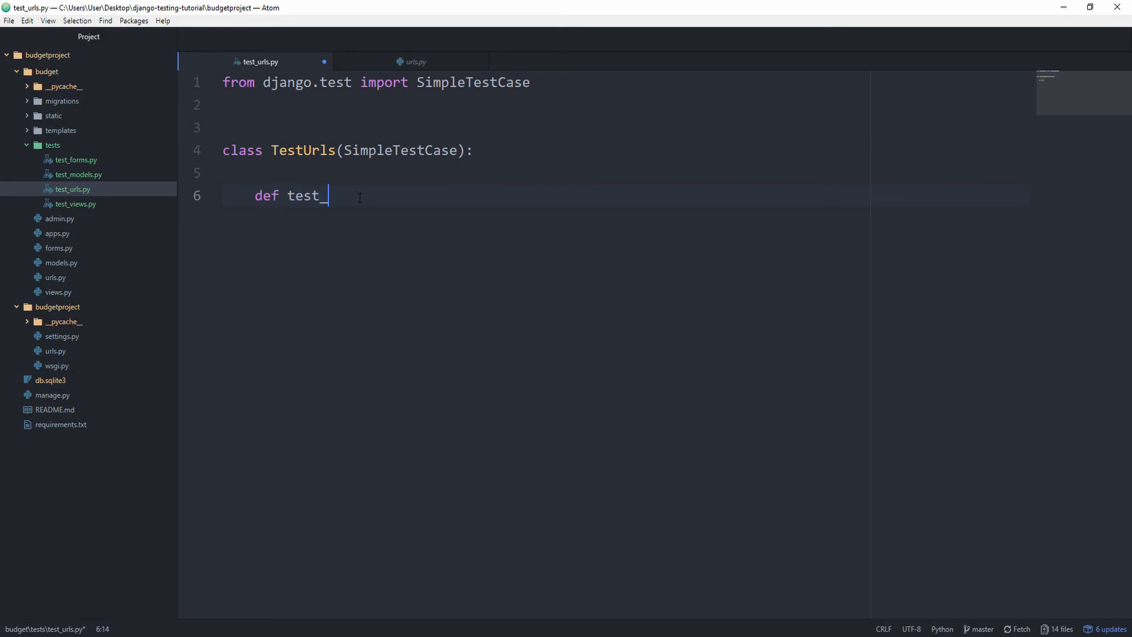
pyautogui.write('list_url_')
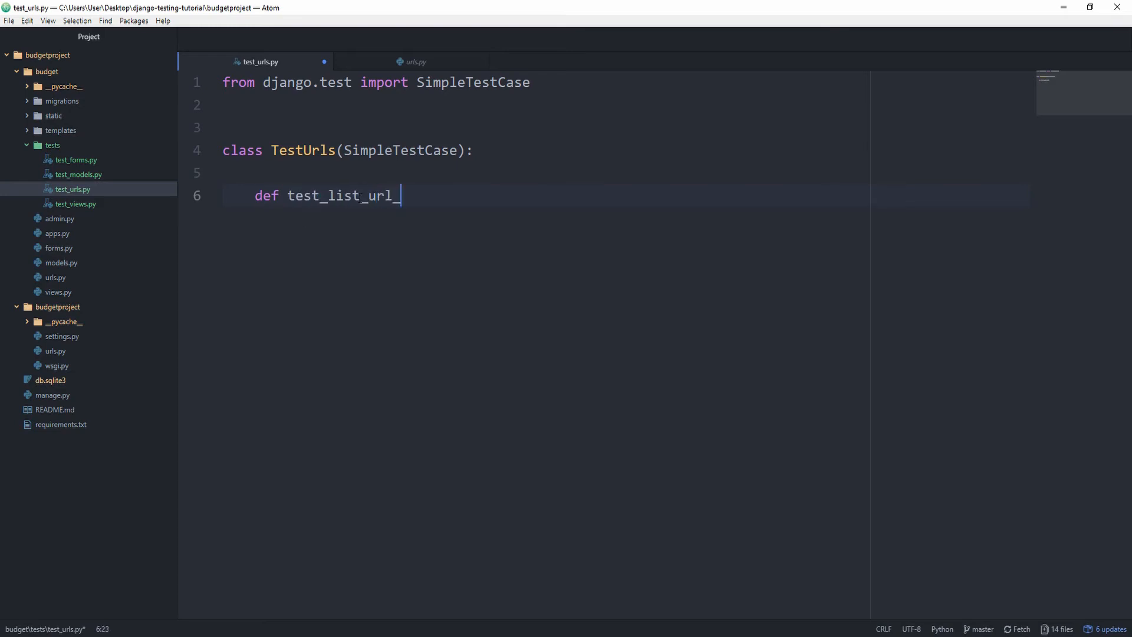
pyautogui.write('is_resolve')
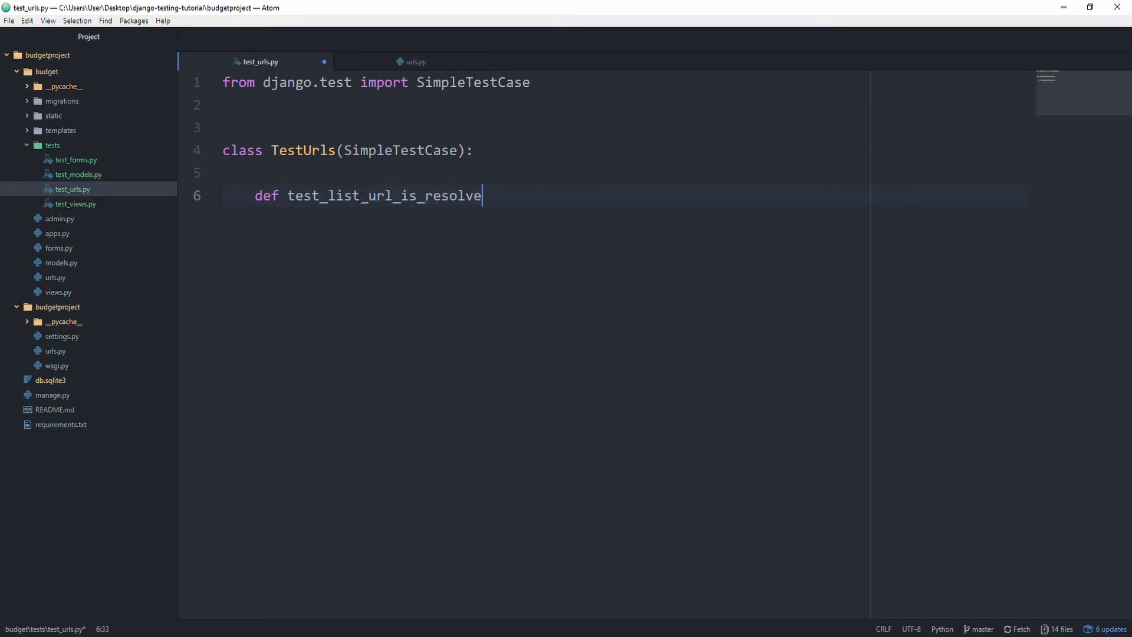
pyautogui.write('d(self)')
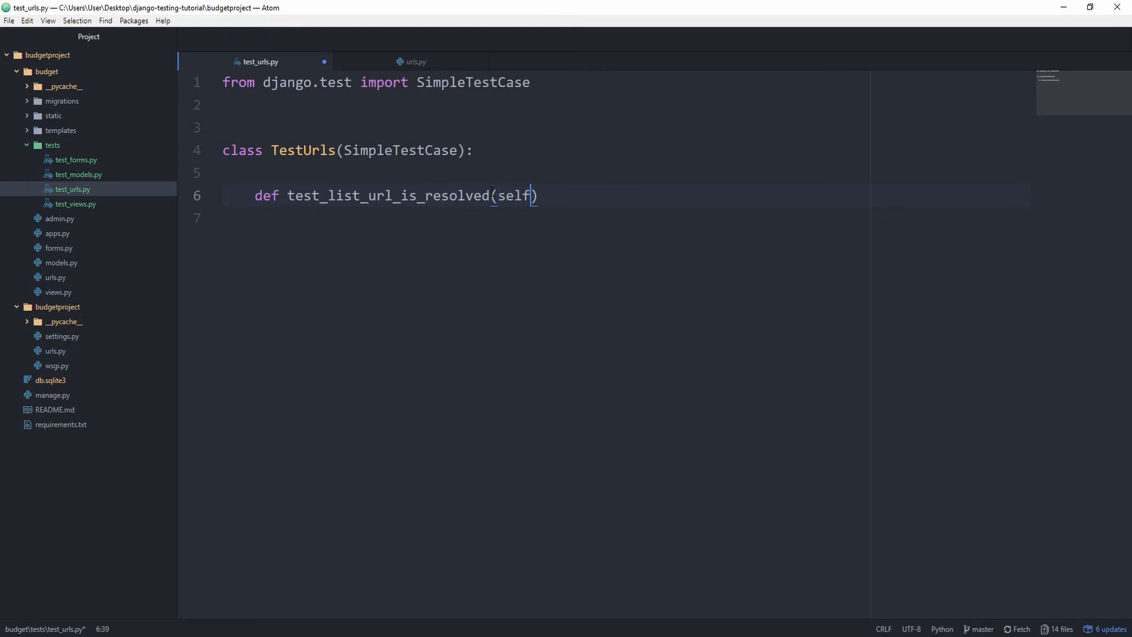
pyautogui.press('Enter')
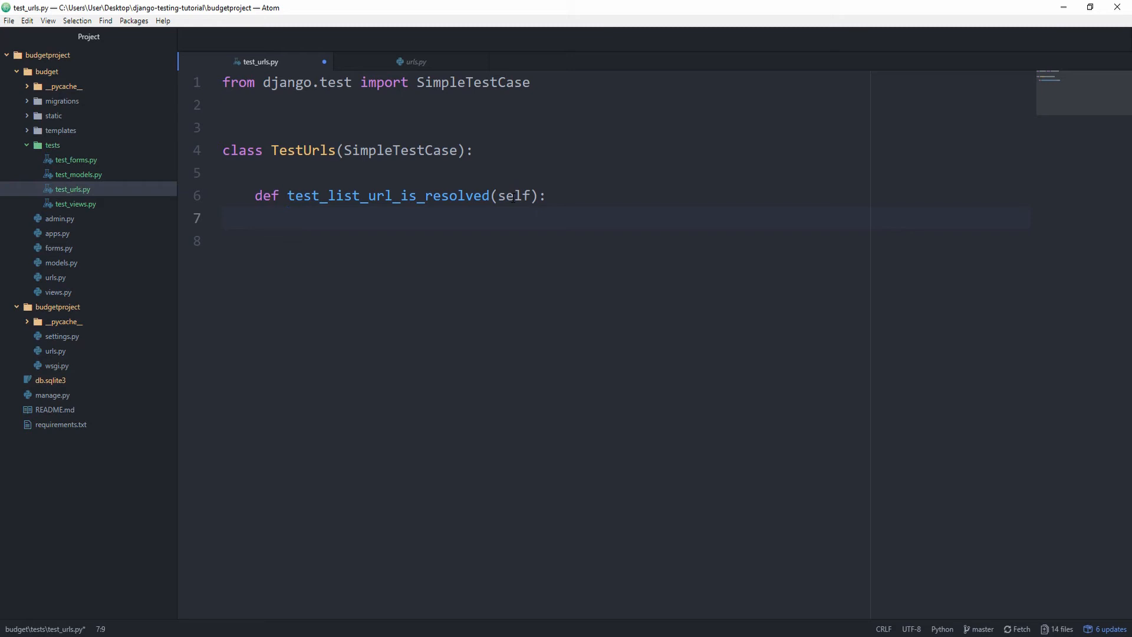
pyautogui.write('assert 1')
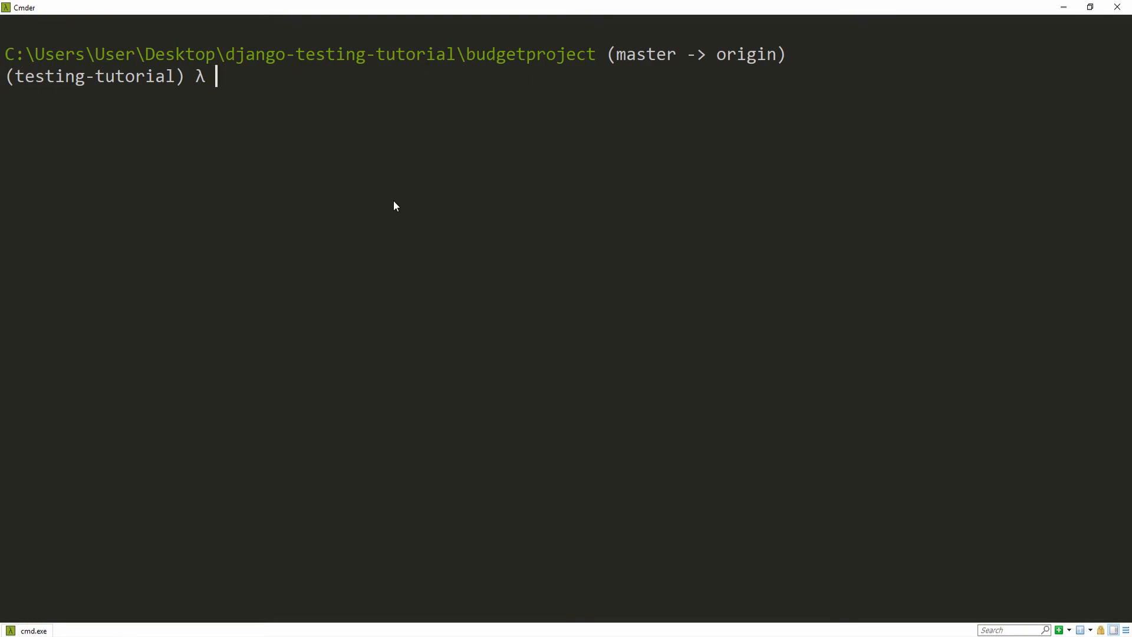
# - Run 'manage.py test budget' from the Cmder prompt
pyautogui.write('manage.p')
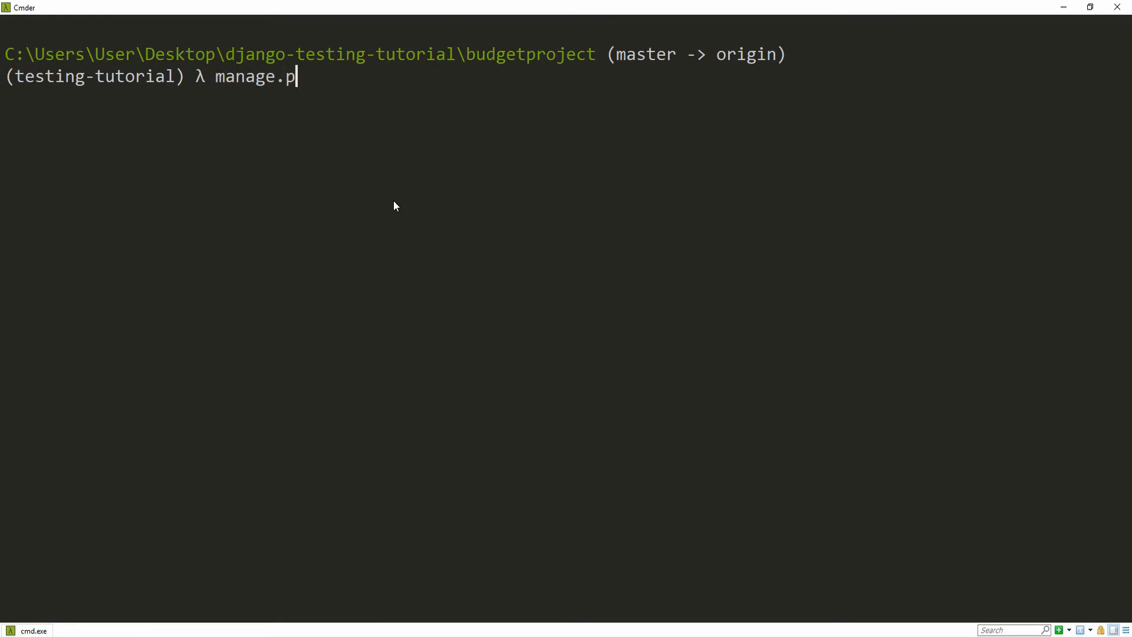
pyautogui.write('y test')
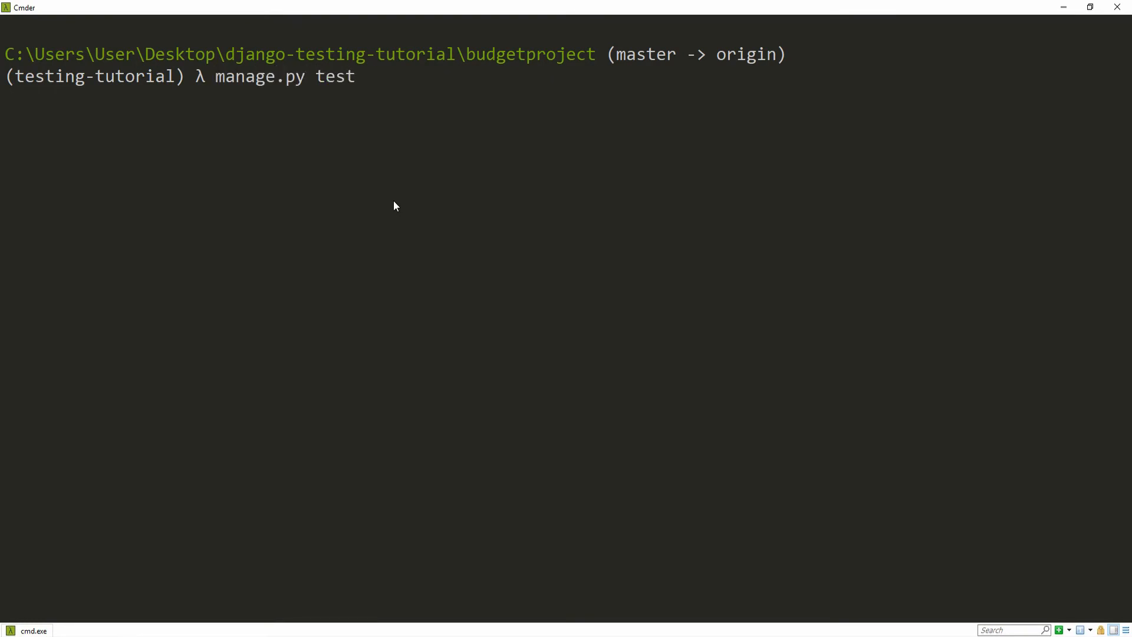
pyautogui.write('budget')
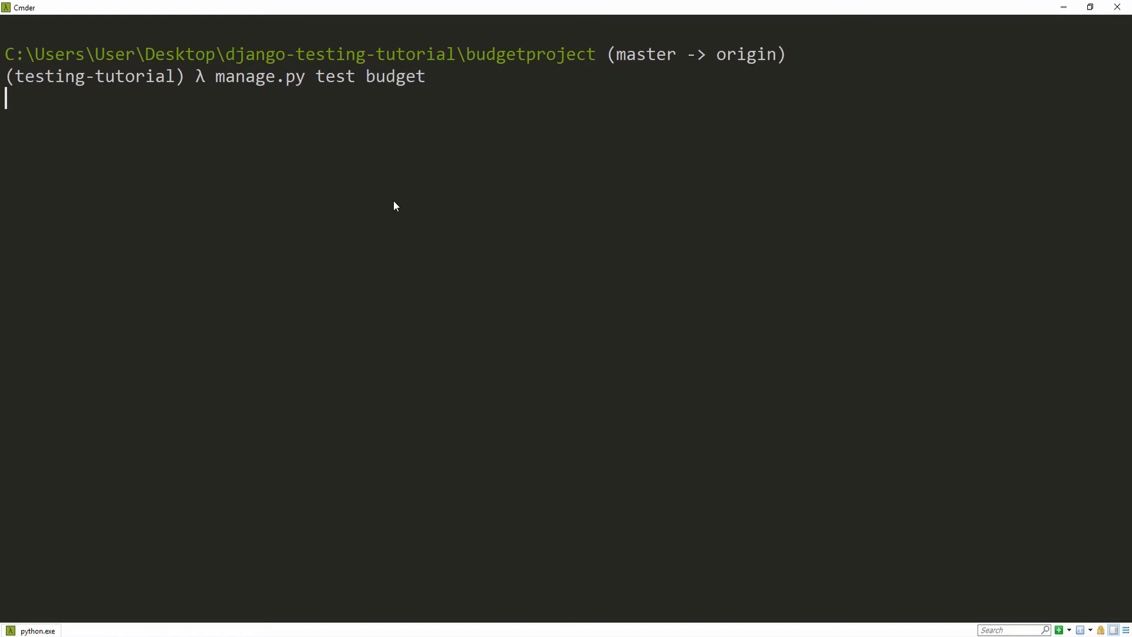
pyautogui.press('Return')
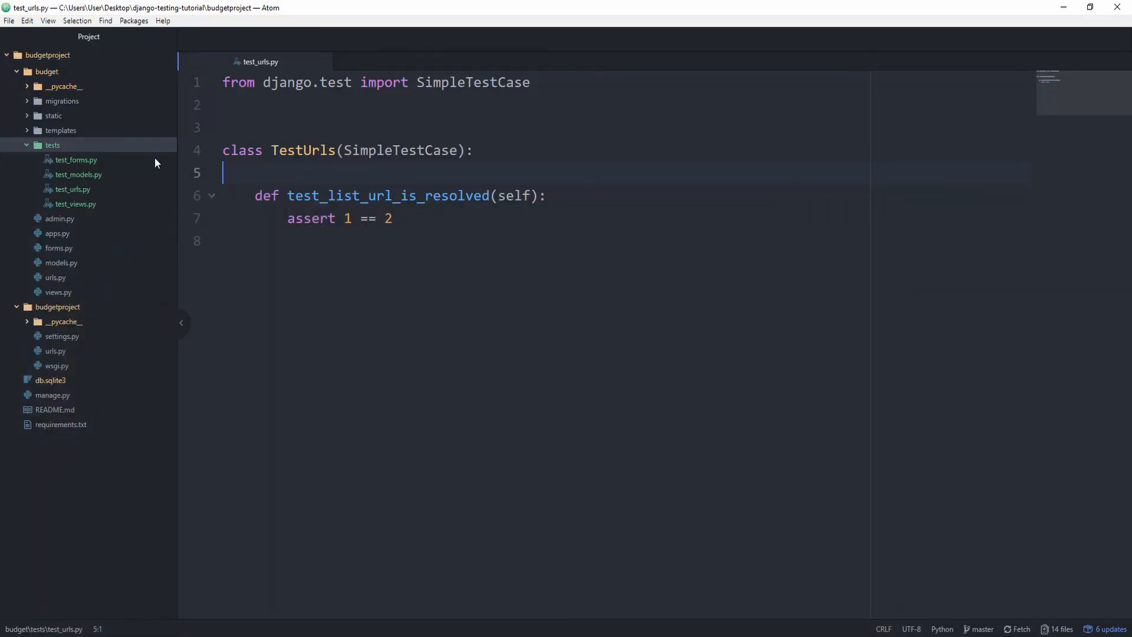
# - Create an empty __init__.py inside the tests folder from the tree view
pyautogui.rightClick(52, 145)
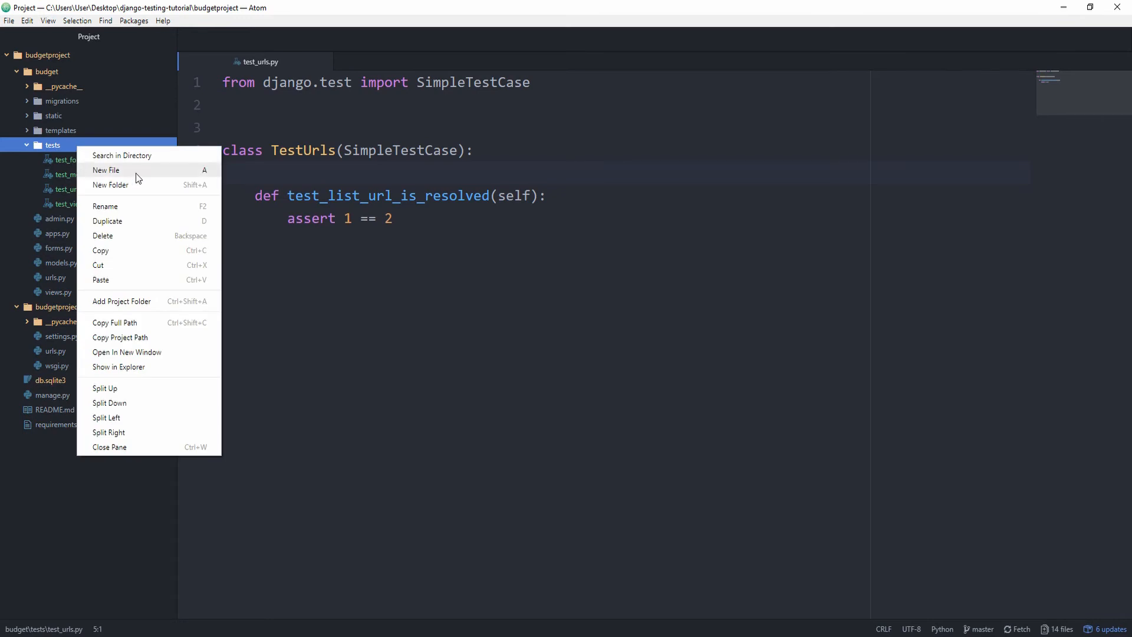
pyautogui.click(105, 169)
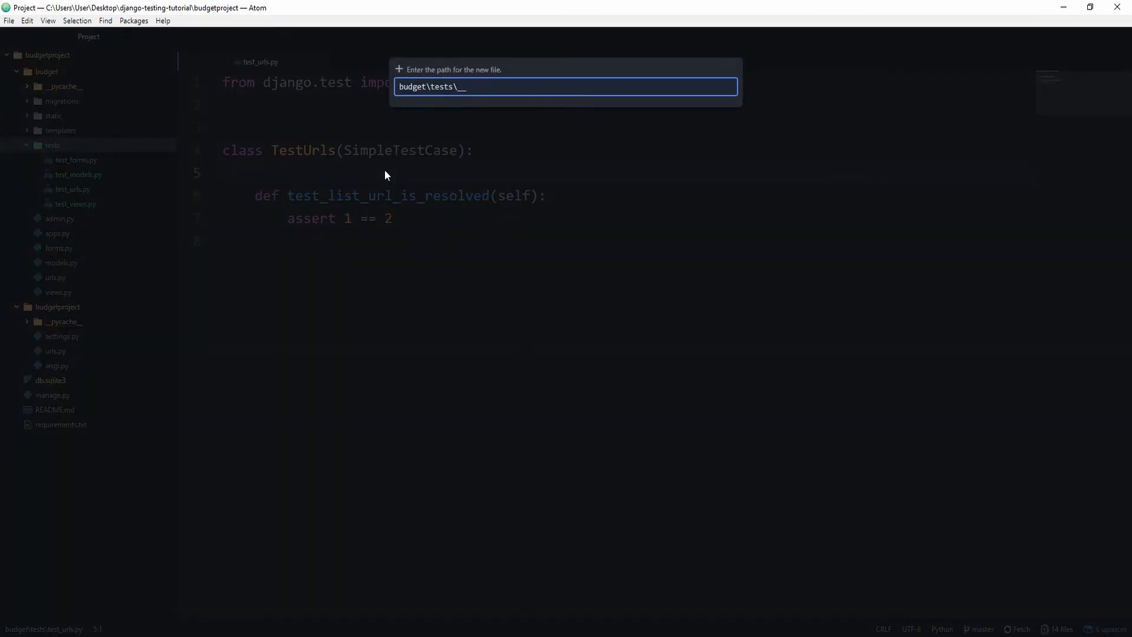
pyautogui.write('__init__.')
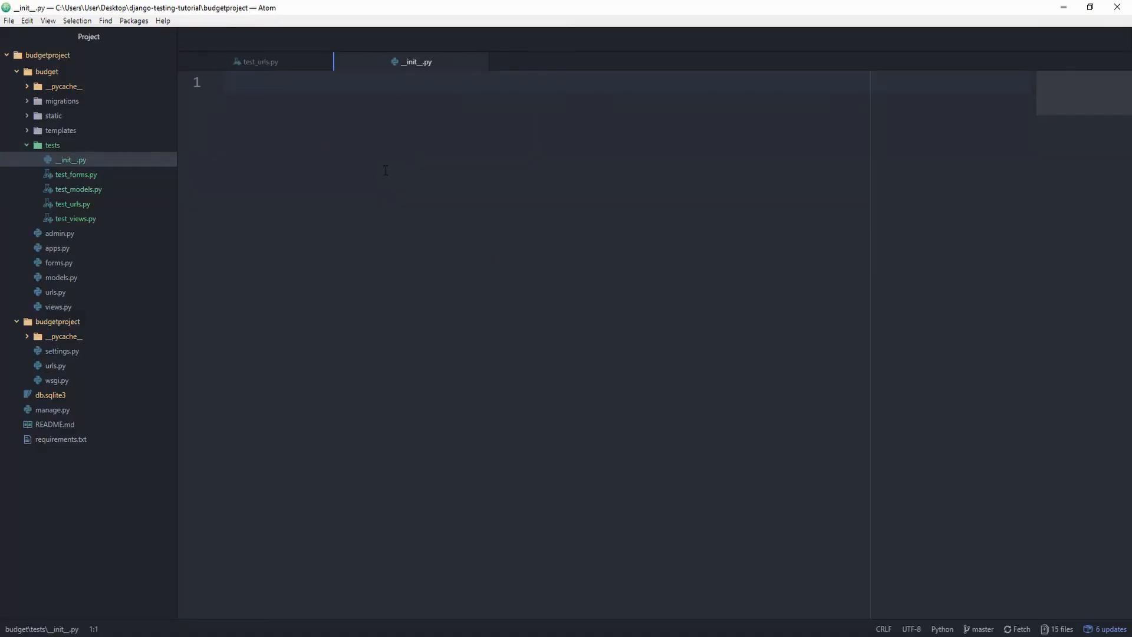
pyautogui.click(72, 204)
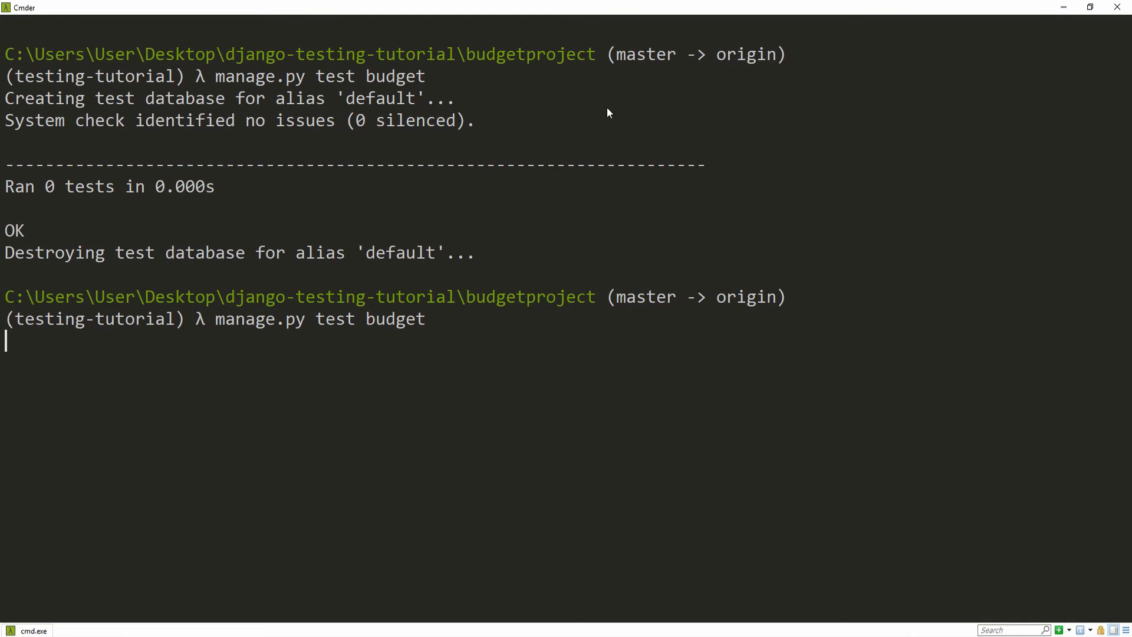
# - Rerun manage.py test budget so the one test is found and fails with an AssertionError
pyautogui.press('Return')
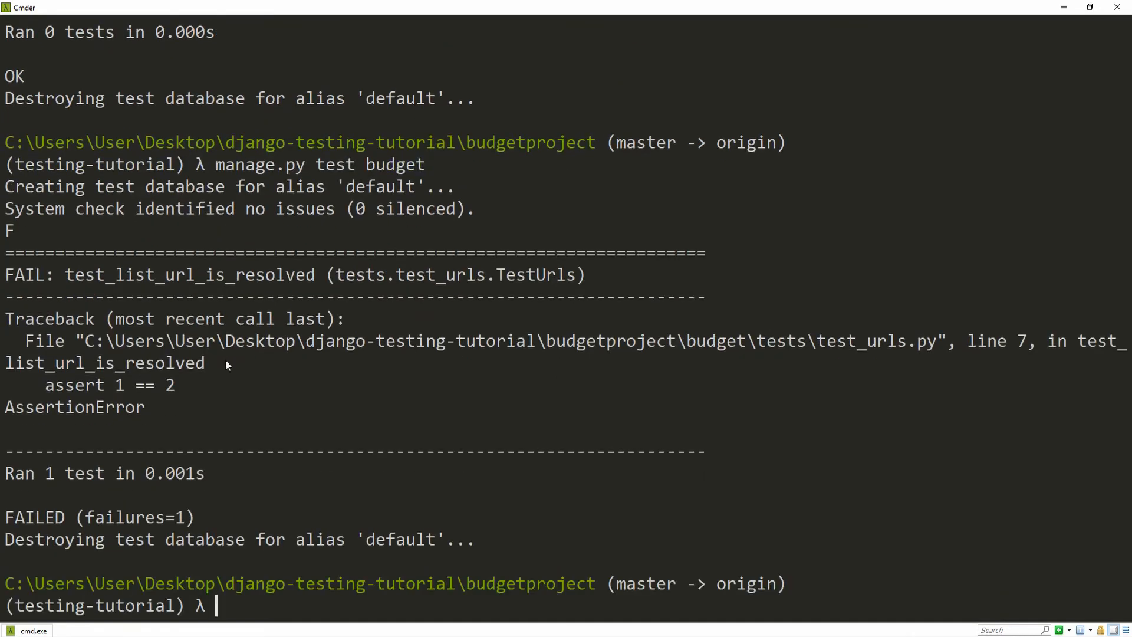
pyautogui.moveTo(178, 412)
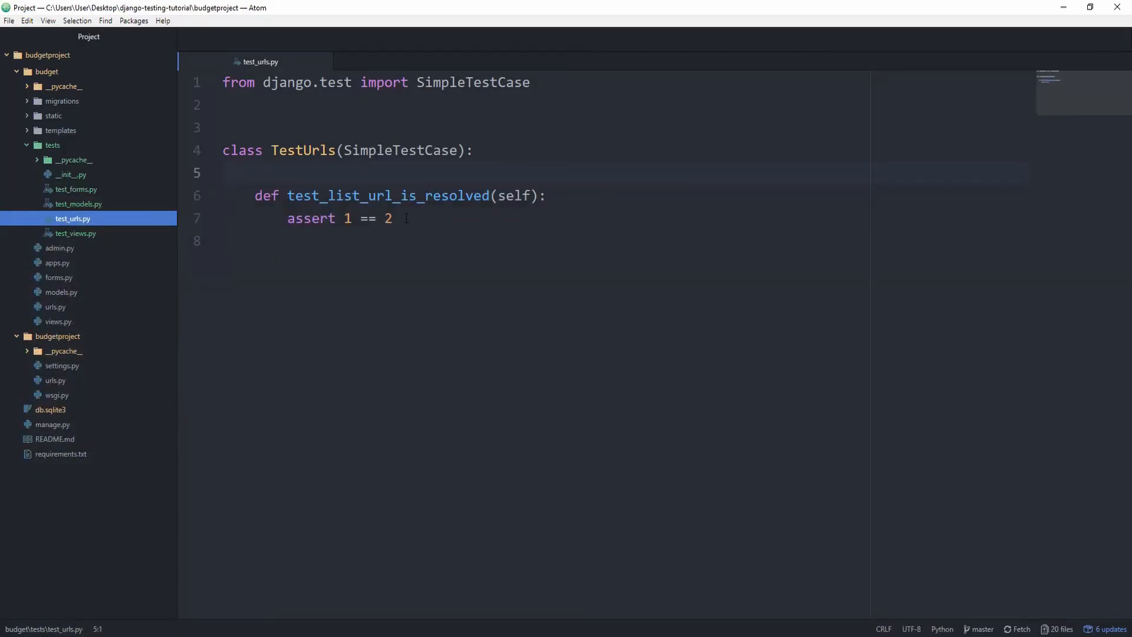
# - Add 'from django.urls import reverse, resolve' to test_urls.py, then look at budget's urls.py
pyautogui.click(393, 150)
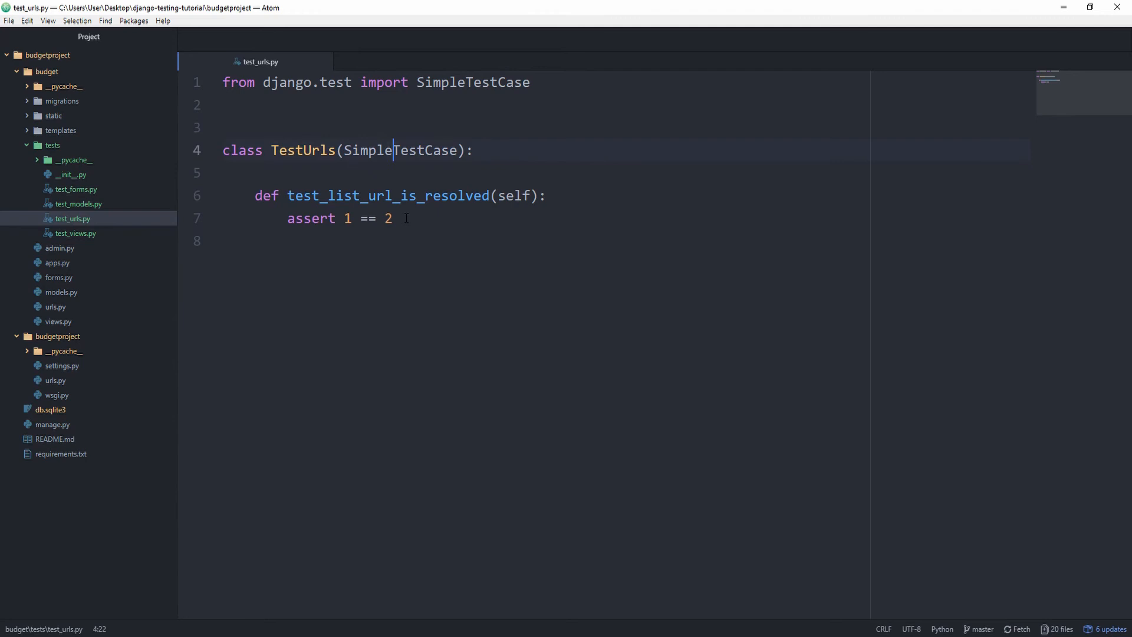
pyautogui.write('from')
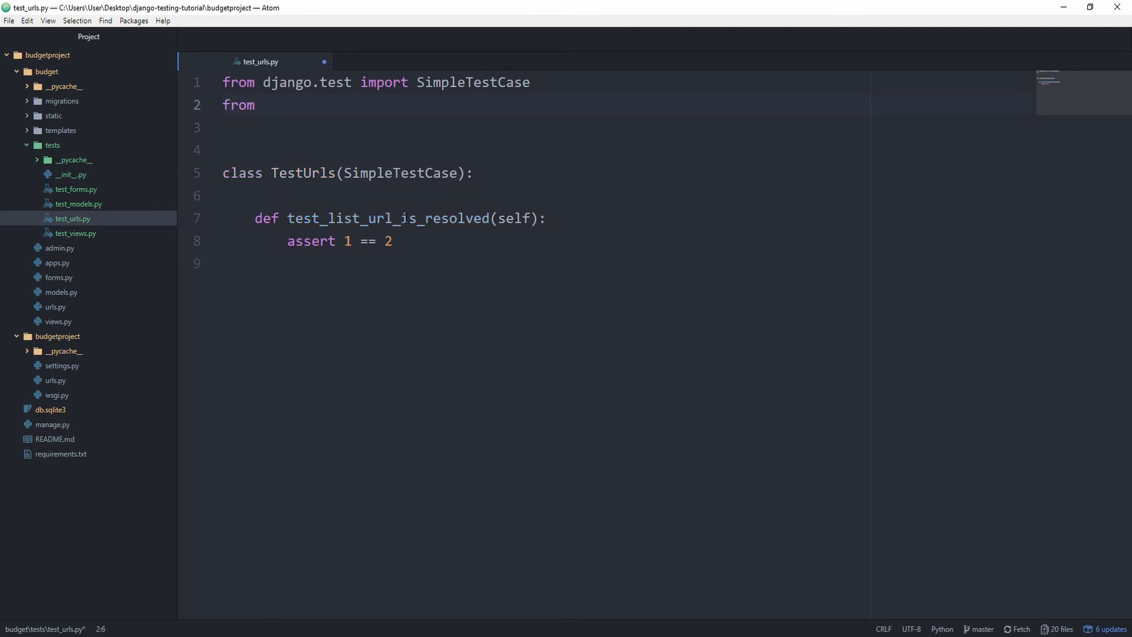
pyautogui.write('django.urls import revers')
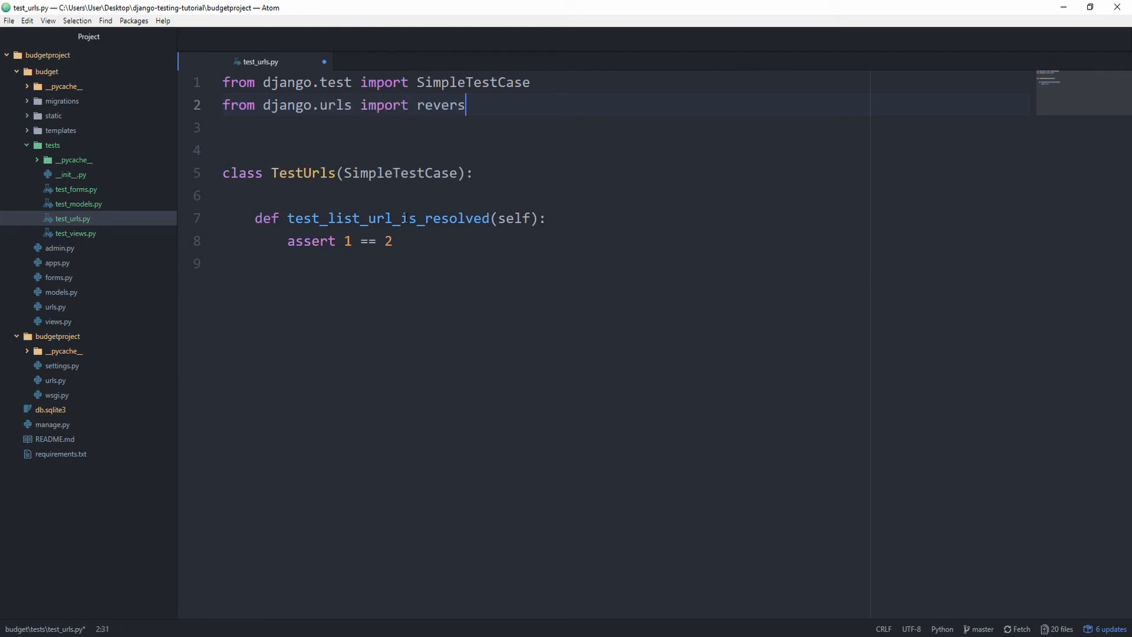
pyautogui.write('e, resolv')
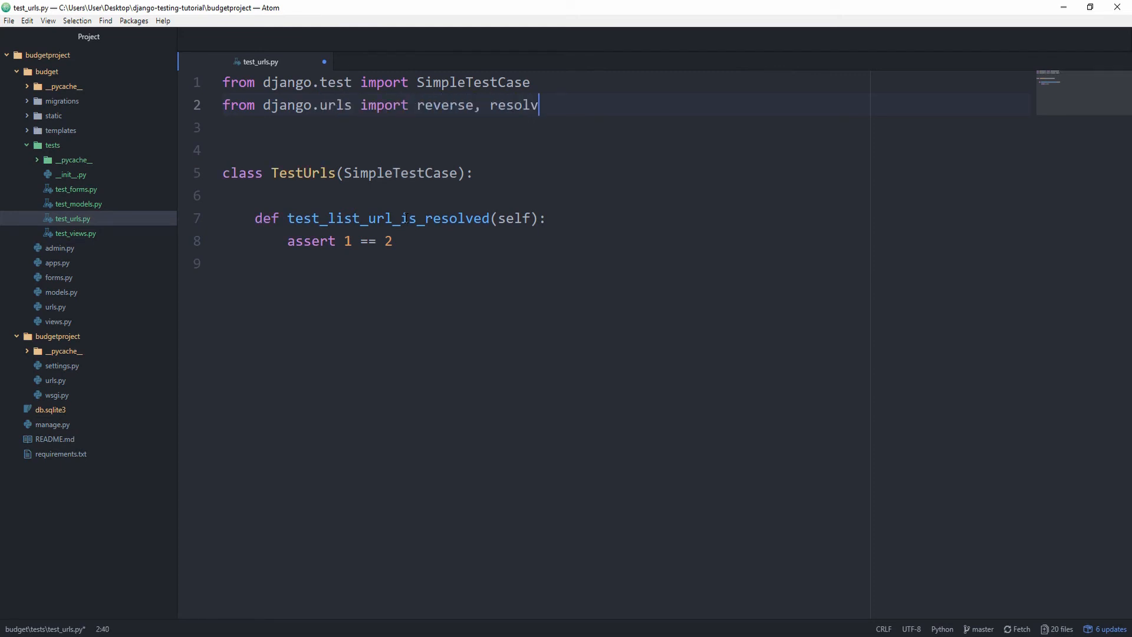
pyautogui.click(56, 306)
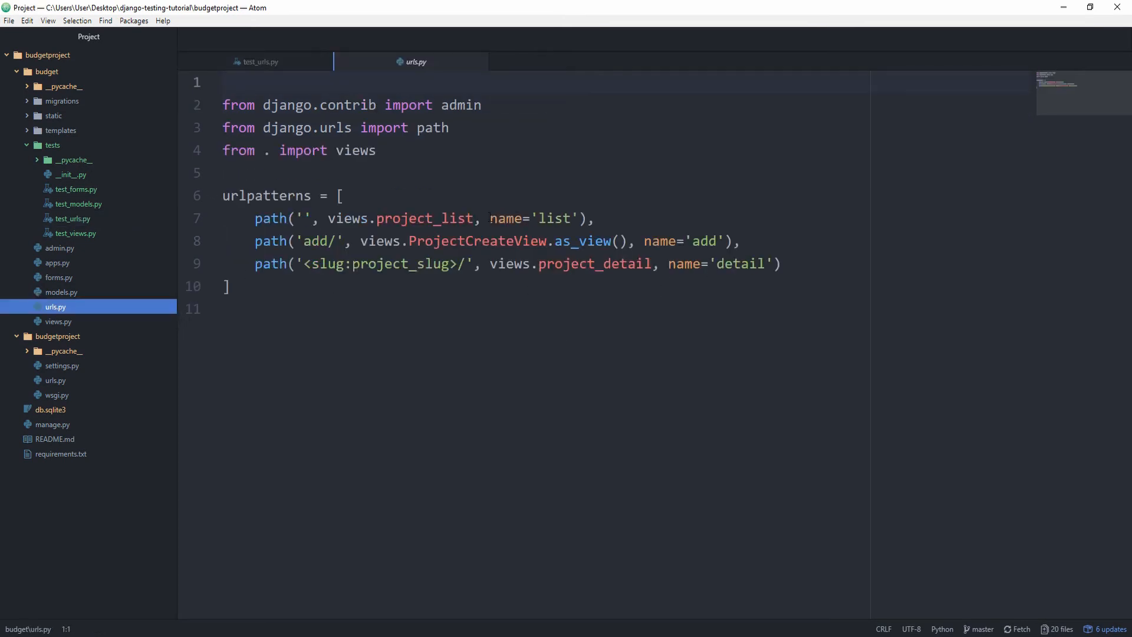
# - Read the urlpatterns in urls.py, highlight project_list, and return to test_urls.py
pyautogui.click(575, 218)
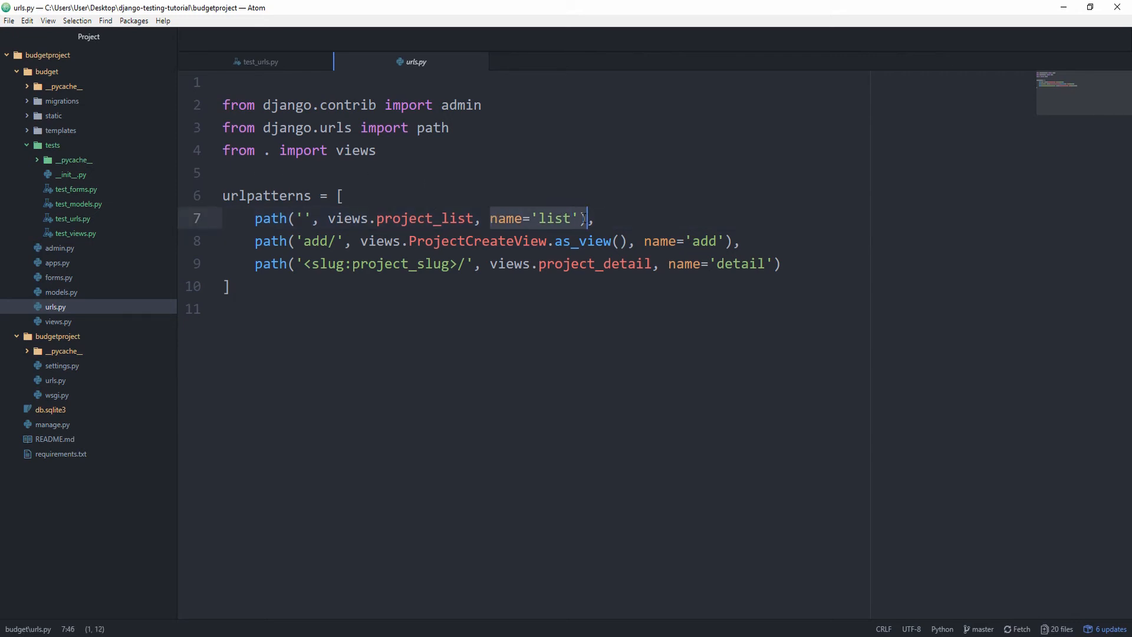
pyautogui.click(510, 218)
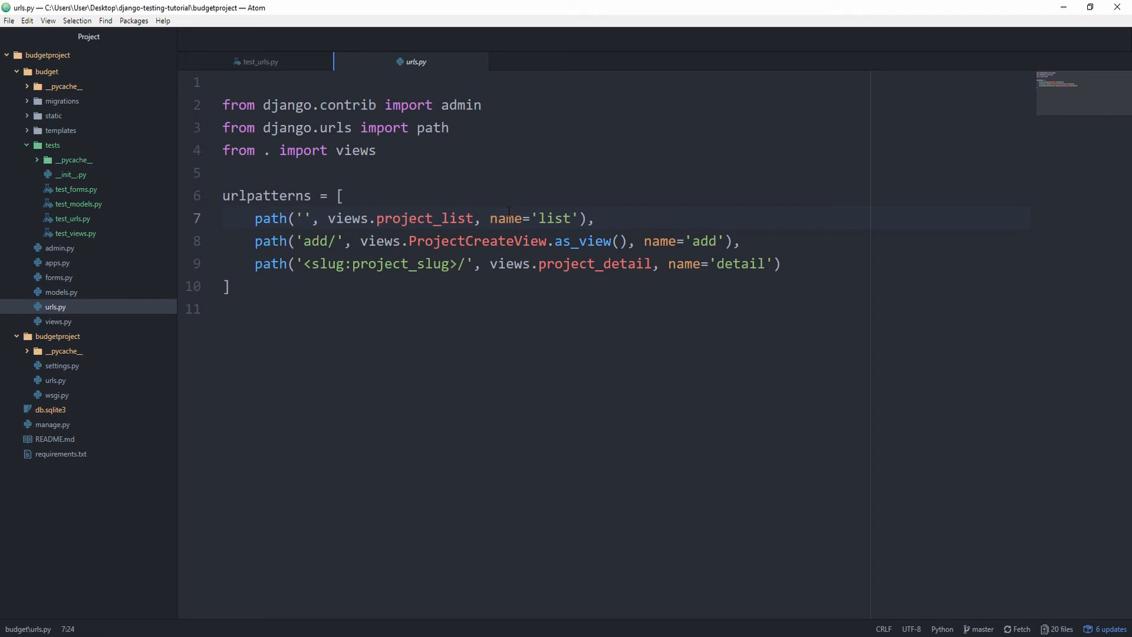
pyautogui.doubleClick(423, 218)
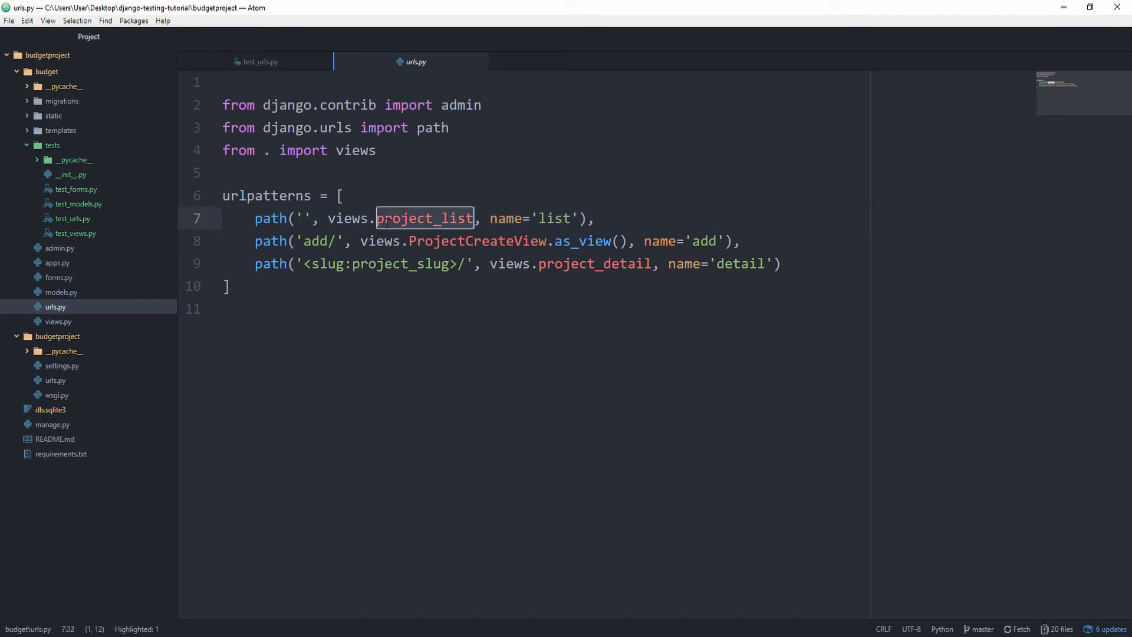
pyautogui.click(259, 61)
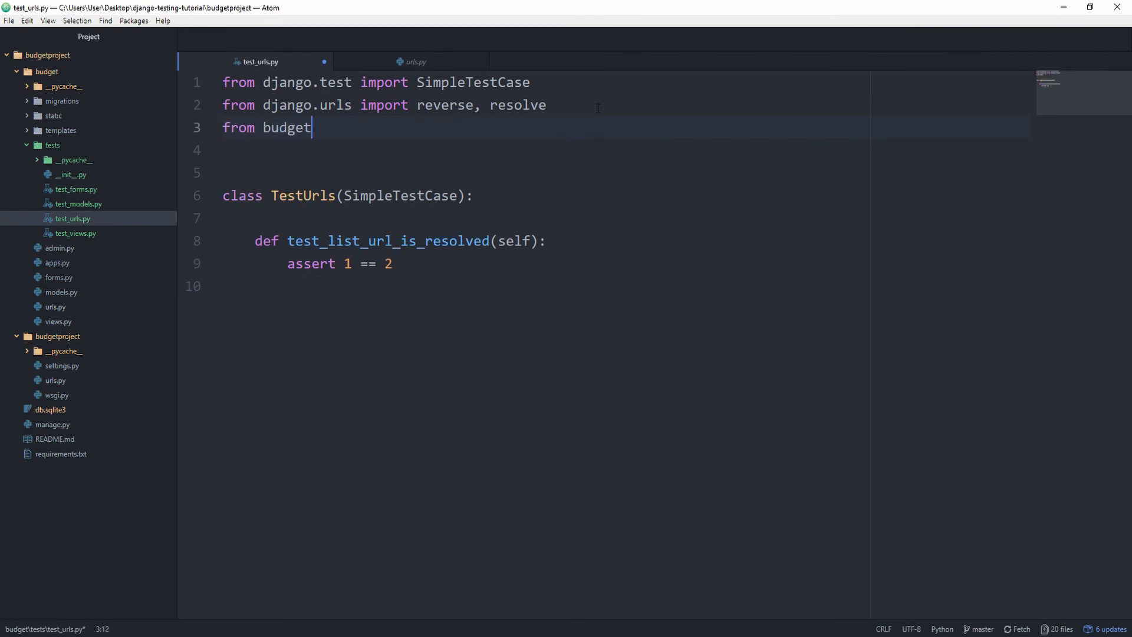
# - Add 'from budget.views import project_list, project_detail, ProjectCreateView', checking names in views.py
pyautogui.write('.views import')
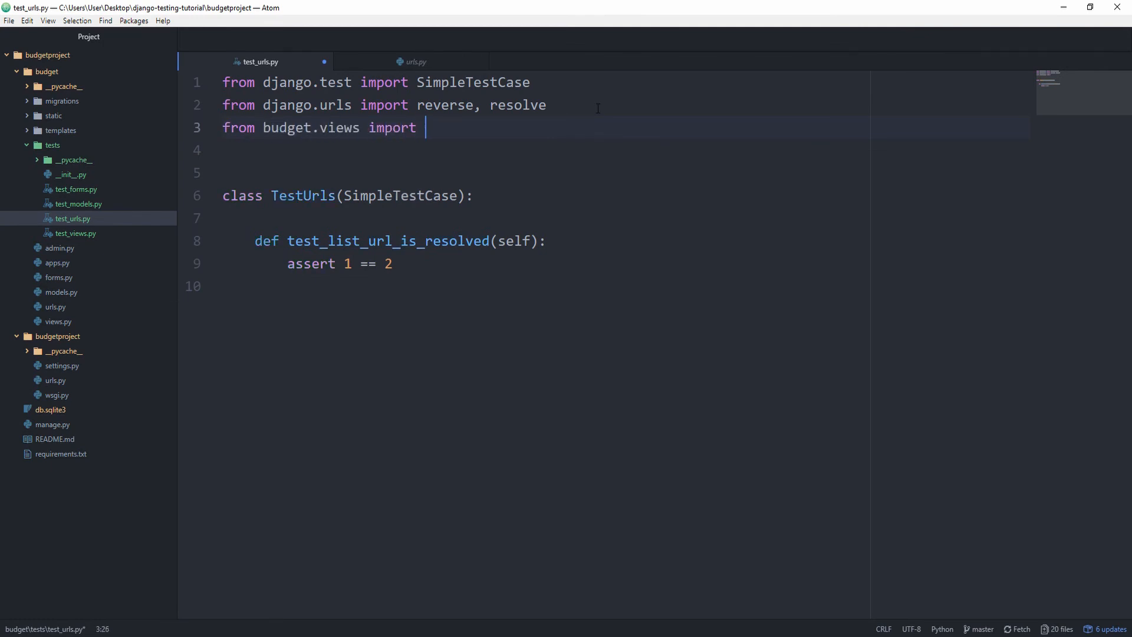
pyautogui.write('project_list,')
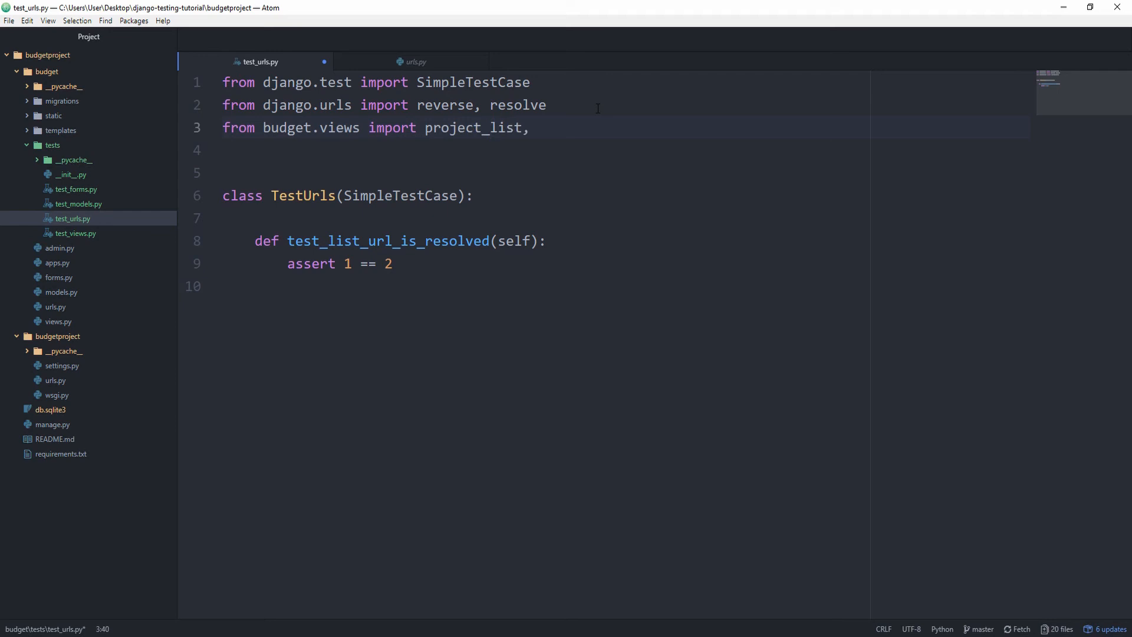
pyautogui.click(416, 61)
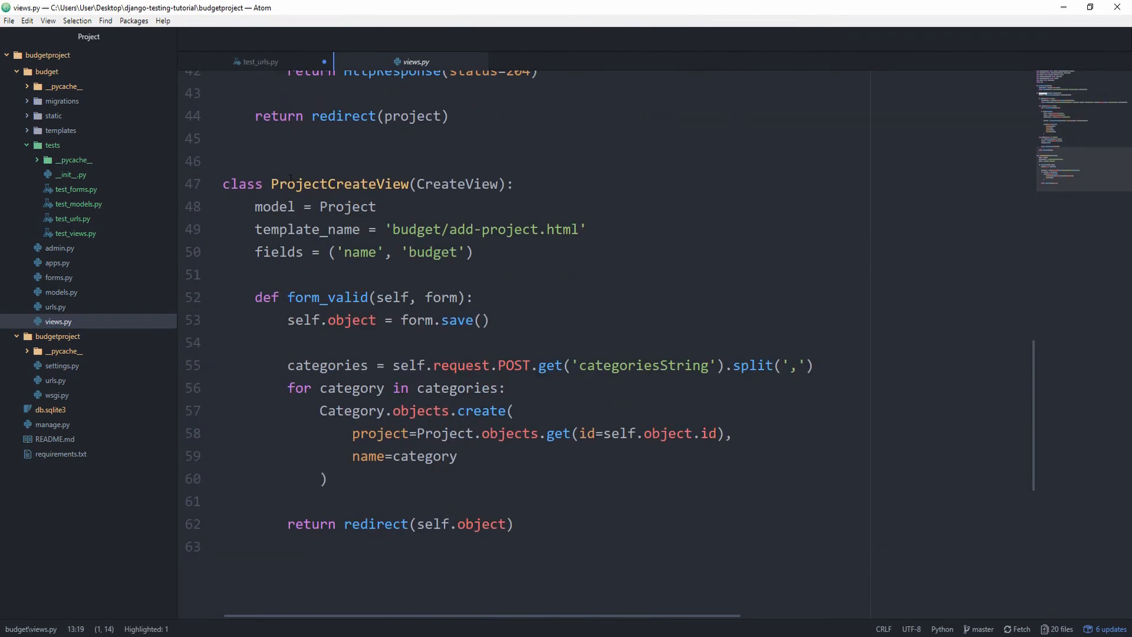
pyautogui.click(259, 61)
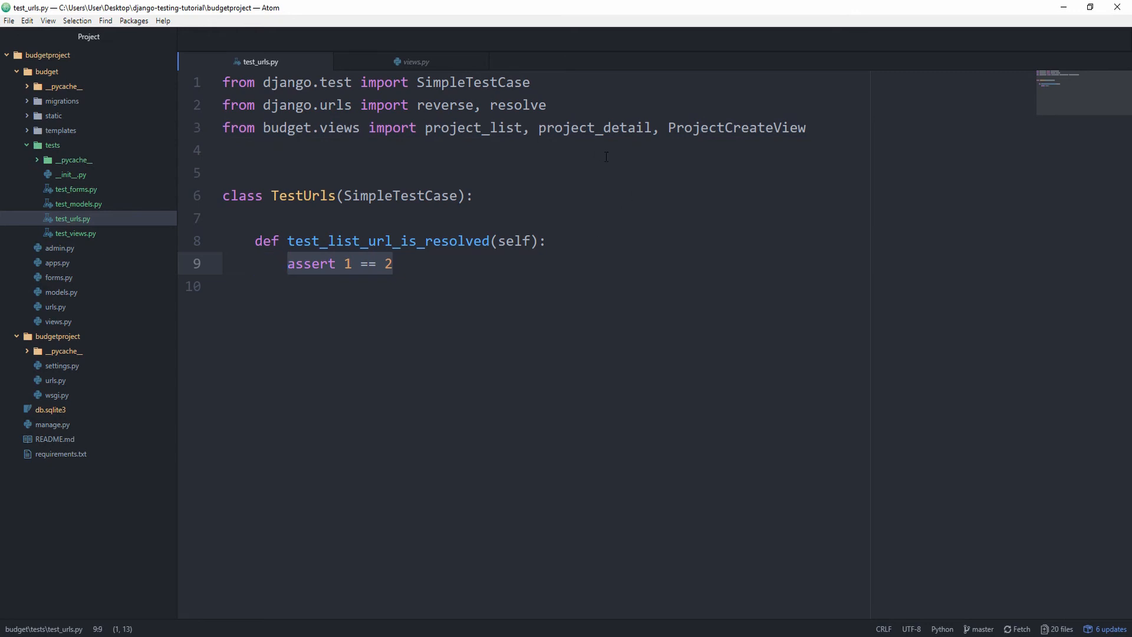
# - Replace the placeholder with url = reverse('list') and print(resolve(url))
pyautogui.write('url')
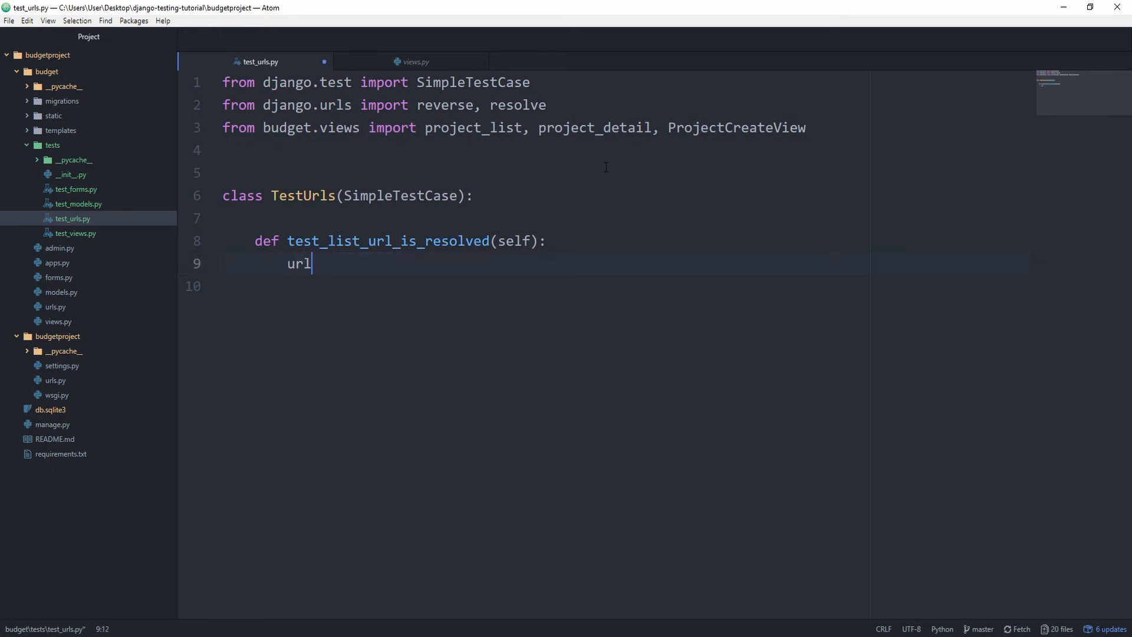
pyautogui.write('= reverse()')
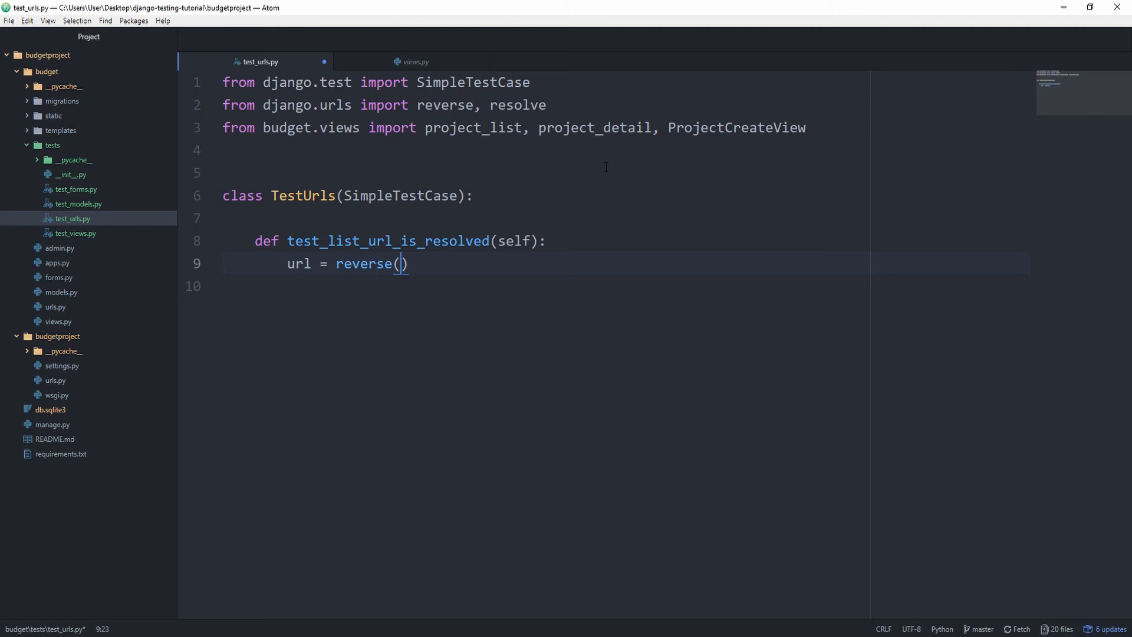
pyautogui.write("'list'")
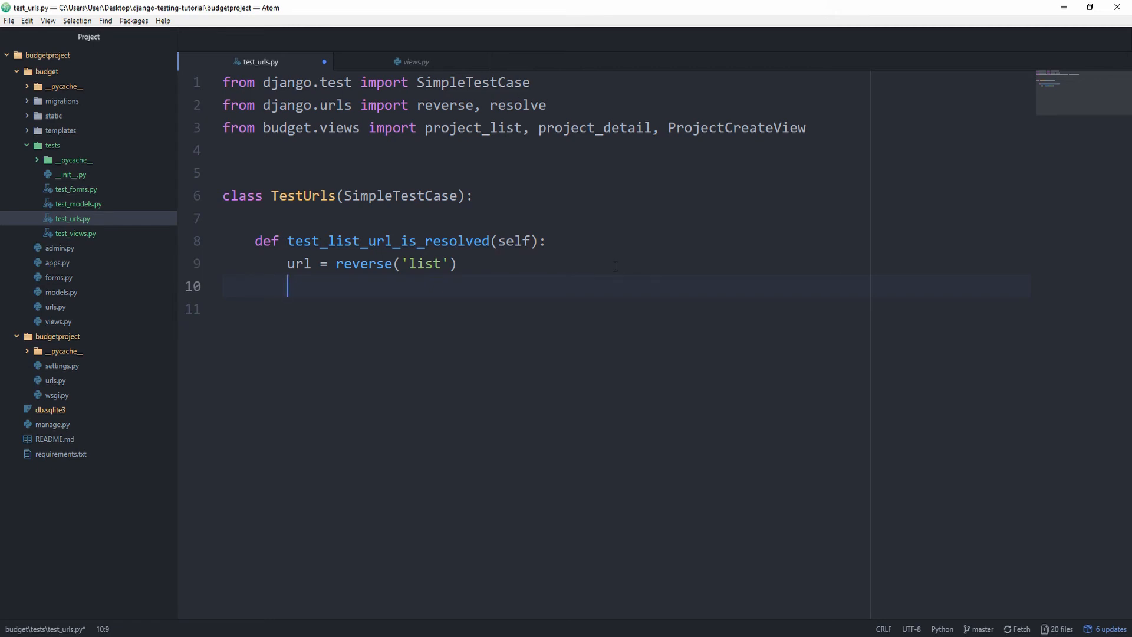
pyautogui.write('print(reso')
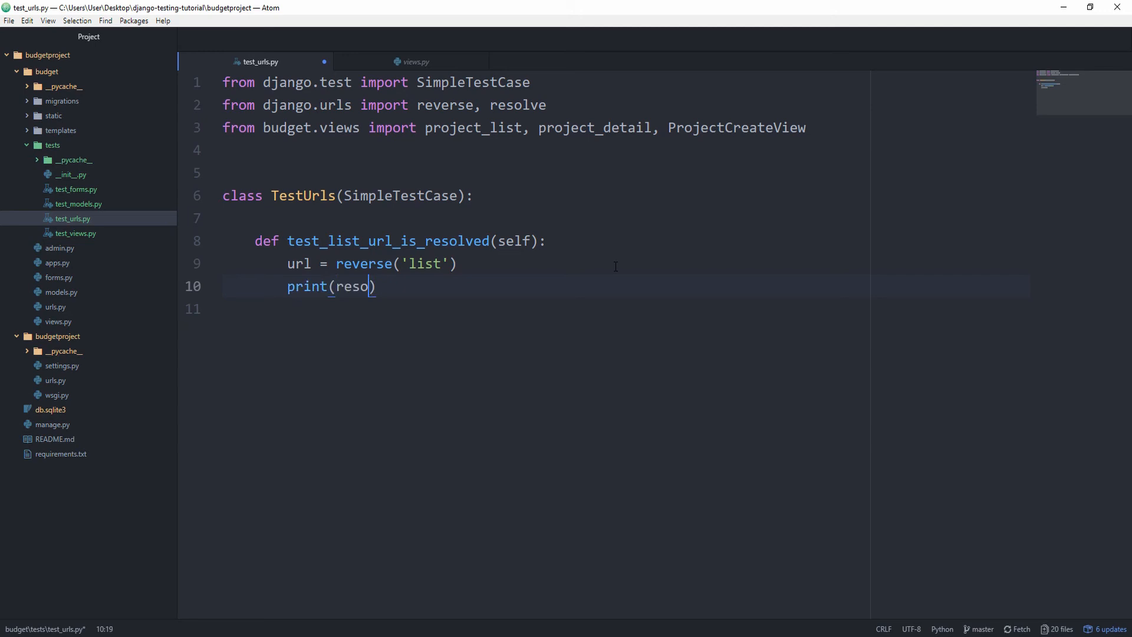
pyautogui.write('lve(url))')
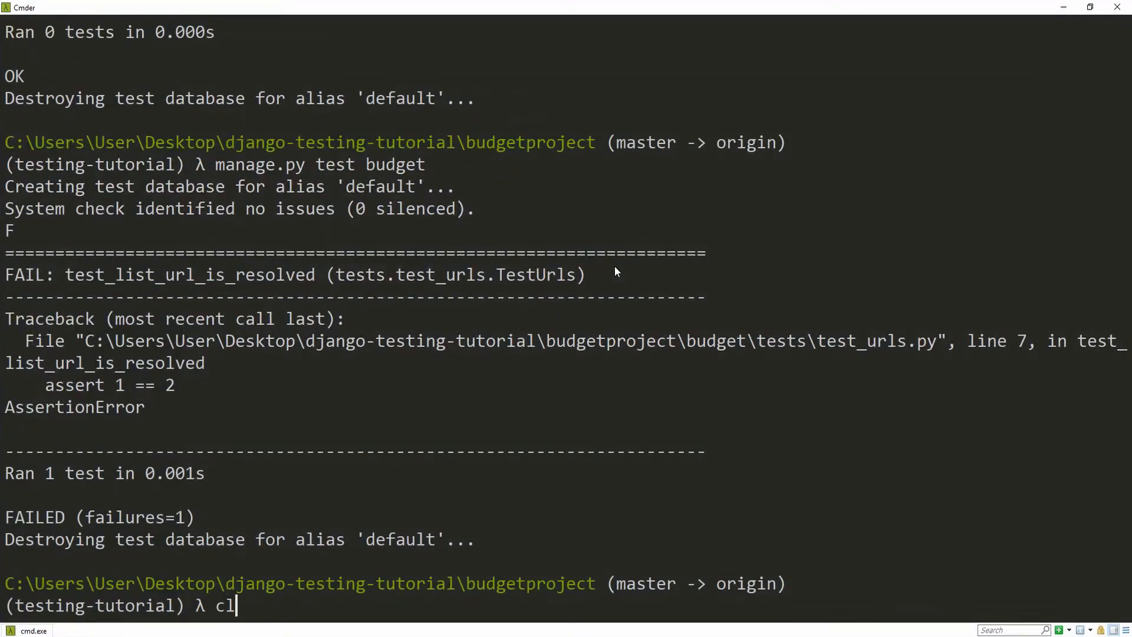
# - Clear the console and rerun manage.py test budget, printing a ResolverMatch for project_list
pyautogui.press('Return')
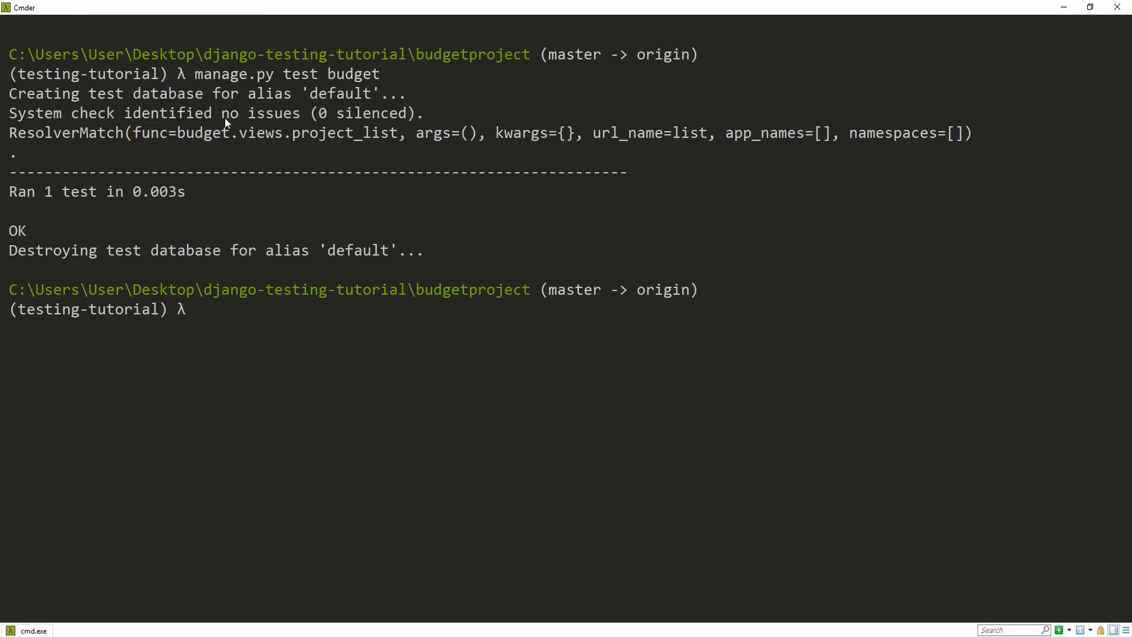
pyautogui.moveTo(332, 185)
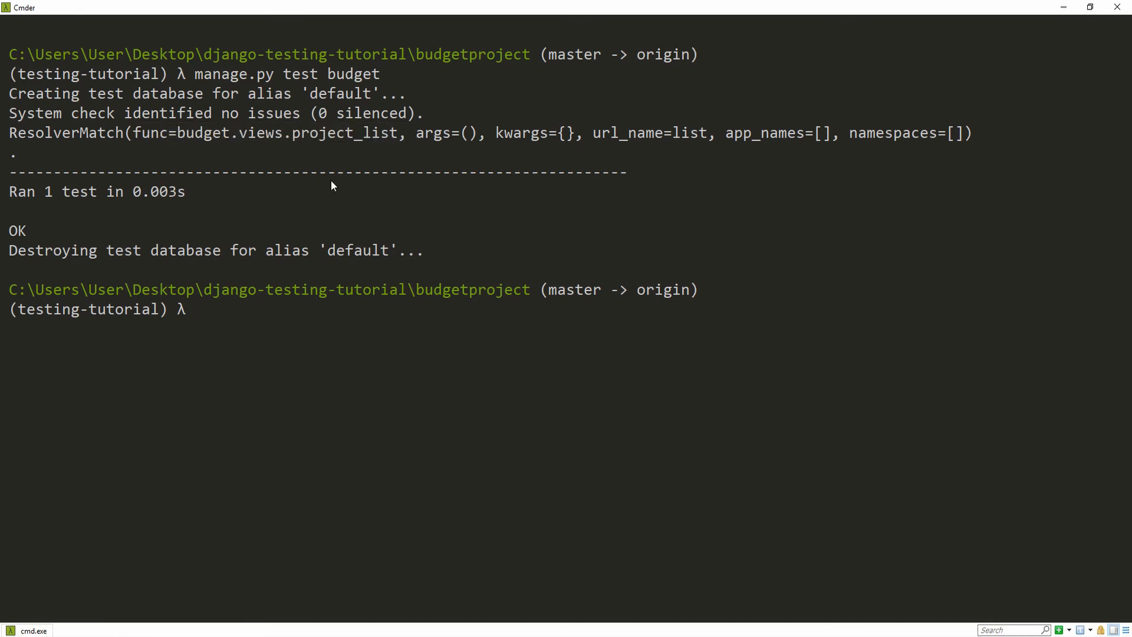
pyautogui.moveTo(262, 167)
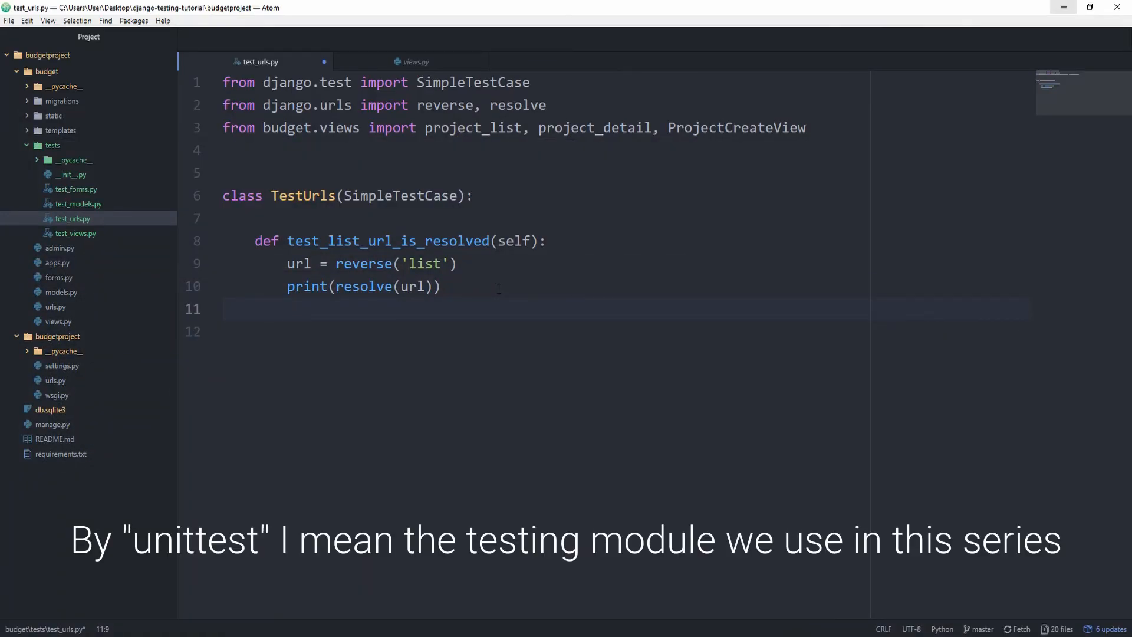
# - Add self.assertEquals(resolve(url).func, project_list) to the list test
pyautogui.write('s')
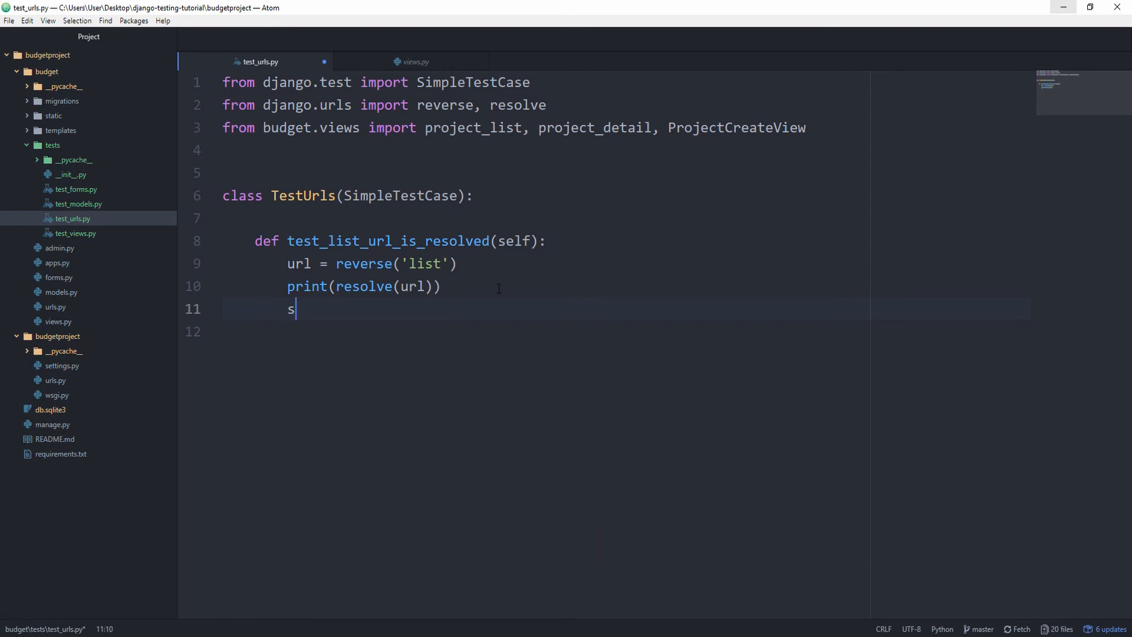
pyautogui.write('elf.assert')
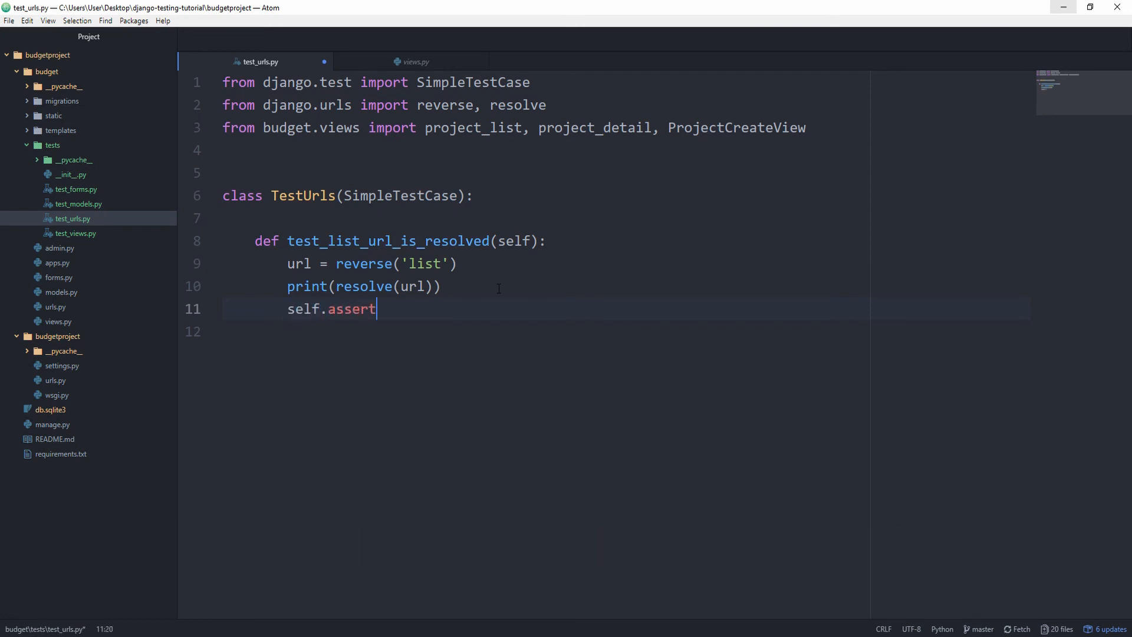
pyautogui.write('Equals()')
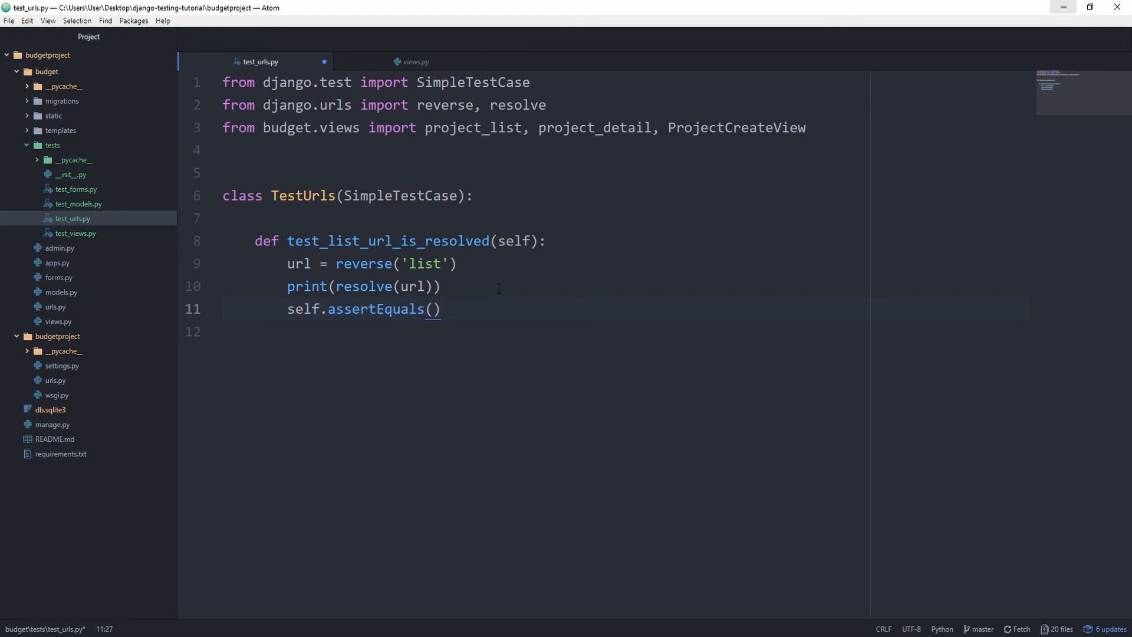
pyautogui.write('resolve(url')
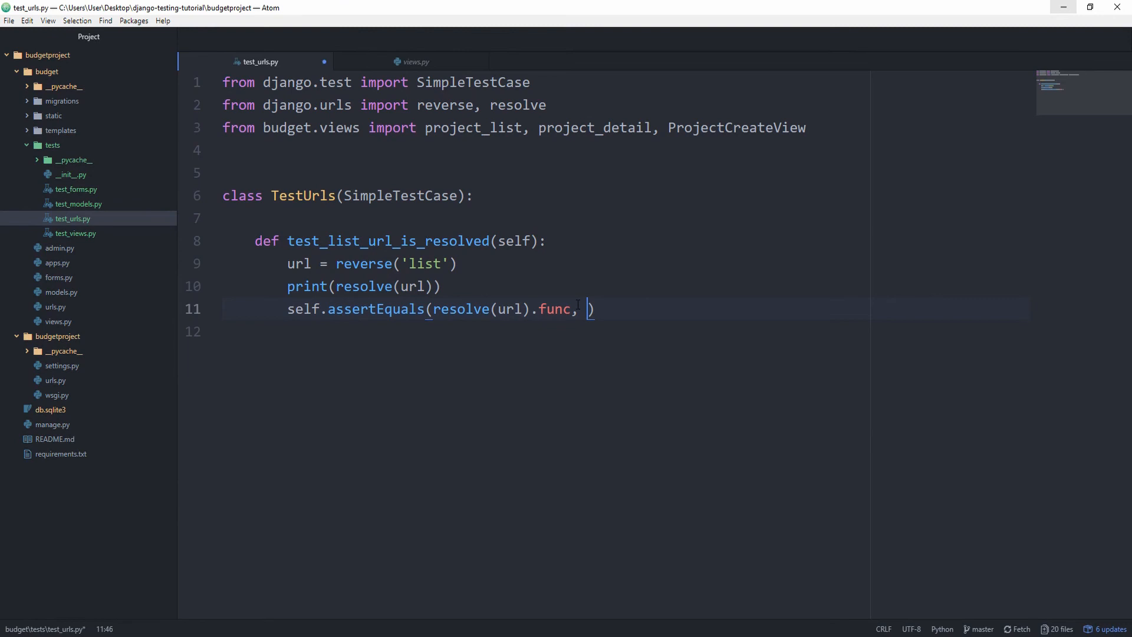
pyautogui.write('project_l')
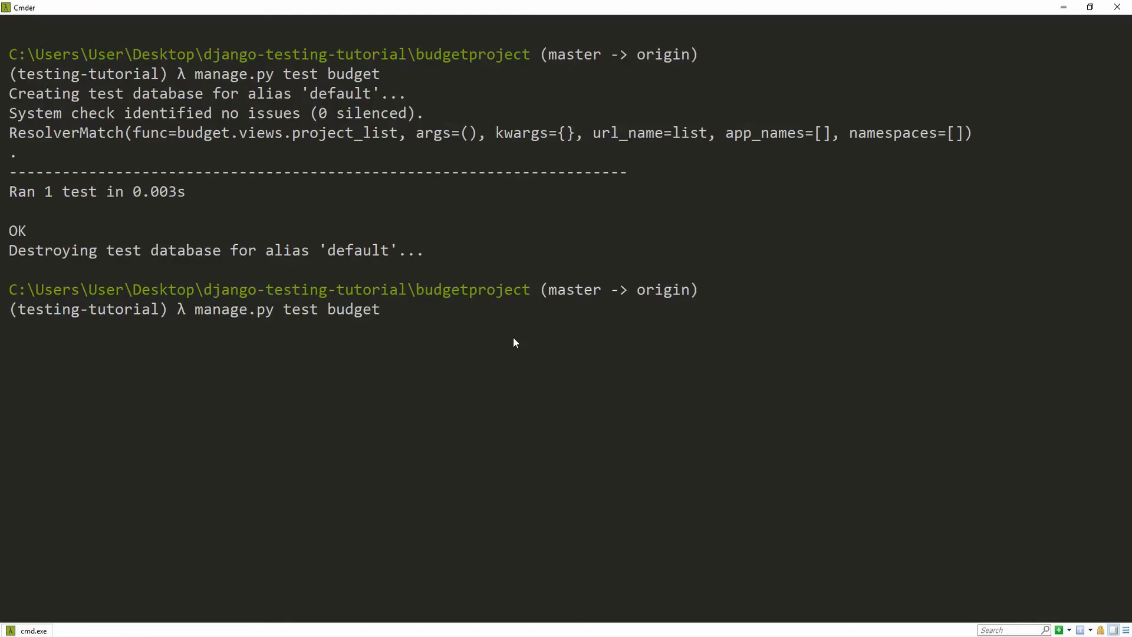
pyautogui.press('Return')
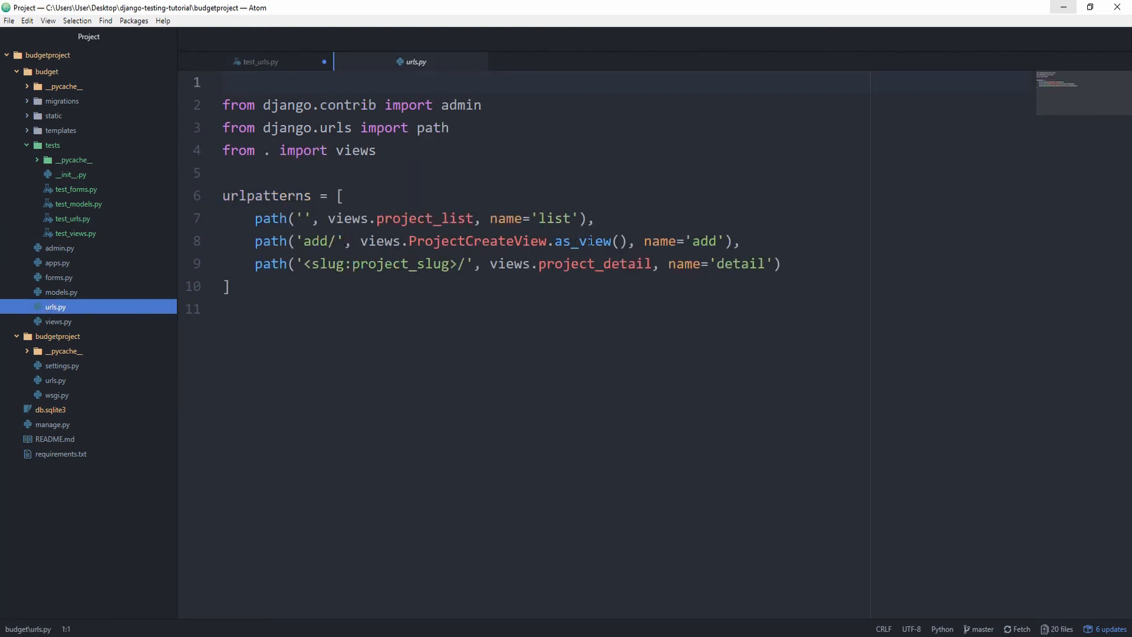
# - In the duplicated test reversing 'add', replace project_list with ProjectCreateView
pyautogui.click(258, 61)
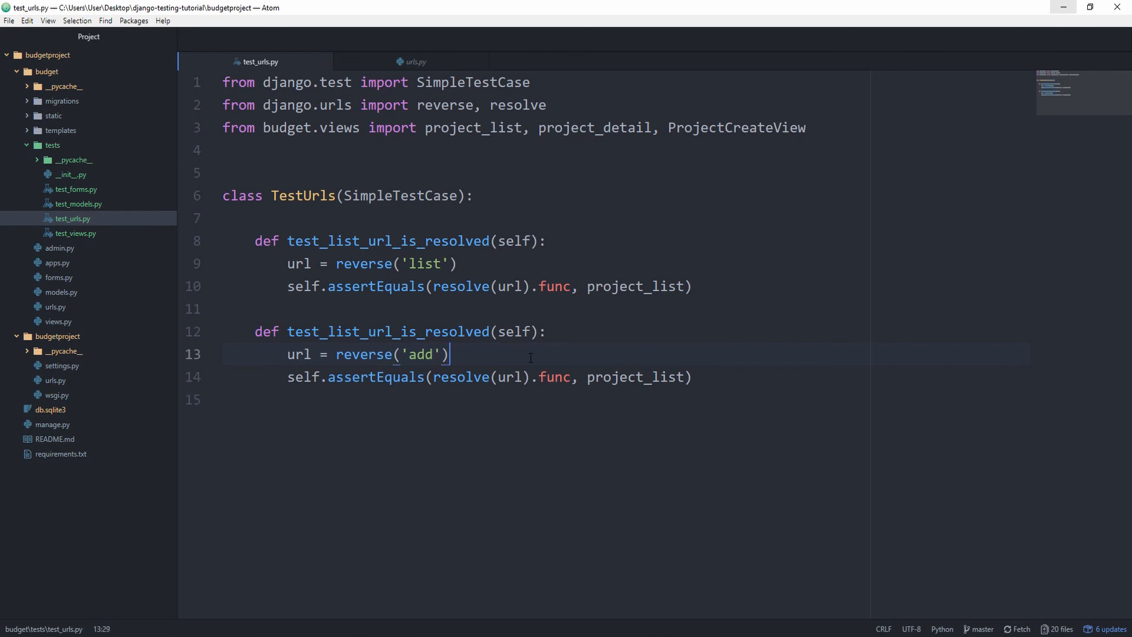
pyautogui.doubleClick(634, 376)
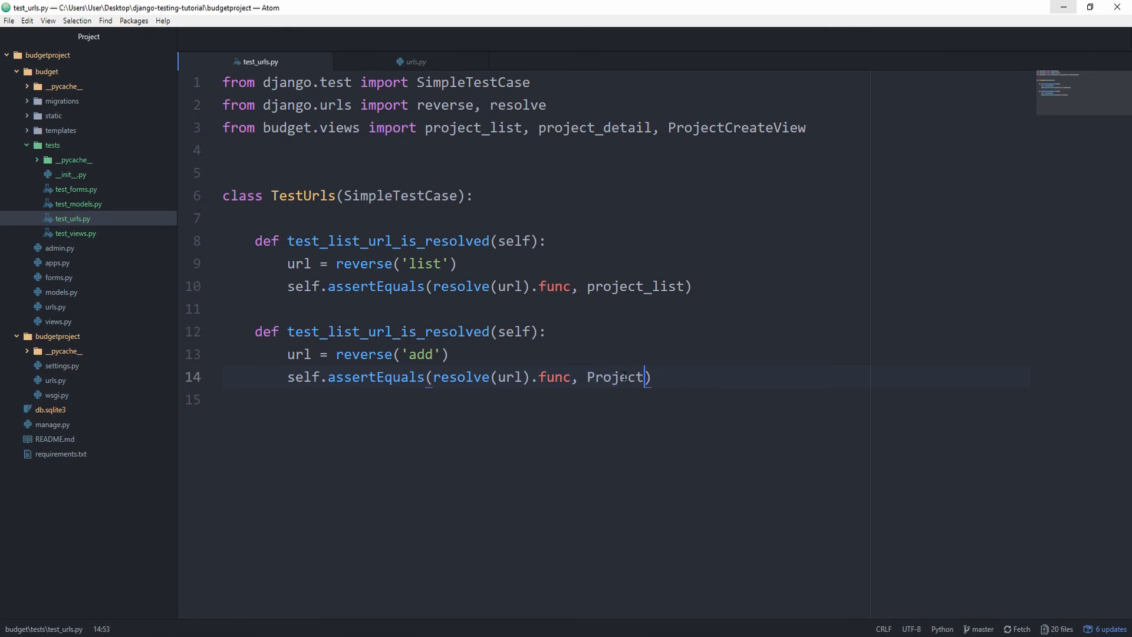
pyautogui.write('CreateView')
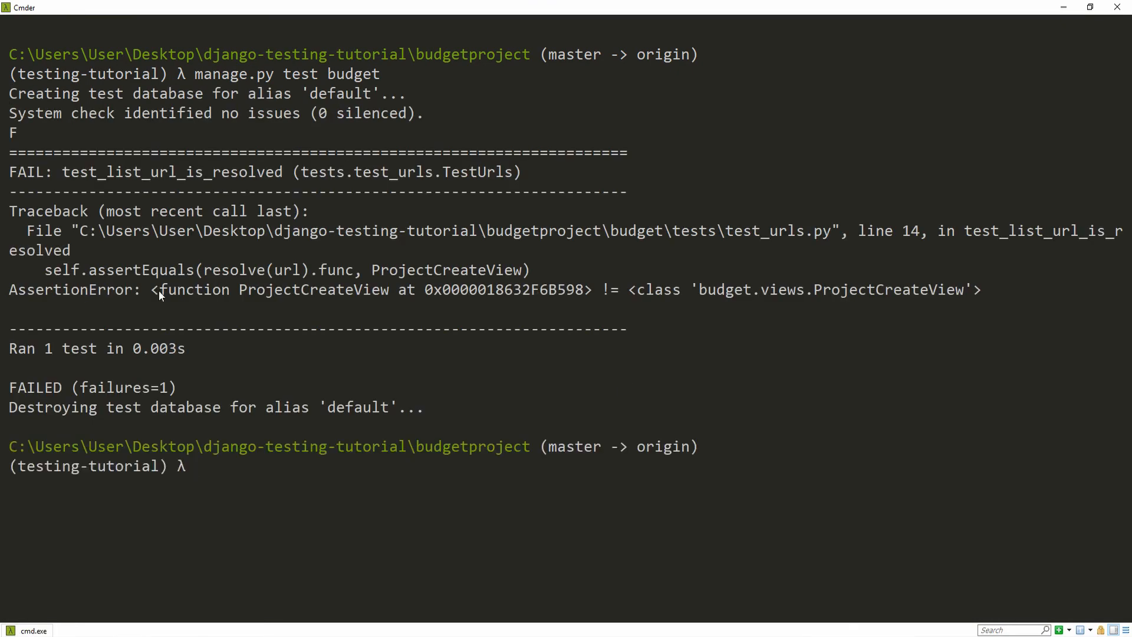
pyautogui.moveTo(454, 291)
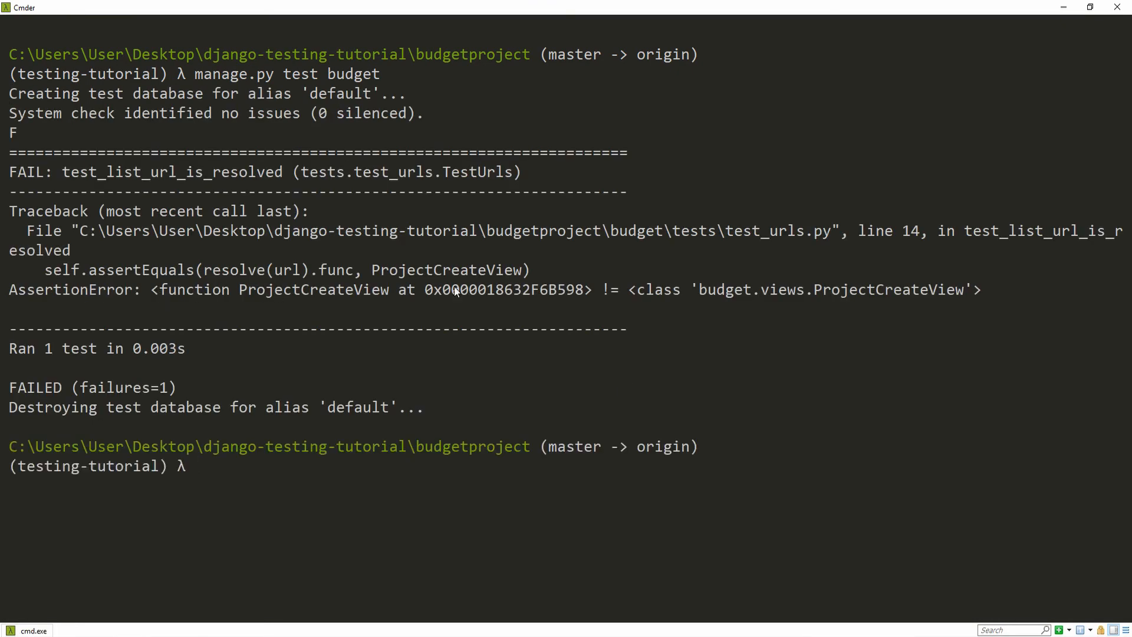
pyautogui.moveTo(692, 296)
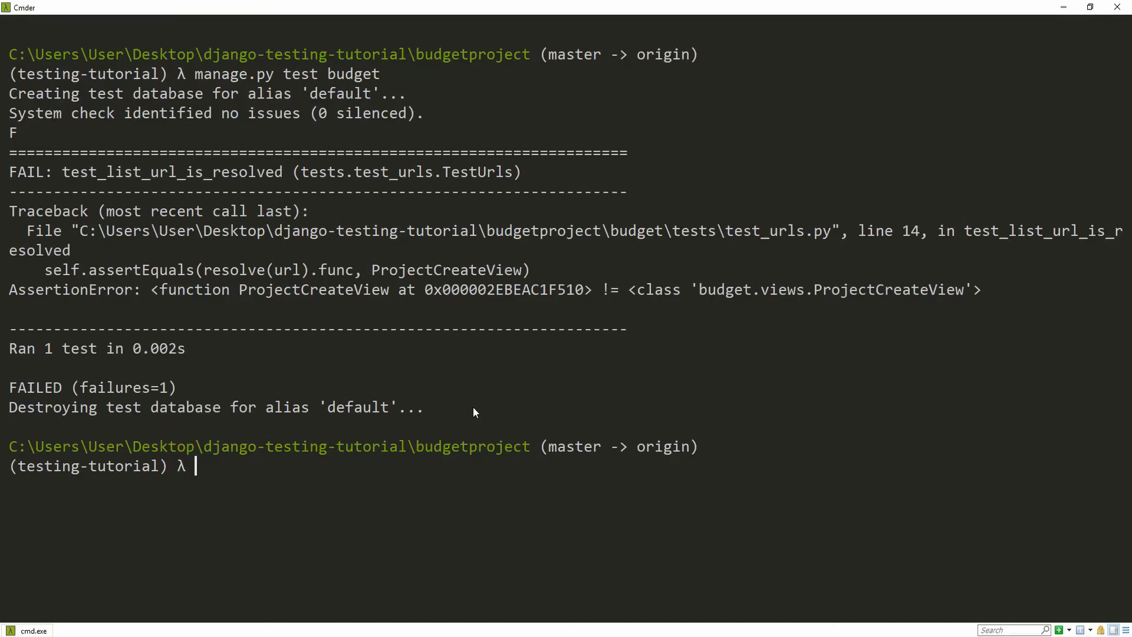
pyautogui.moveTo(797, 323)
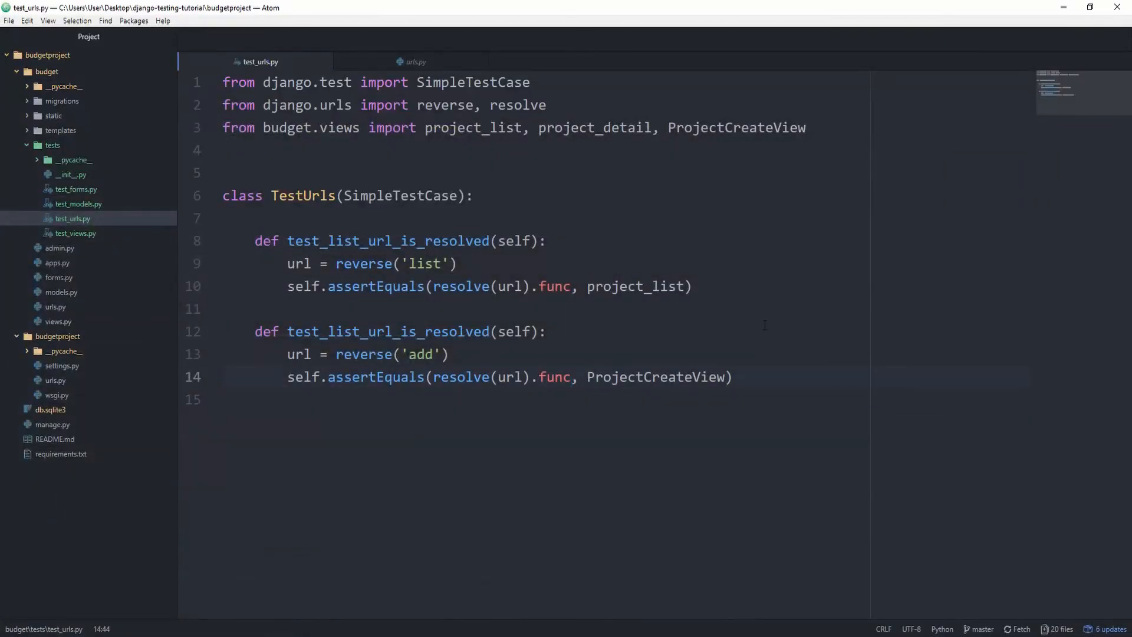
# - Compare resolve(url).func.view_class with ProjectCreateView and start a new line for a third test
pyautogui.write('.view_class')
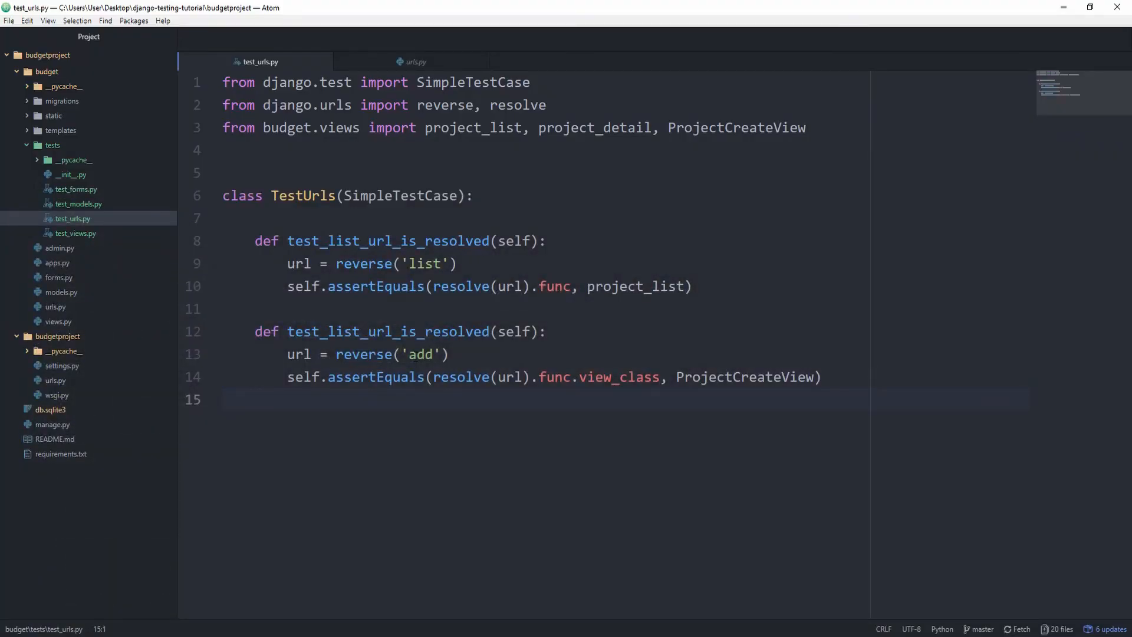
pyautogui.click(224, 400)
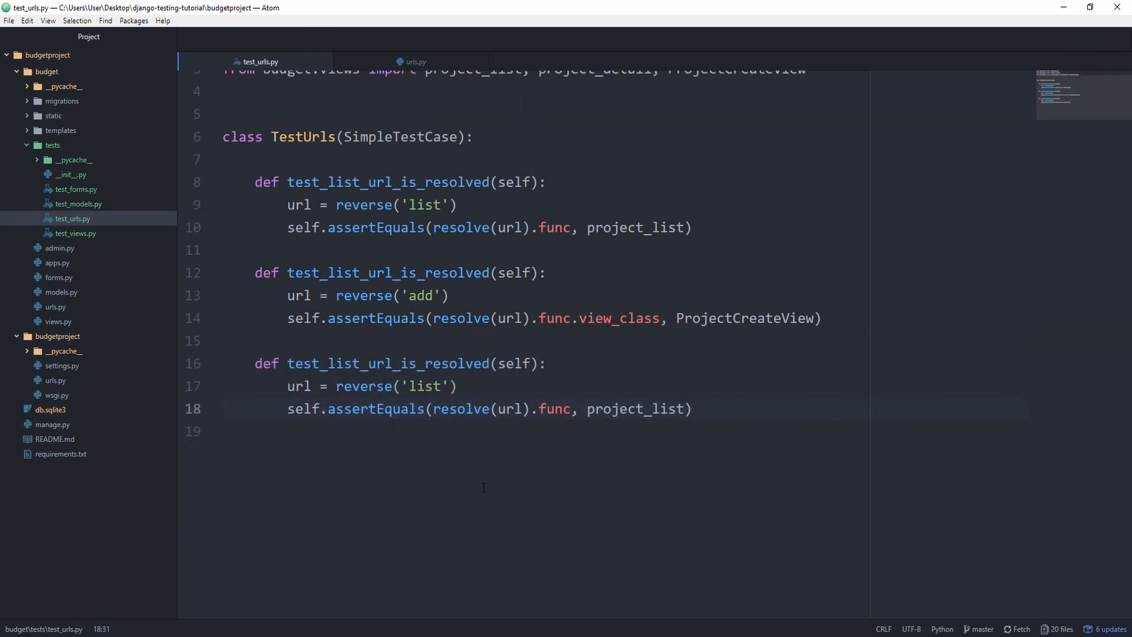
# - Rename the first two tests test_list_url_resolves and test_add_url_resolves
pyautogui.scroll(3)
pyautogui.write('s')
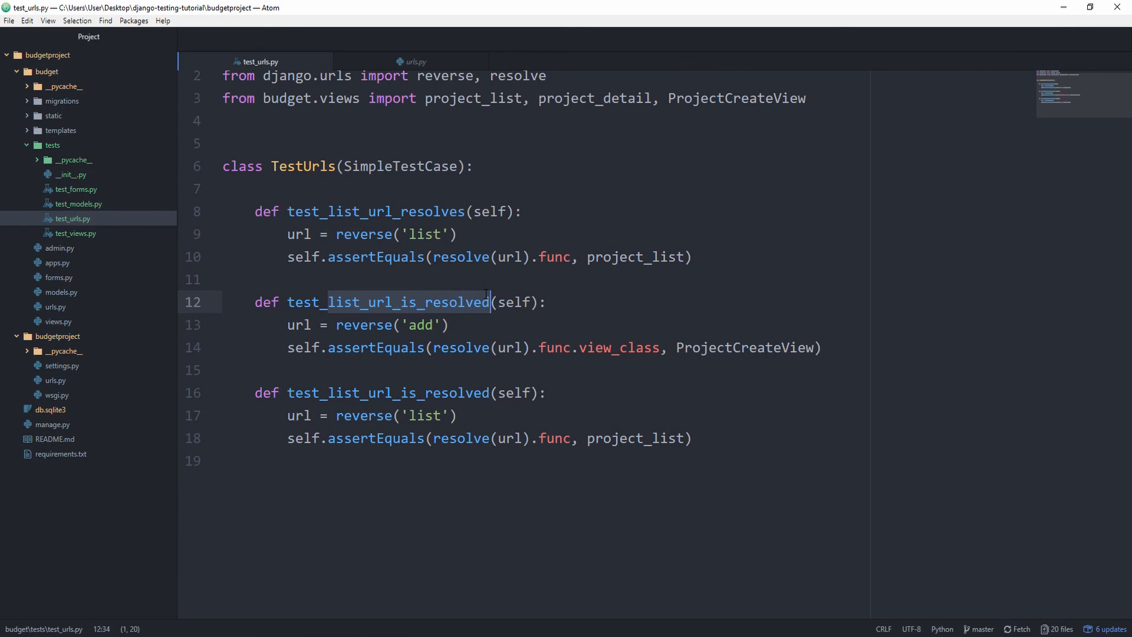
pyautogui.write('test_project_creat')
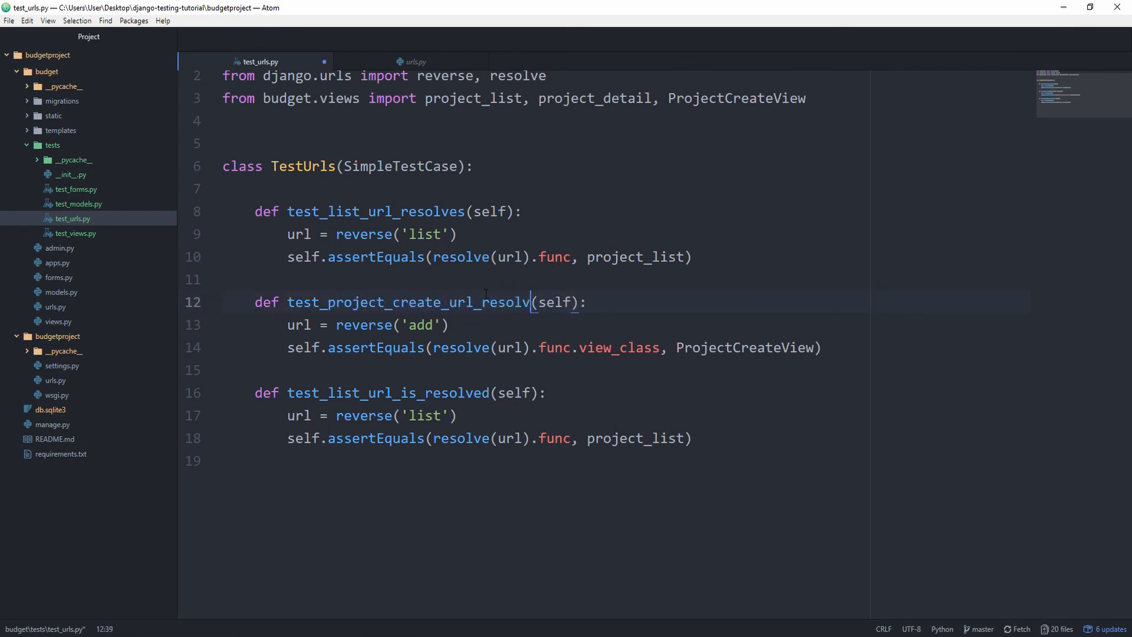
pyautogui.write('es')
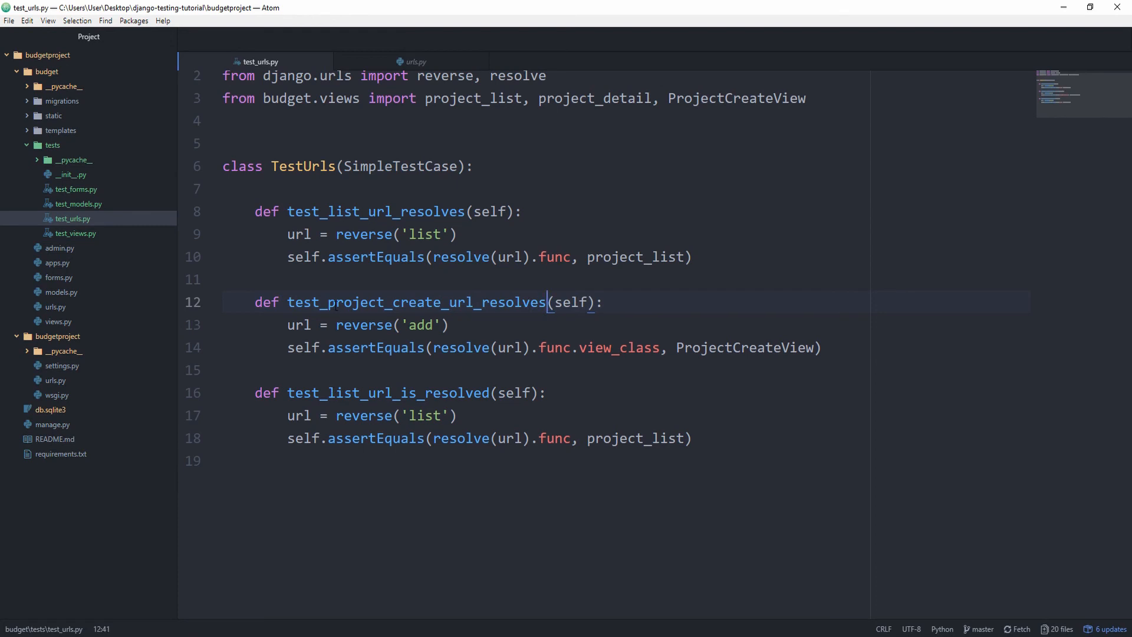
pyautogui.write('test_add_url_resolves')
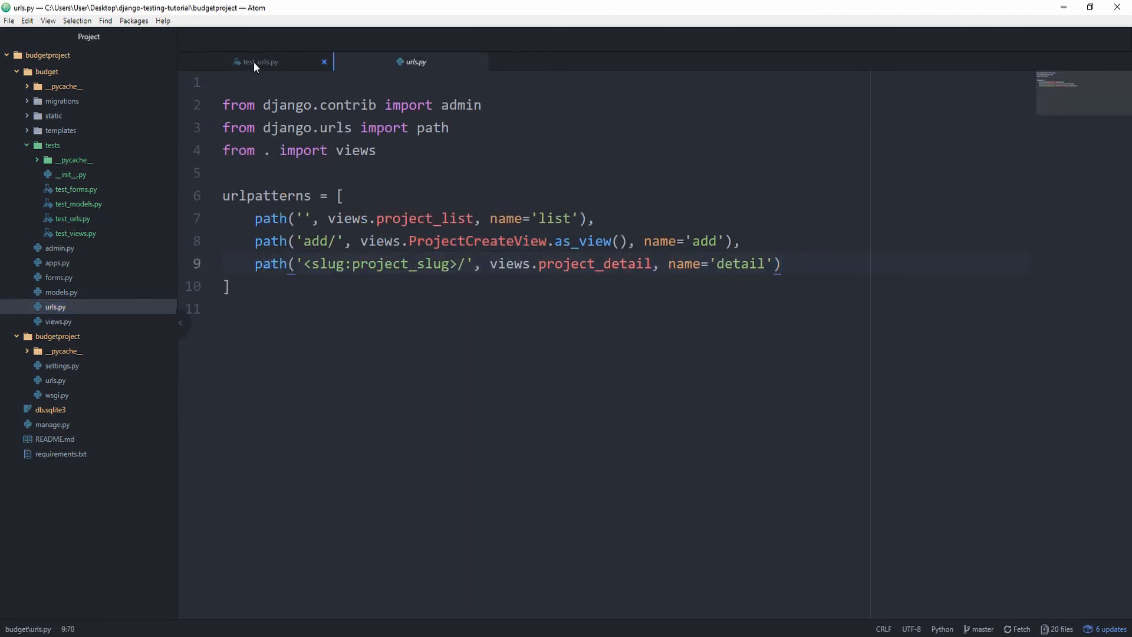
# - Rename the third test test_detail_url_resolves and reverse the 'detail' URL name
pyautogui.click(259, 62)
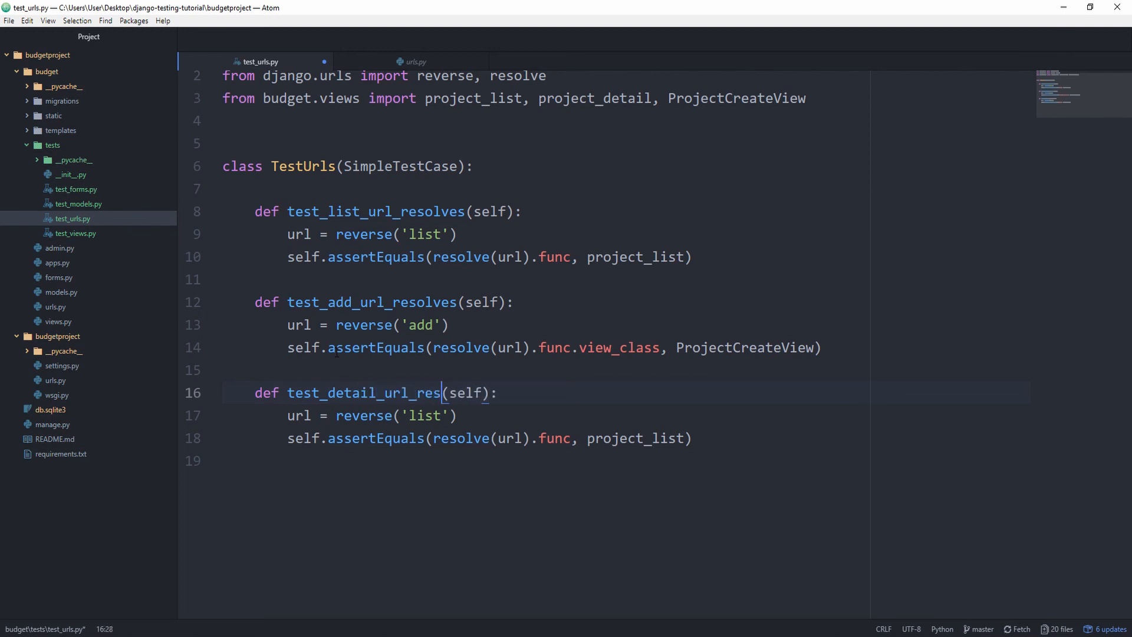
pyautogui.write('olves')
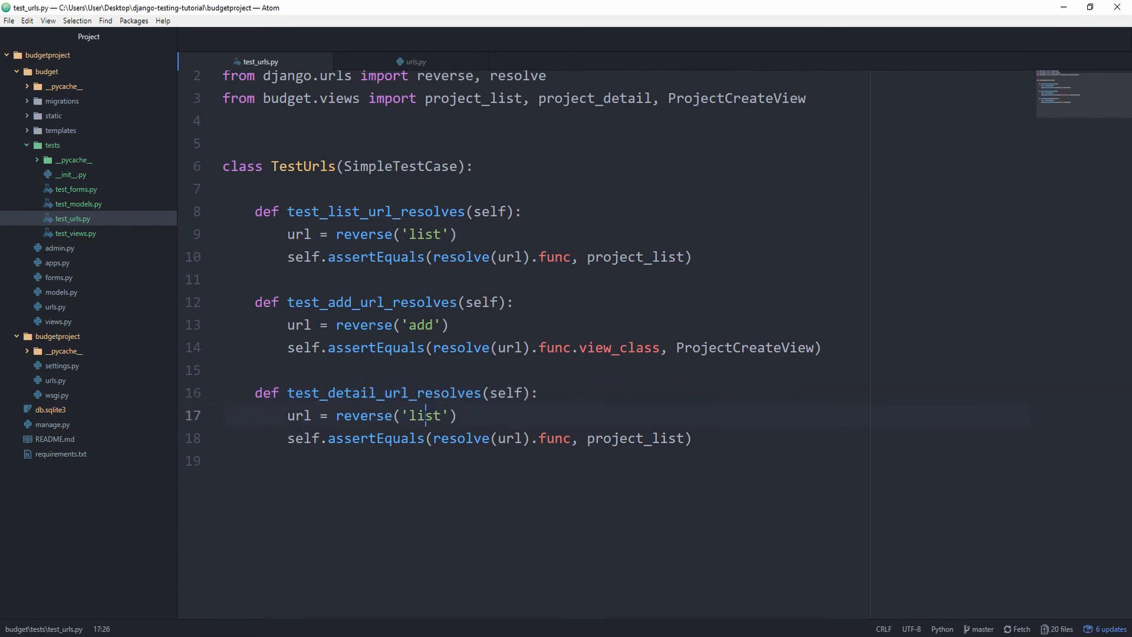
pyautogui.write('detail')
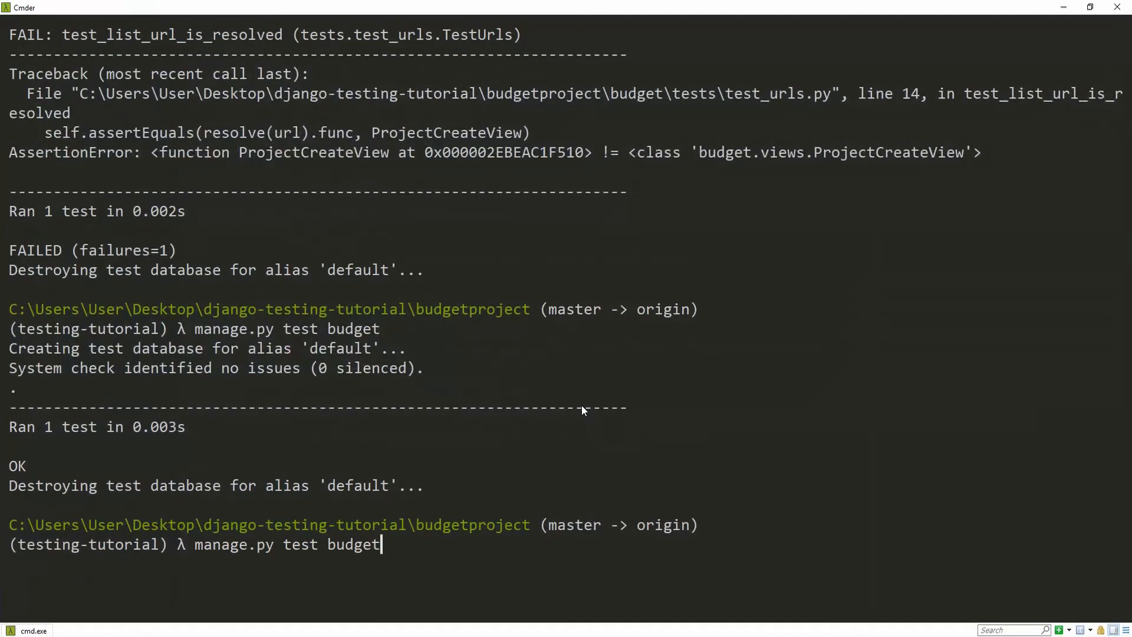
# - Run manage.py test budget; test_detail_url_resolves raises NoReverseMatch
pyautogui.press('Return')
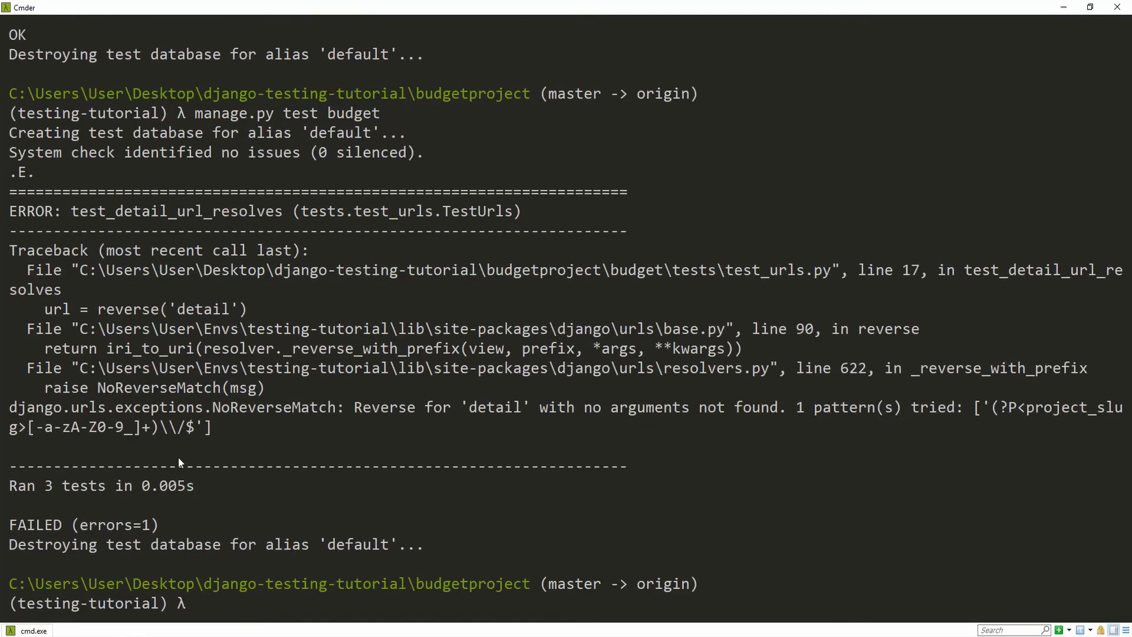
pyautogui.moveTo(470, 437)
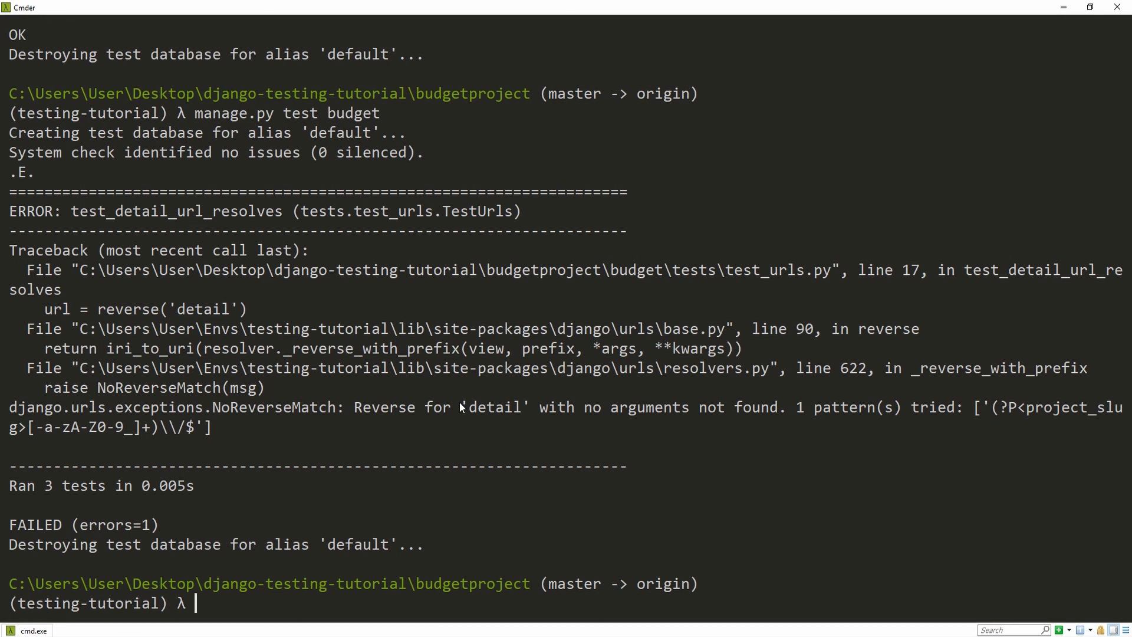
pyautogui.moveTo(529, 409)
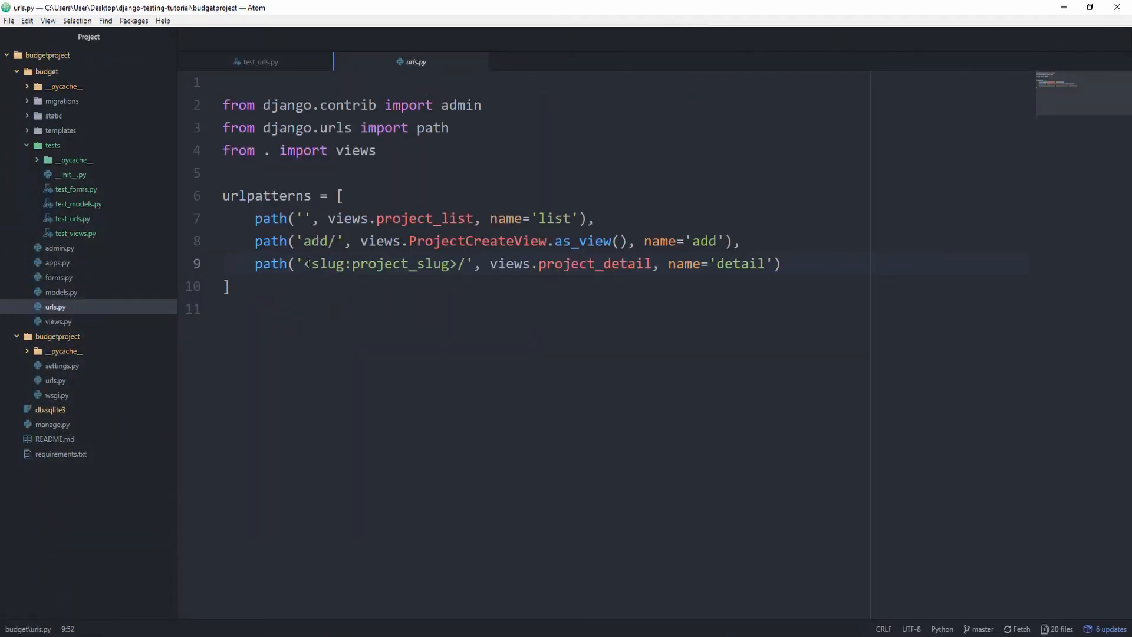
# - Check the detail route's slug pattern in urls.py and begin adding args= to reverse('detail')
pyautogui.click(635, 263)
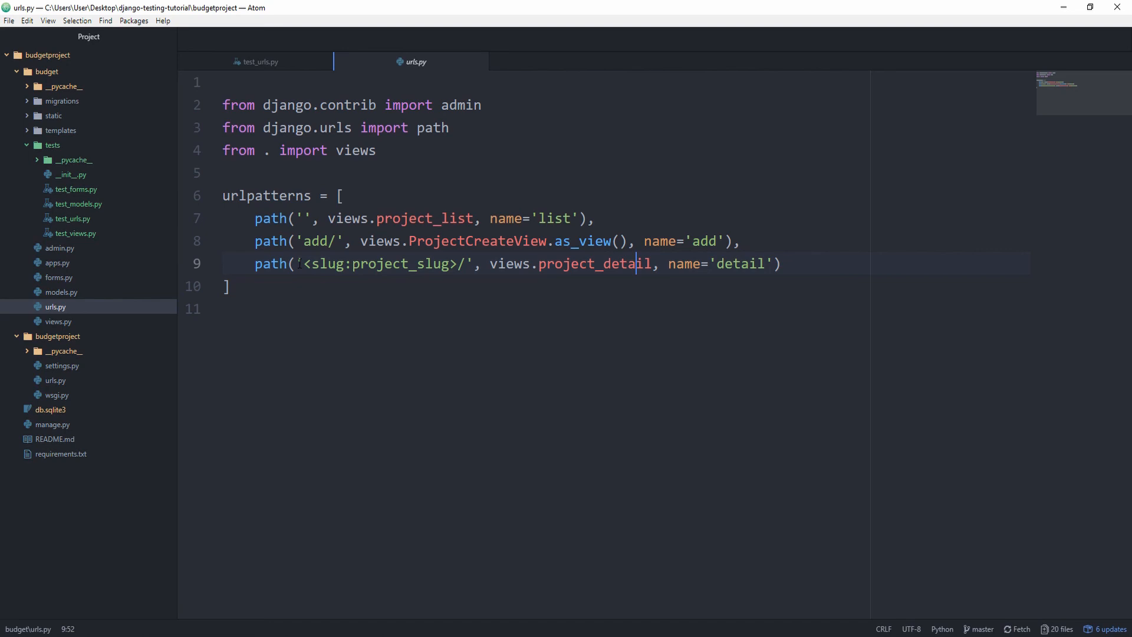
pyautogui.click(259, 61)
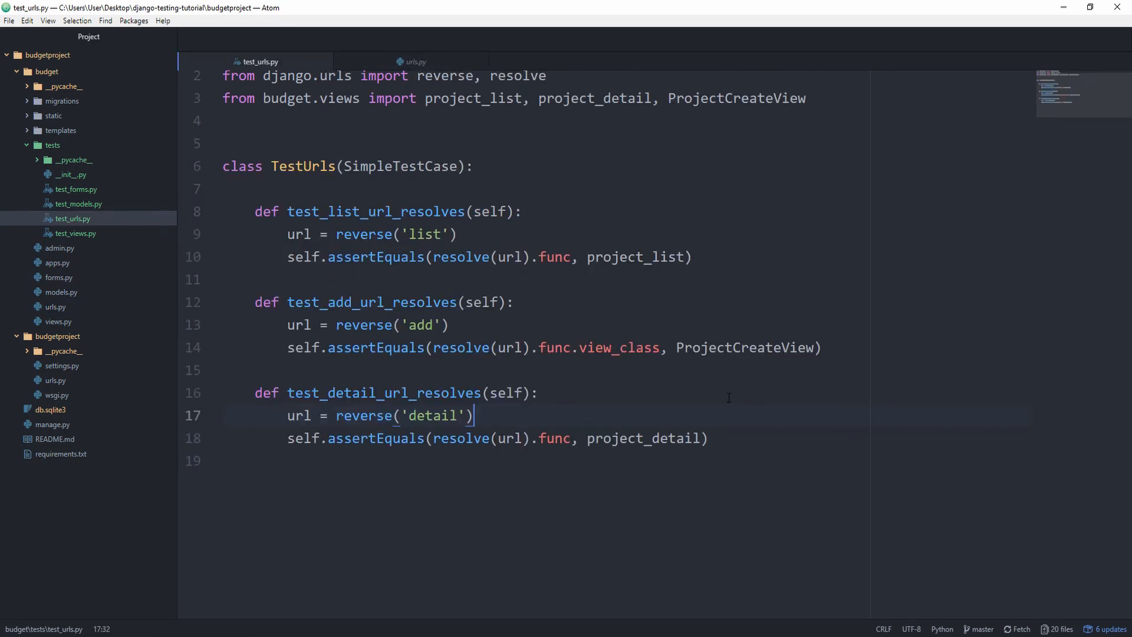
pyautogui.write(',')
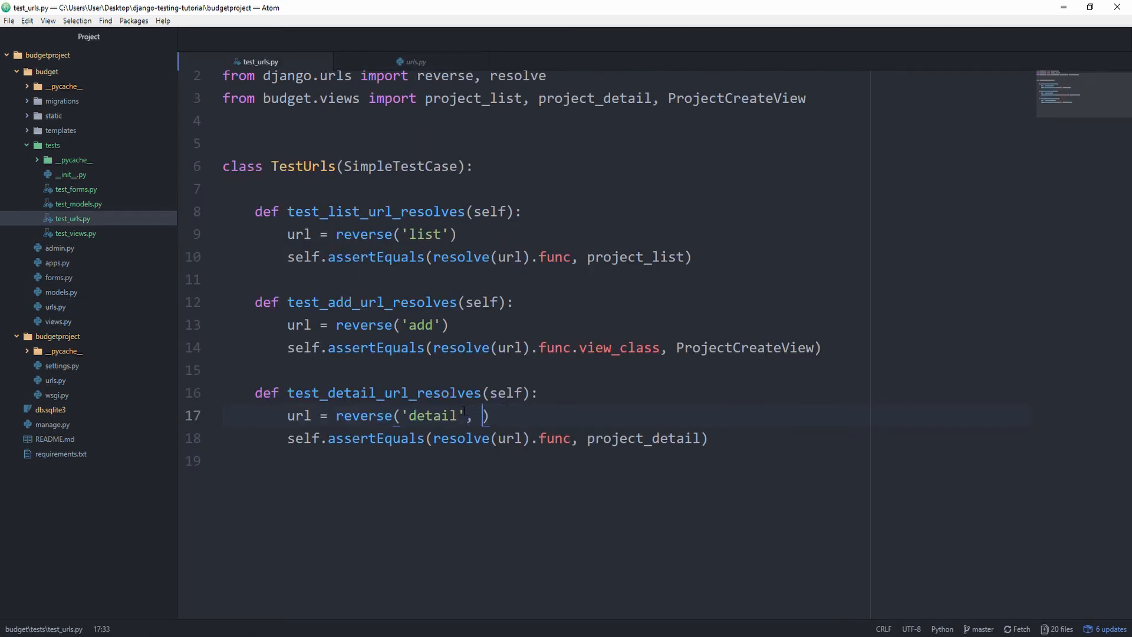
pyautogui.write('args=')
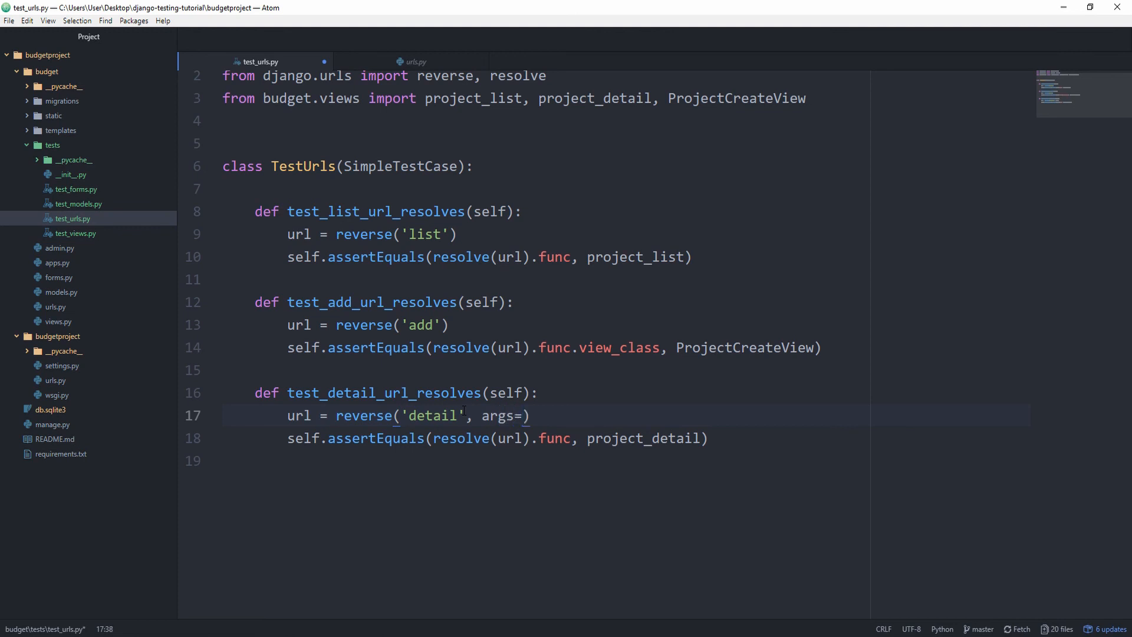
# - Complete reverse('detail', args=['some-slug']) in the detail test
pyautogui.write('[]')
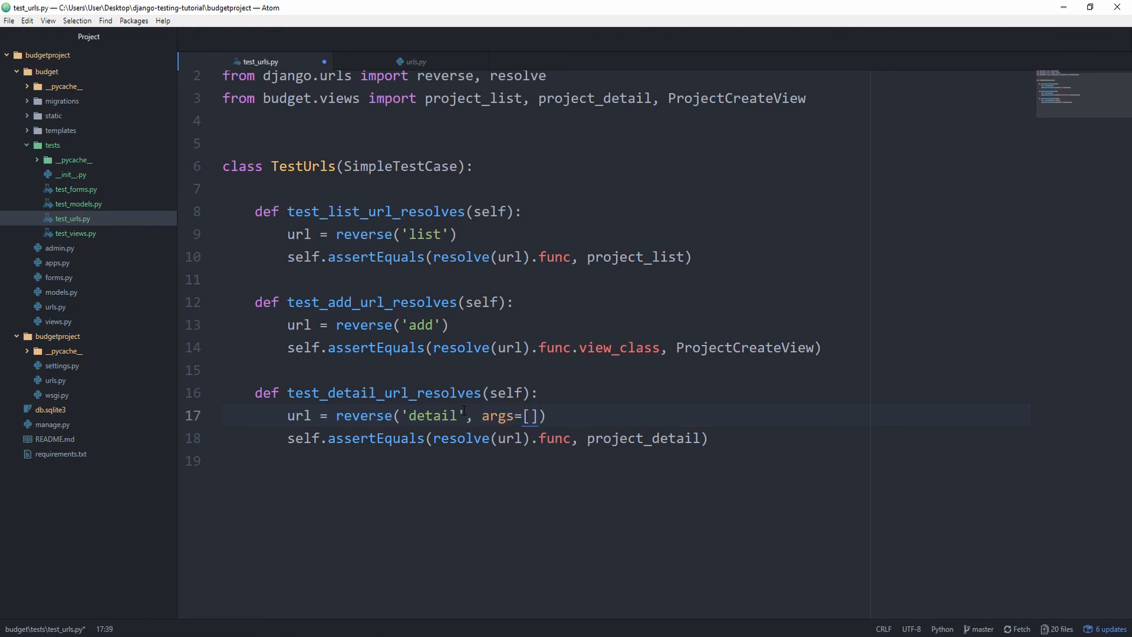
pyautogui.write("'some-s")
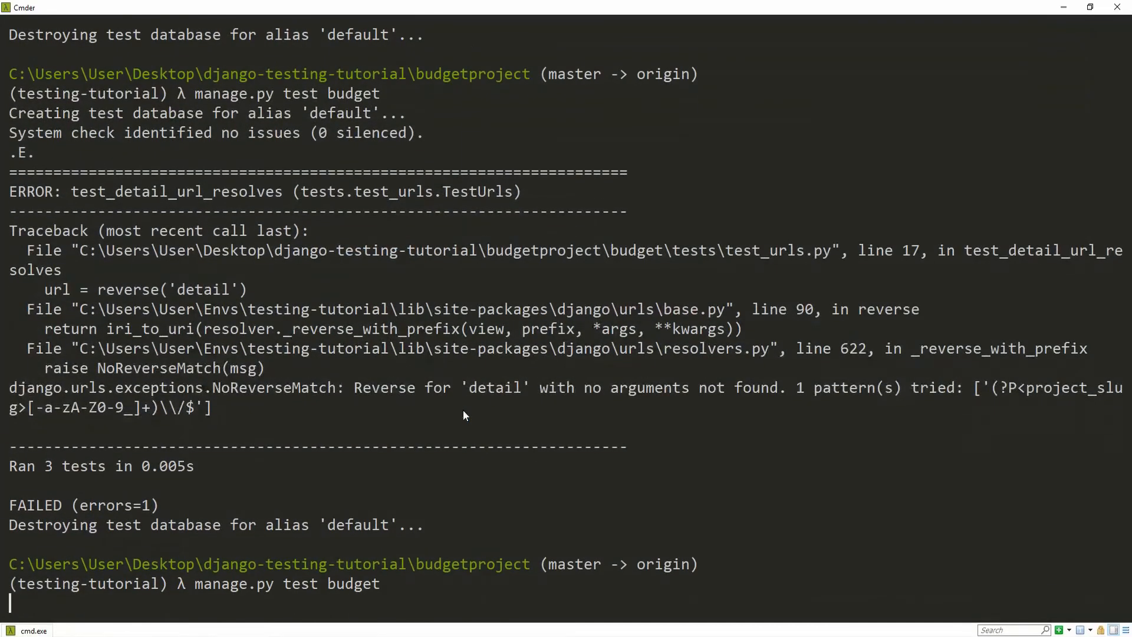
pyautogui.press('Return')
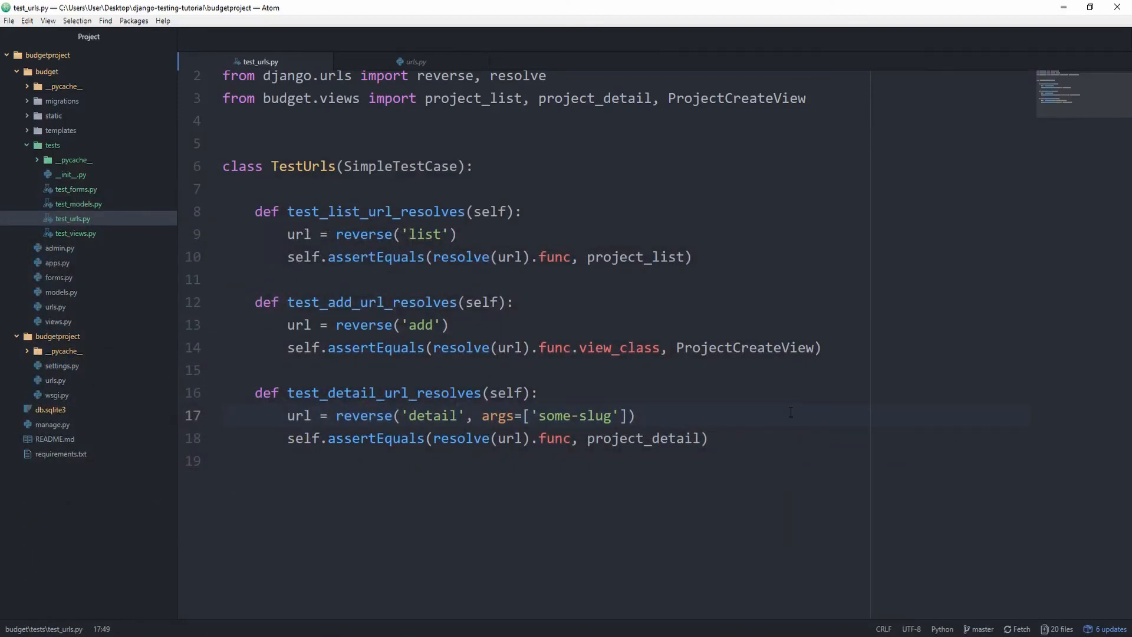
pyautogui.click(613, 415)
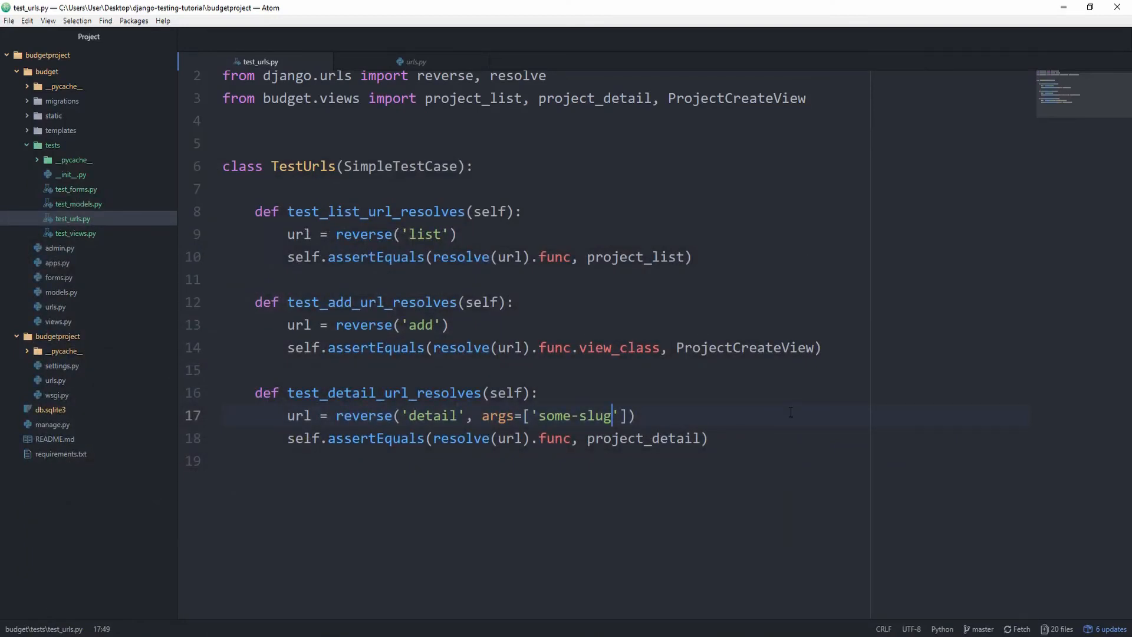